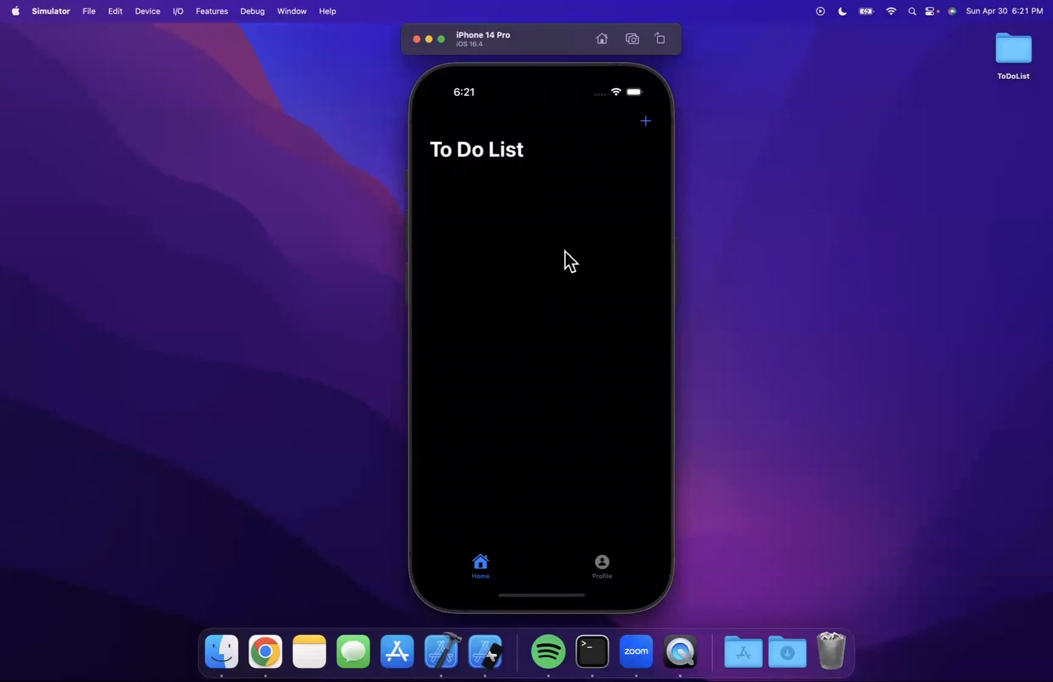
pyautogui.moveTo(538, 213)
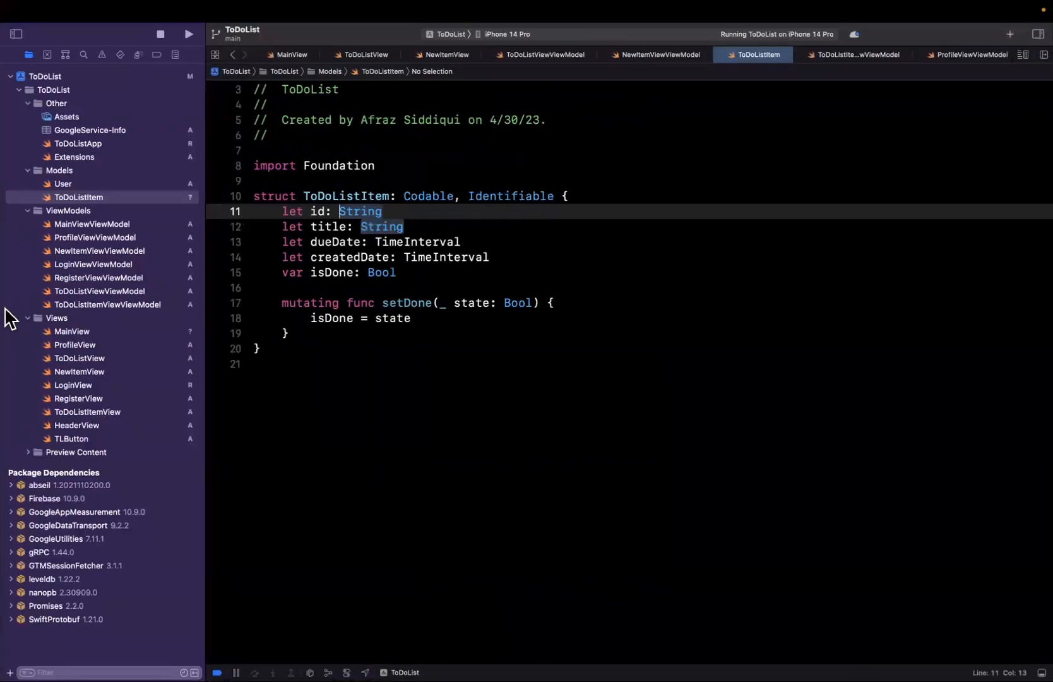
# - Show ToDoListView.swift and highlight its userId property and initializer
pyautogui.click(79, 359)
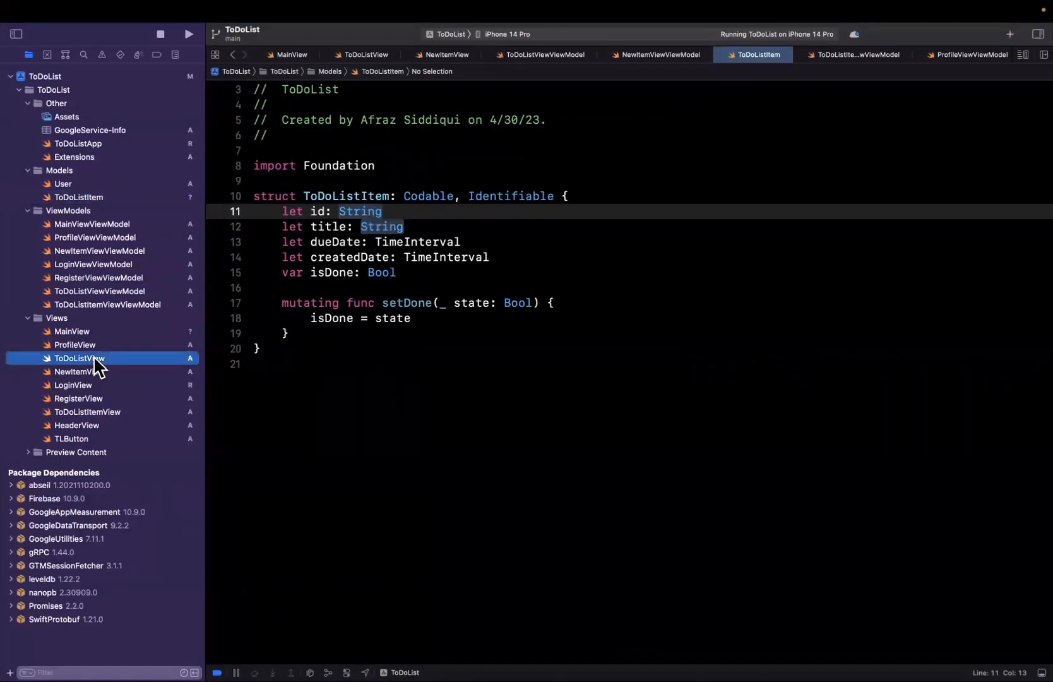
pyautogui.click(80, 358)
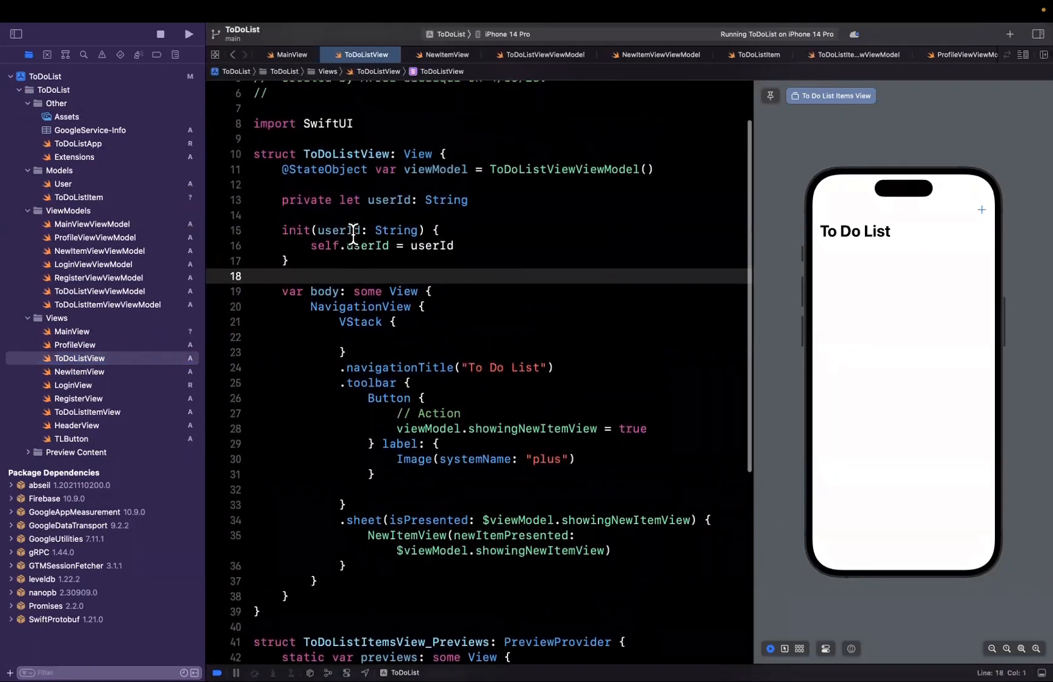
pyautogui.doubleClick(433, 245)
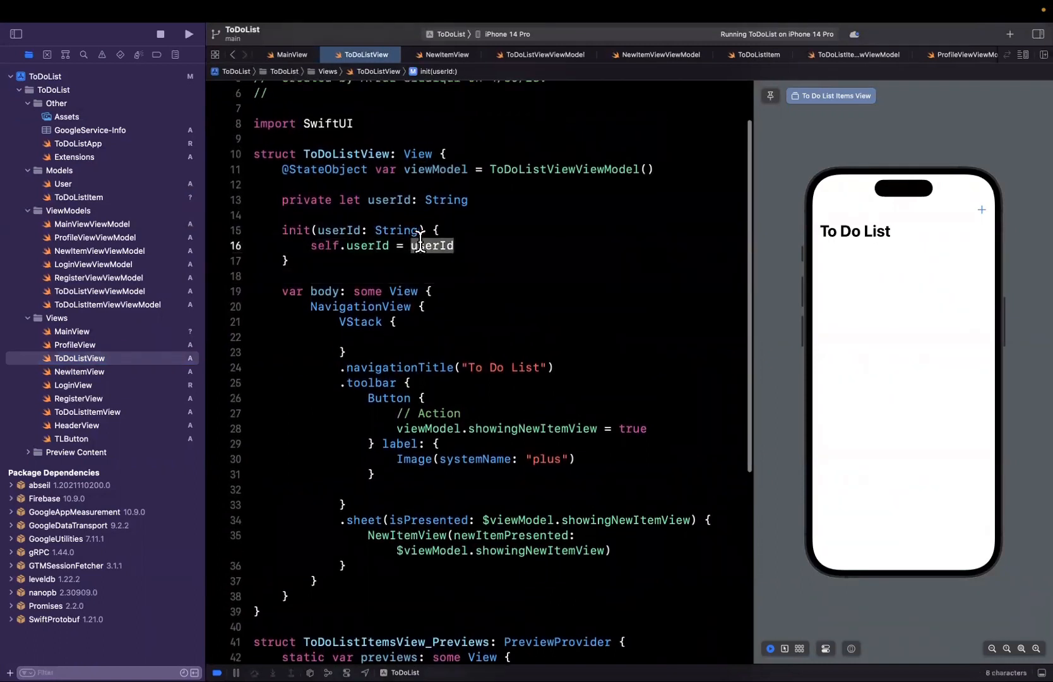
pyautogui.moveTo(282, 200); pyautogui.dragTo(453, 246)
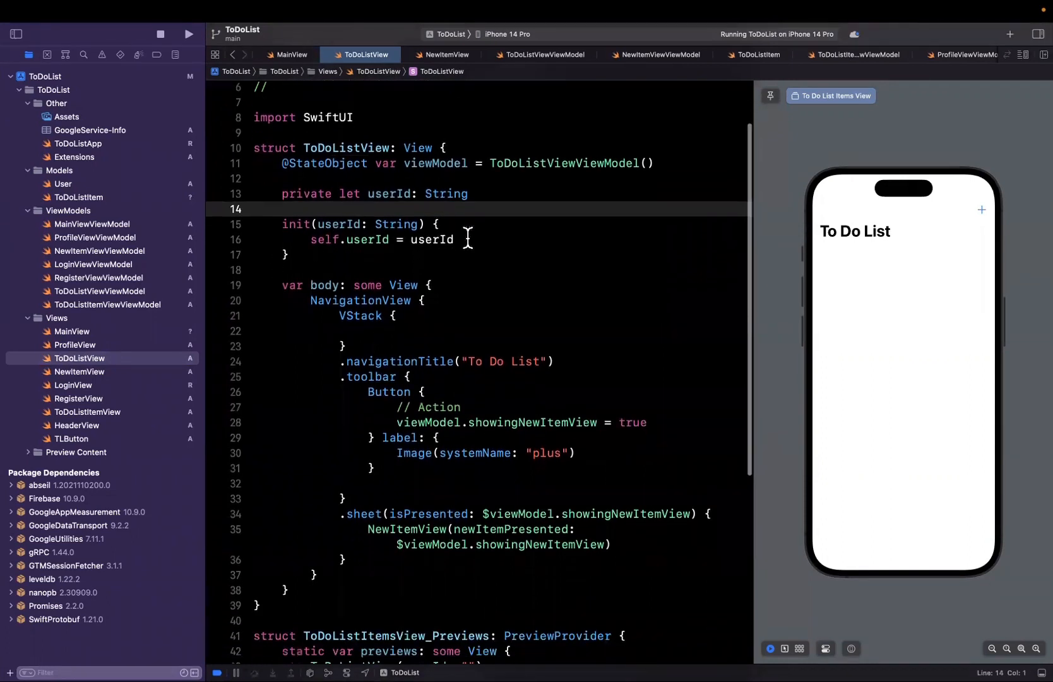
# - Write the comment // users/<id>/todos/<entries> below self.userId = userId
pyautogui.write('// usr')
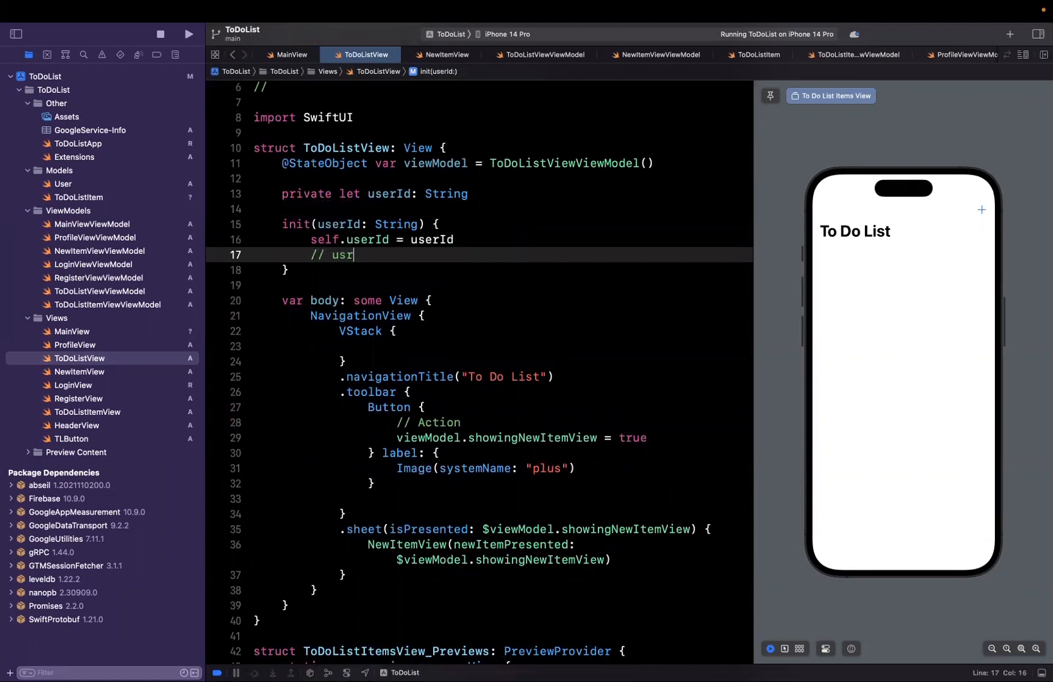
pyautogui.write('ers/<id>')
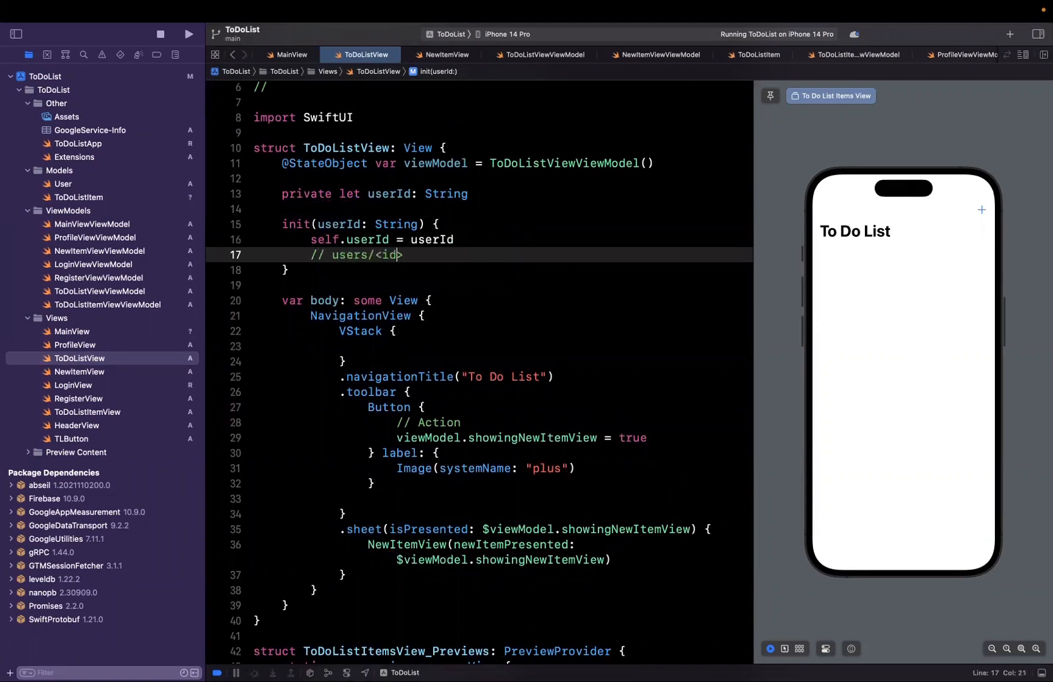
pyautogui.write('/todos')
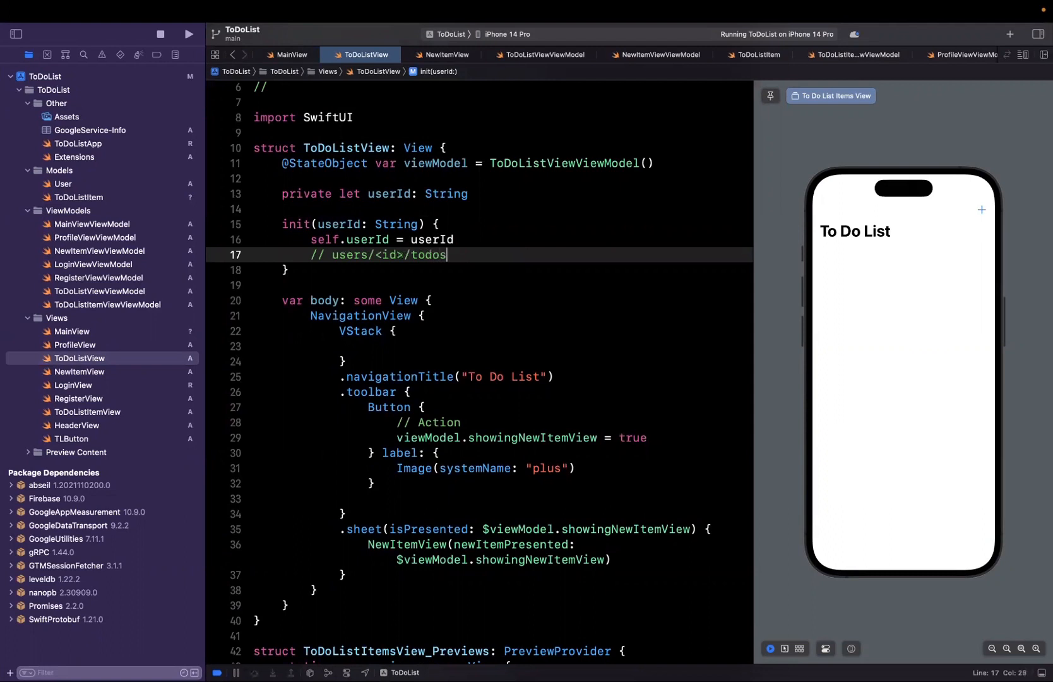
pyautogui.write('/<>')
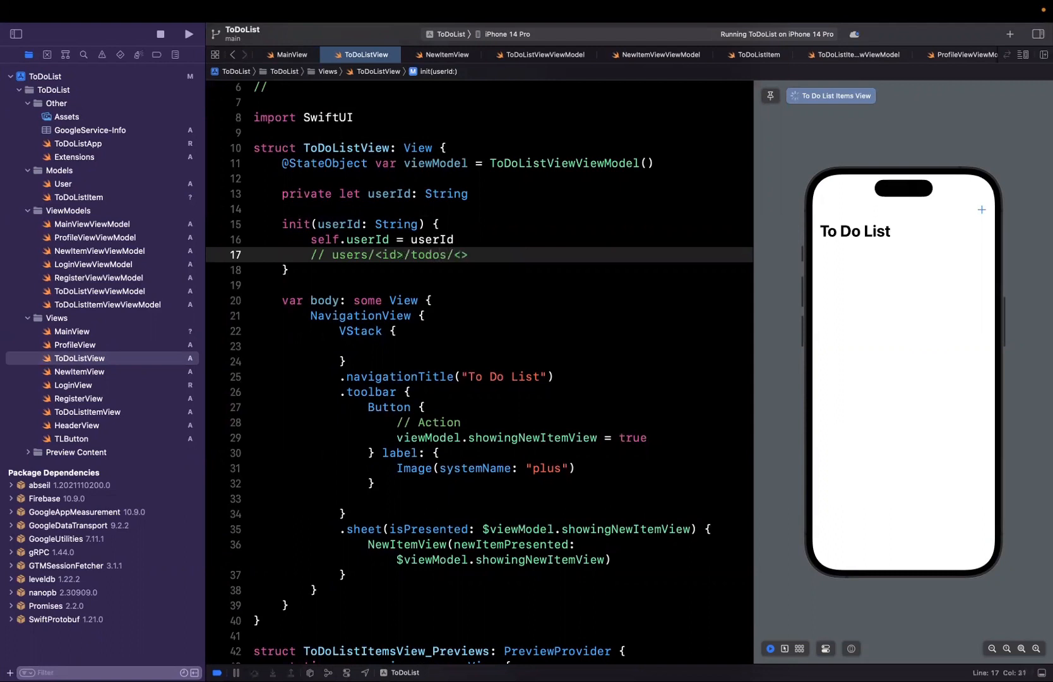
pyautogui.write('entries')
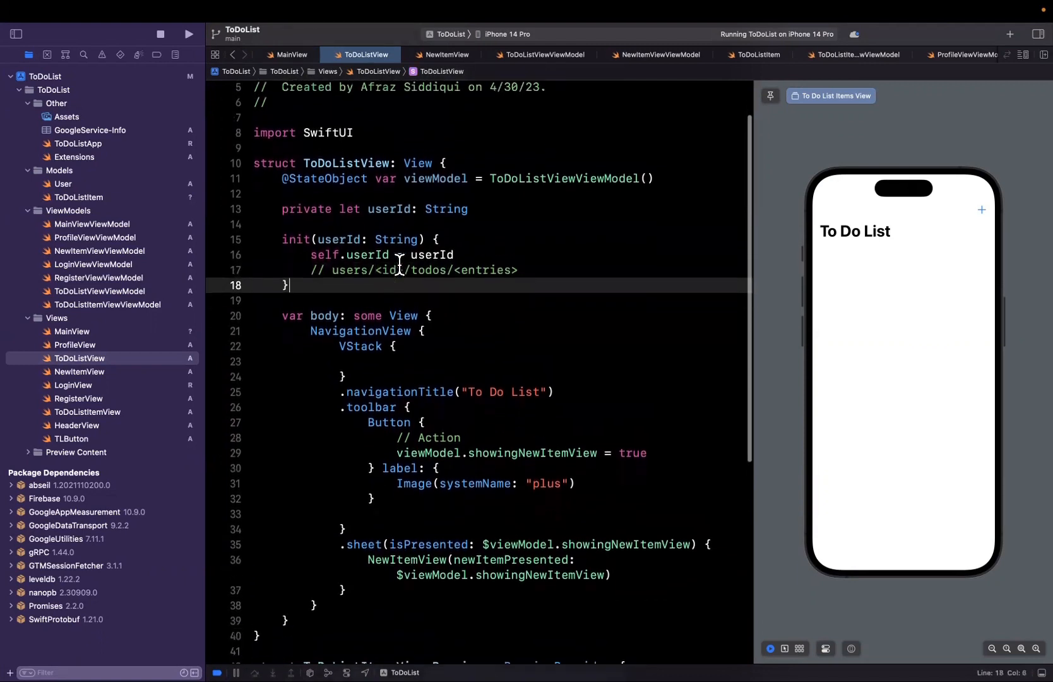
pyautogui.doubleClick(434, 206)
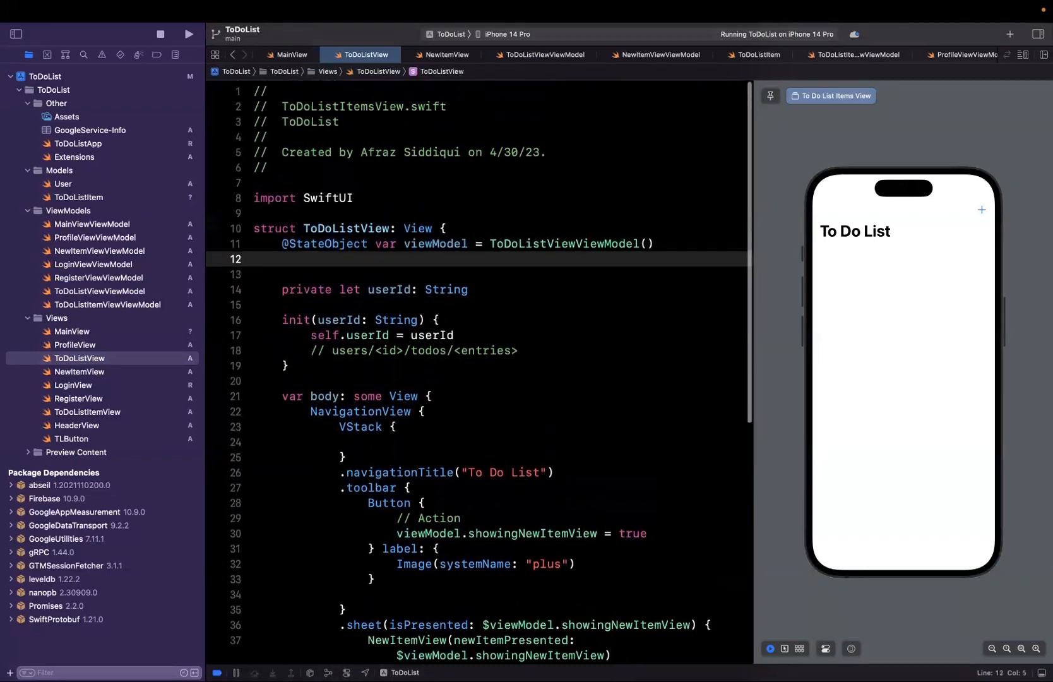
pyautogui.write('import')
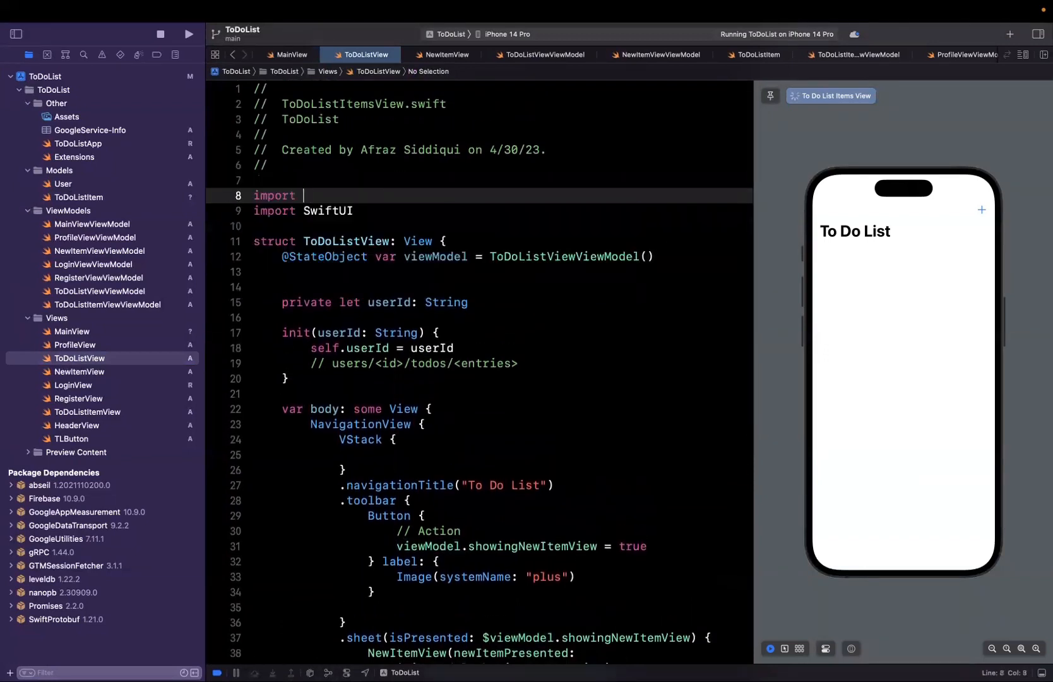
pyautogui.write('firestoreSwift')
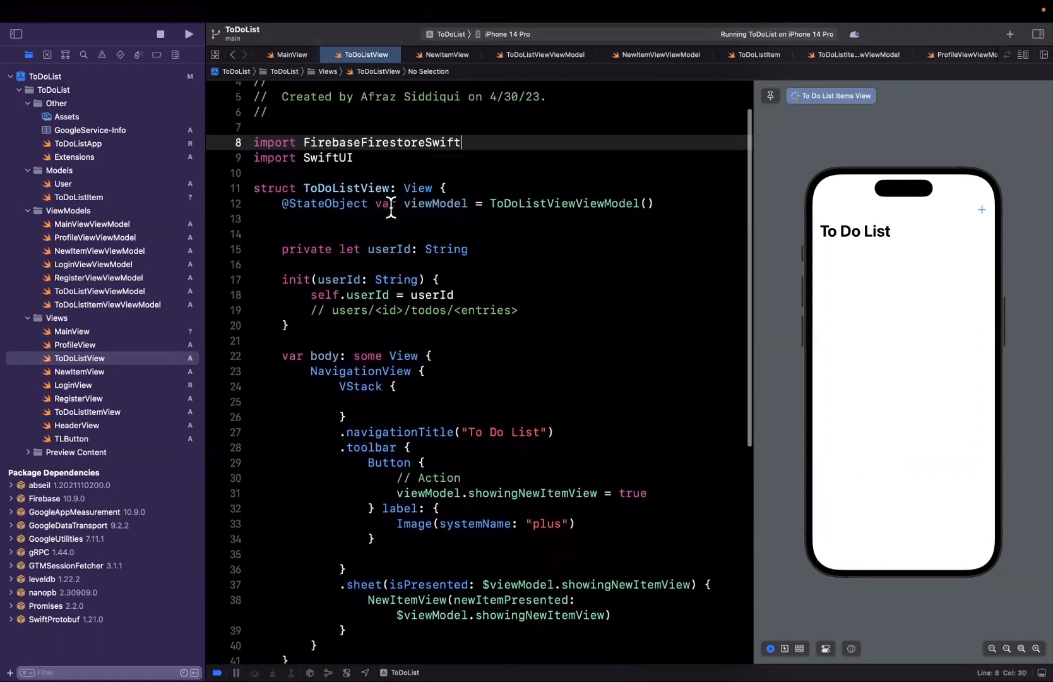
pyautogui.write('@')
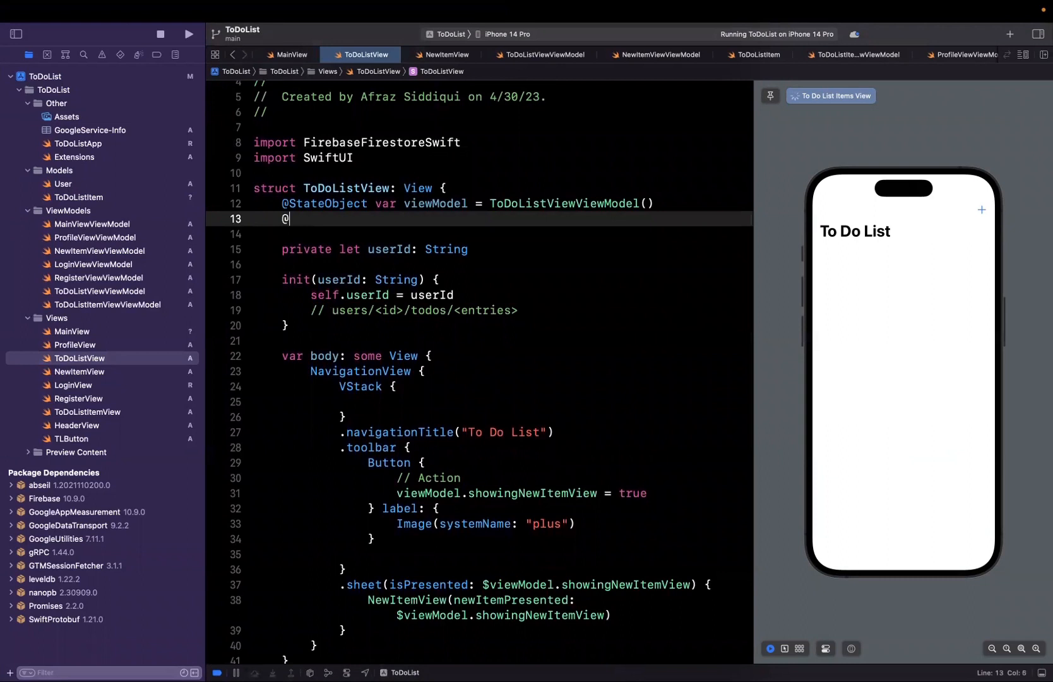
pyautogui.write('FirestoreQuery var')
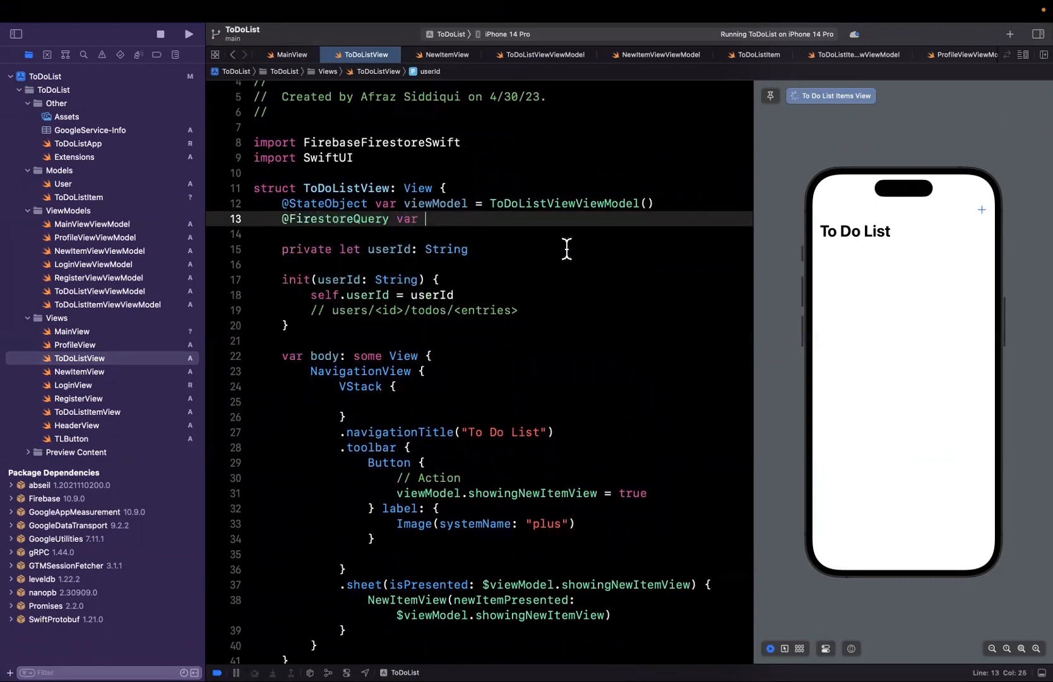
# - Declare var items: [ToDoListItem], checking the ToDoListItem model definition
pyautogui.write('items: []')
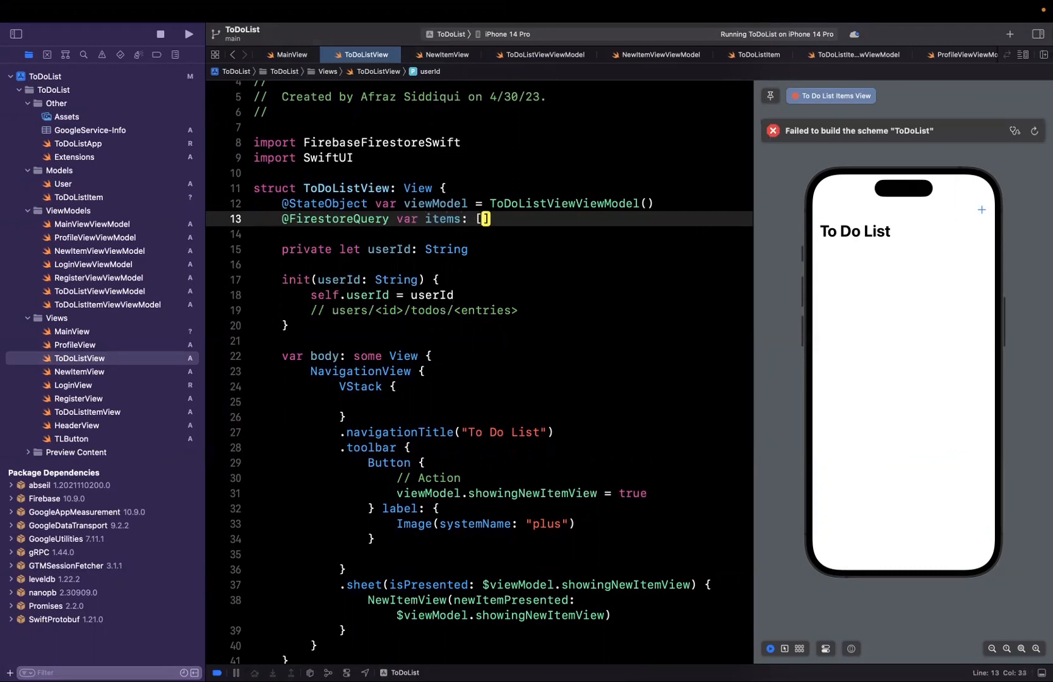
pyautogui.write('todolist')
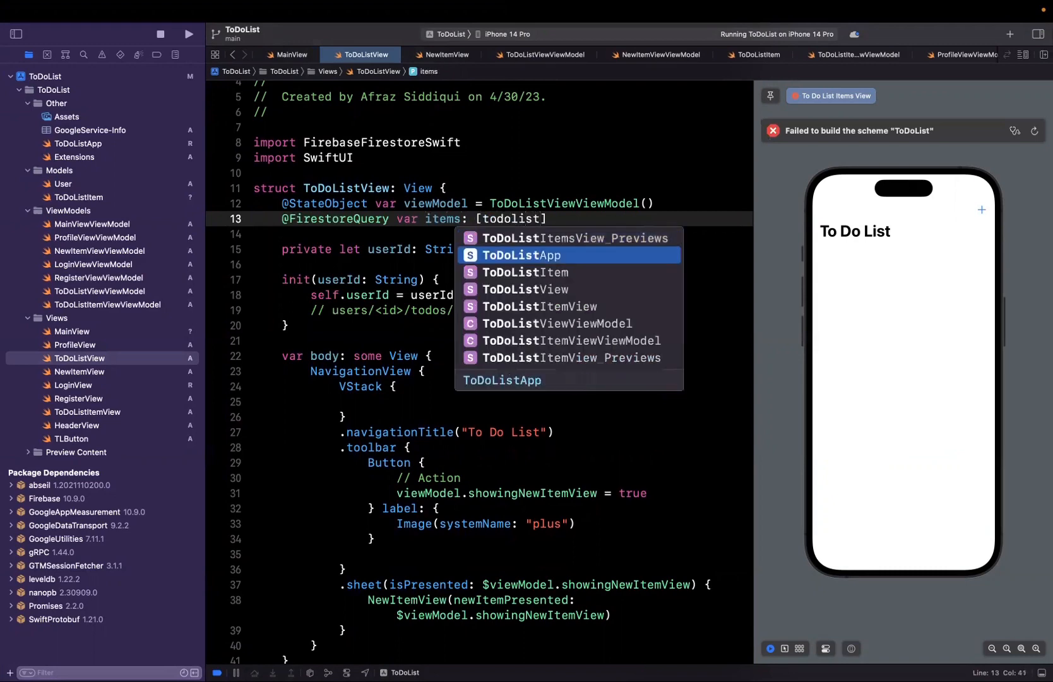
pyautogui.click(525, 271)
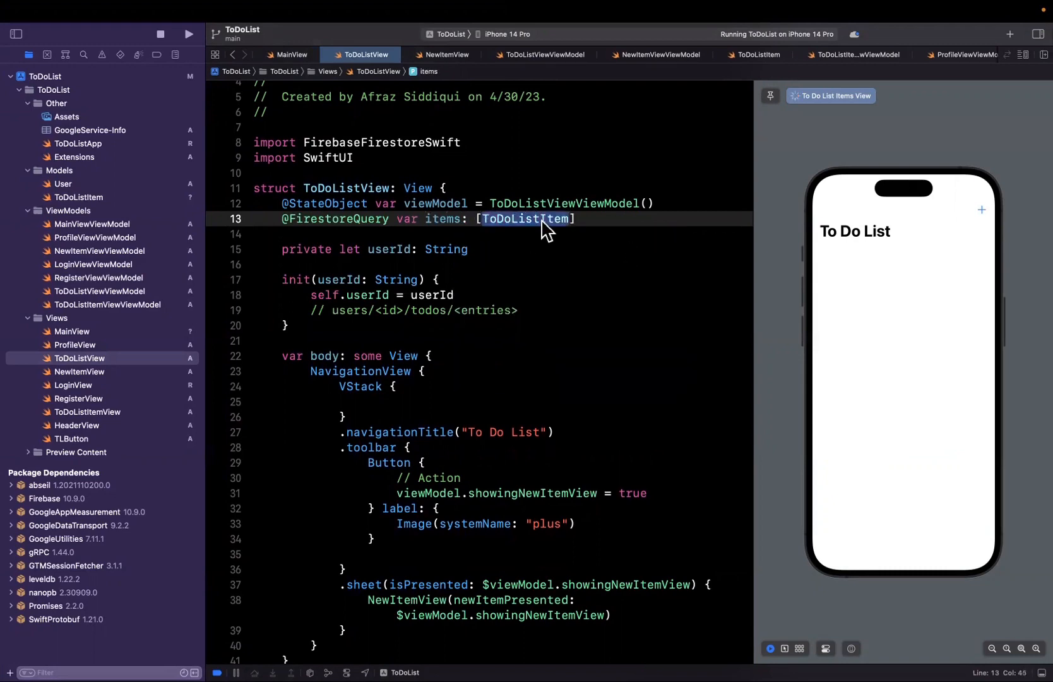
pyautogui.click(756, 54)
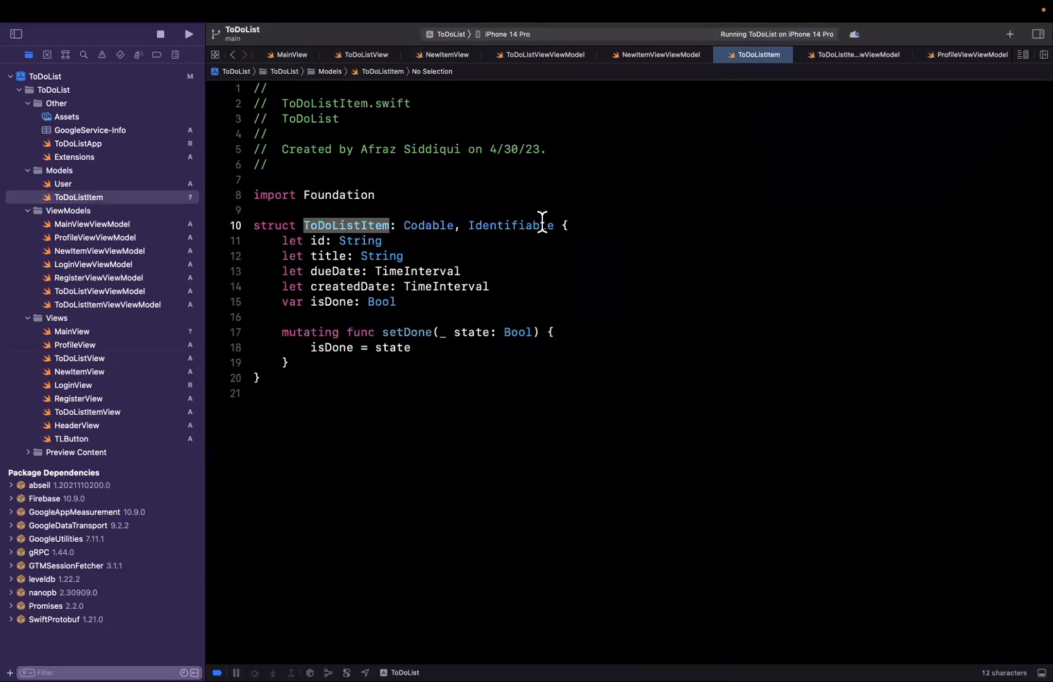
pyautogui.click(365, 54)
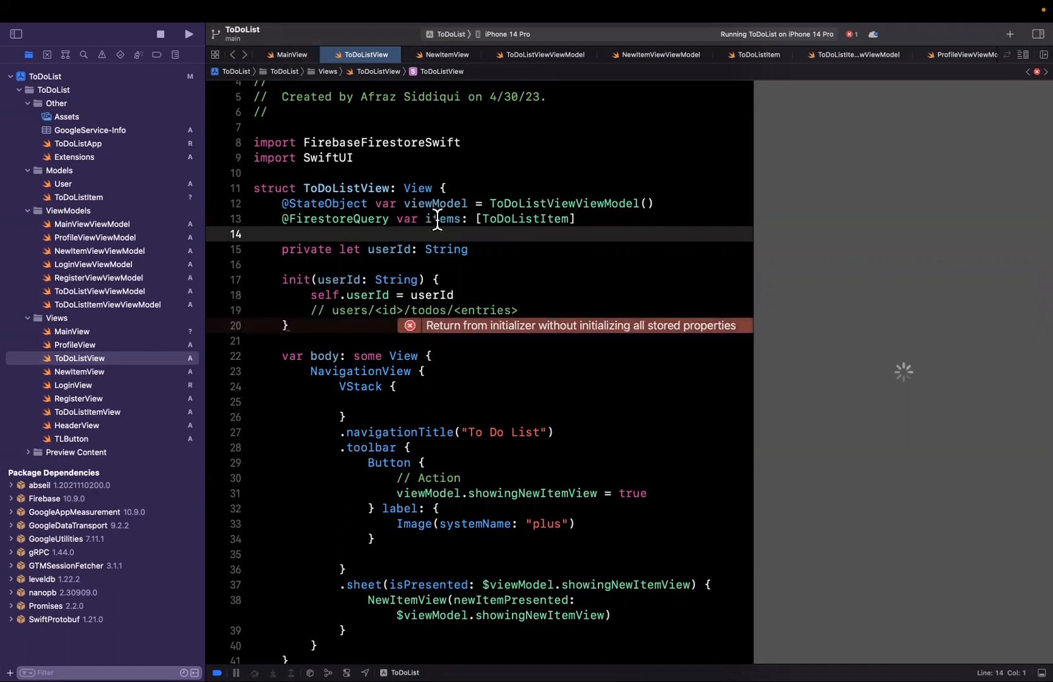
# - In init, assign self._items a FirestoreQuery value
pyautogui.doubleClick(444, 218)
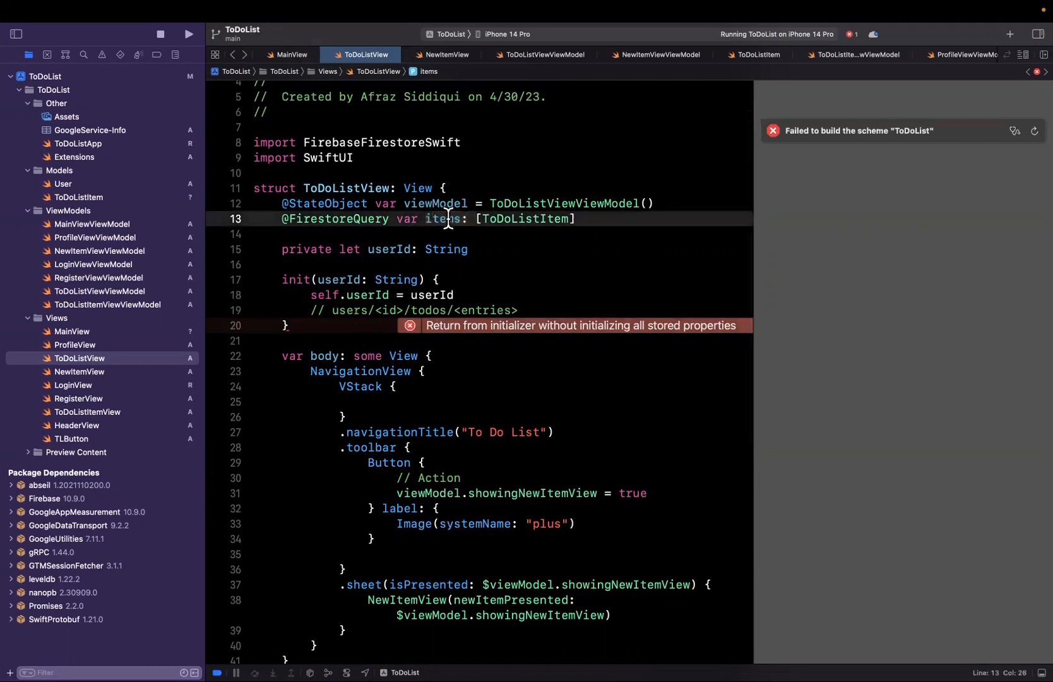
pyautogui.doubleClick(444, 219)
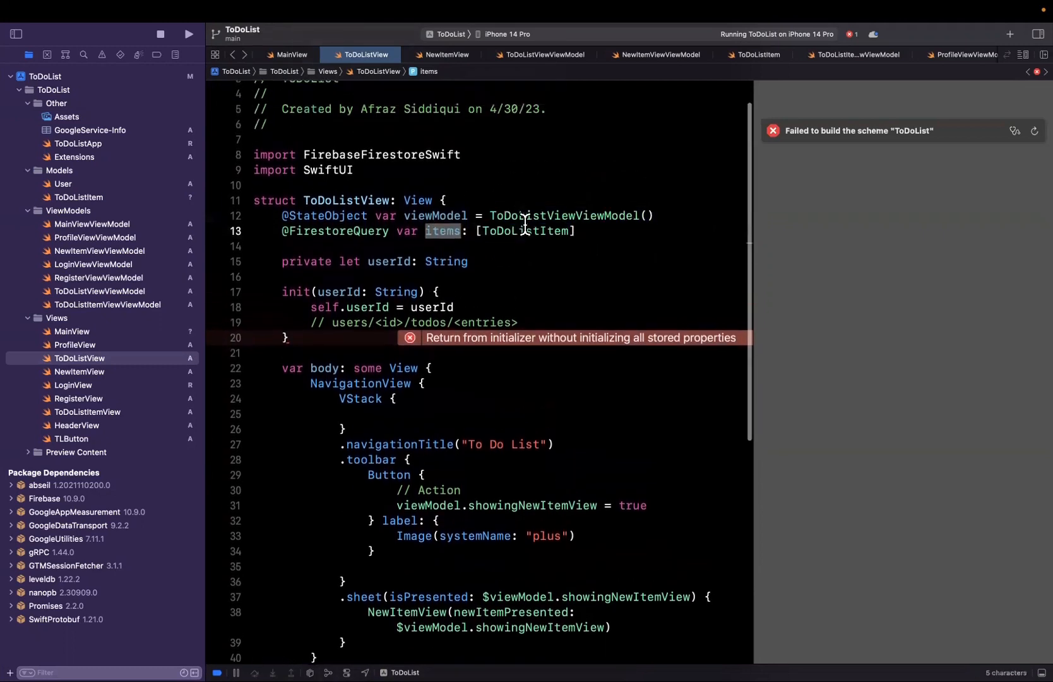
pyautogui.write('=')
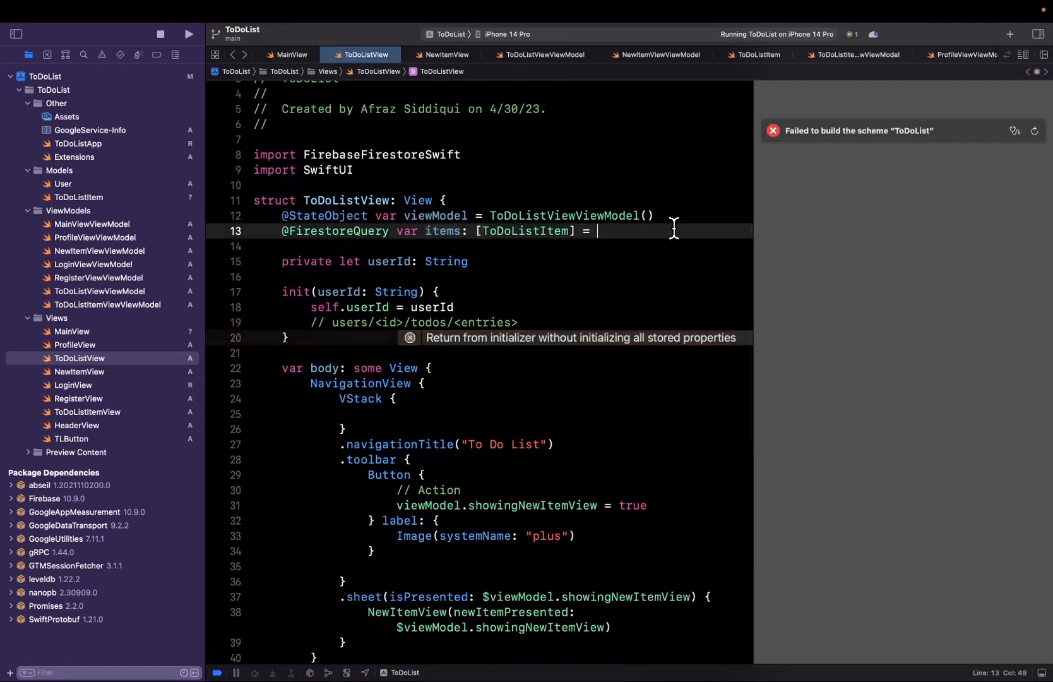
pyautogui.press('Backspace')
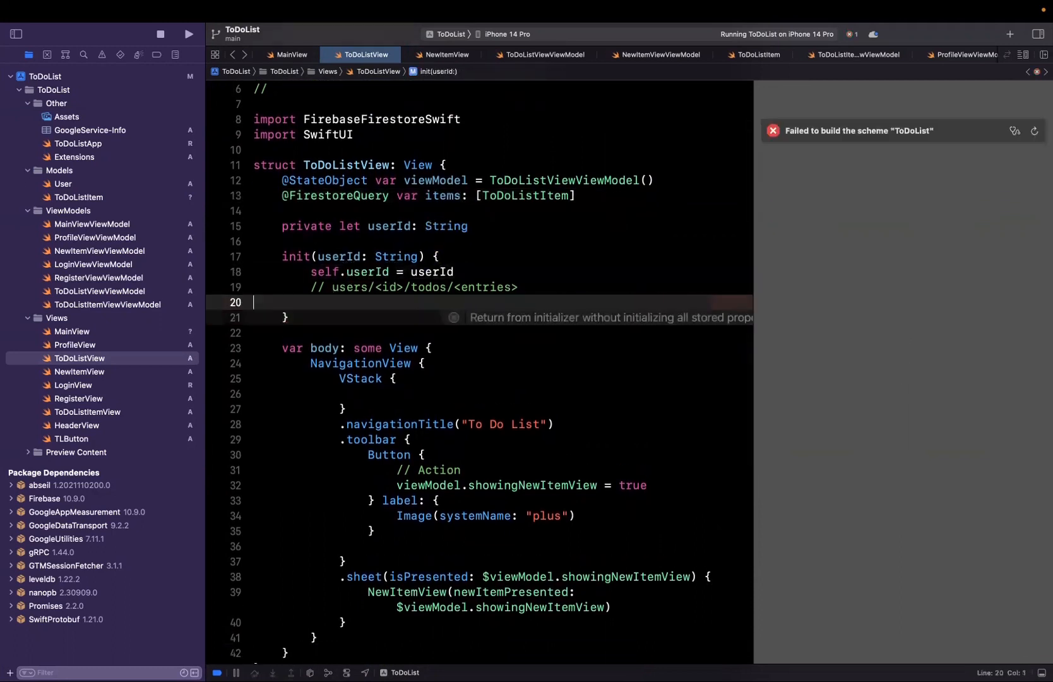
pyautogui.write('self._i')
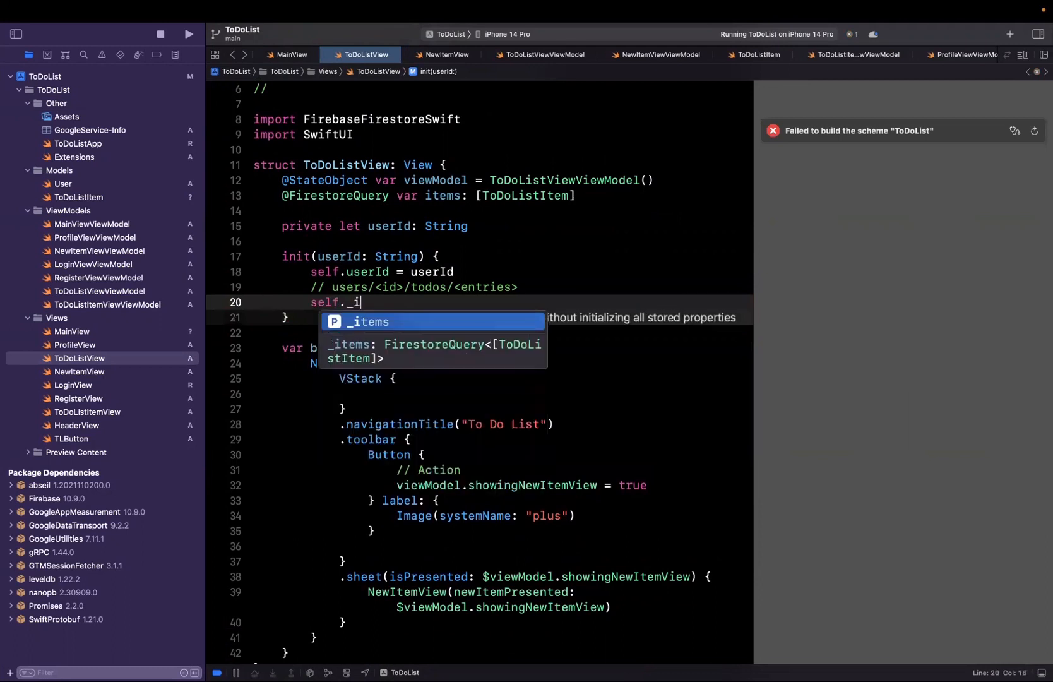
pyautogui.write('tems =')
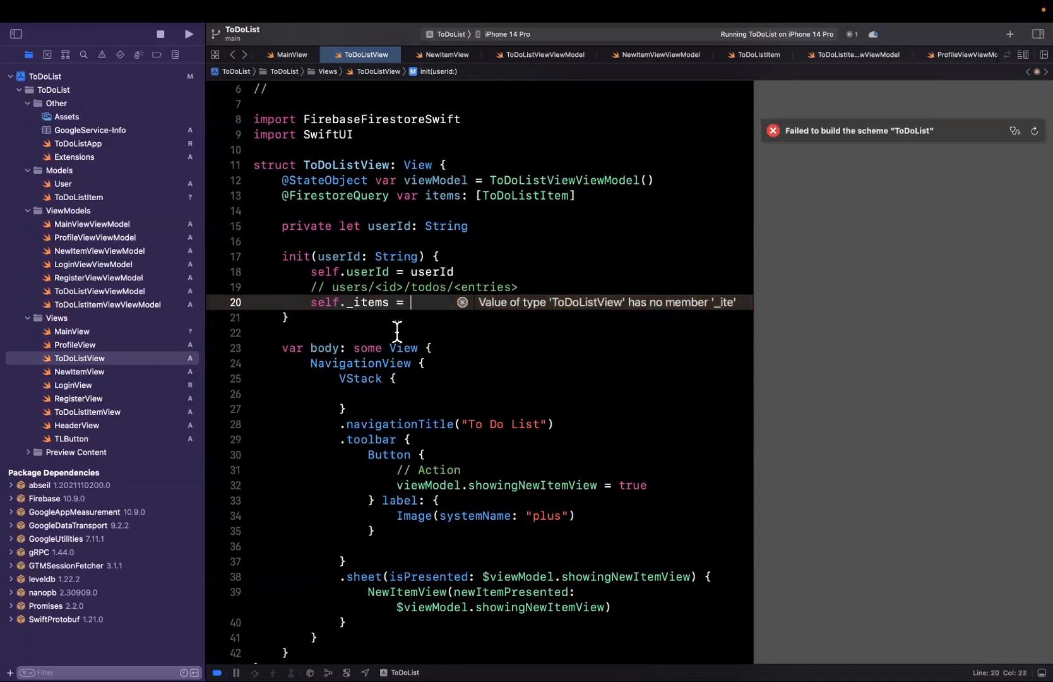
pyautogui.write('Firestore')
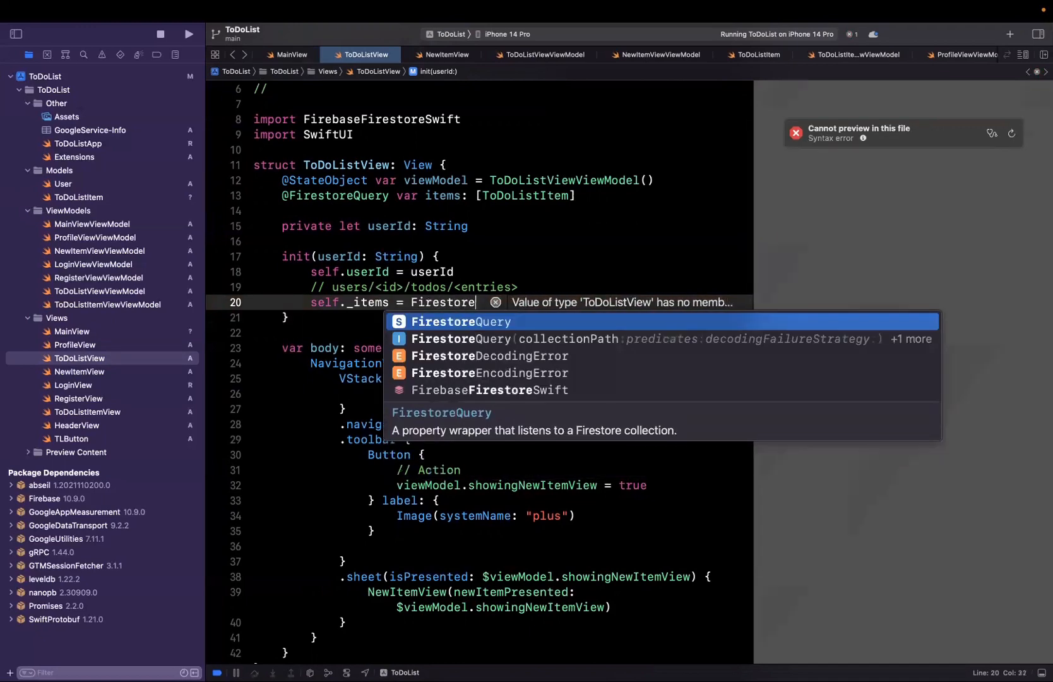
pyautogui.write('query(')
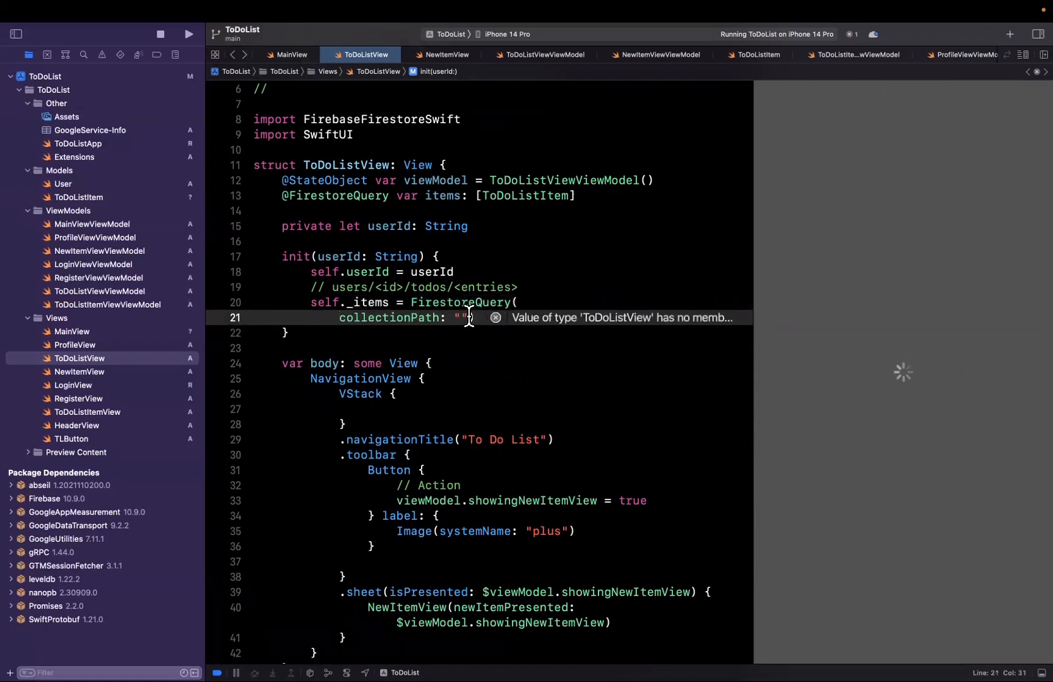
# - Set collectionPath to "users/\(userId)/todos" and pass userId: "" in the preview
pyautogui.write('users/')
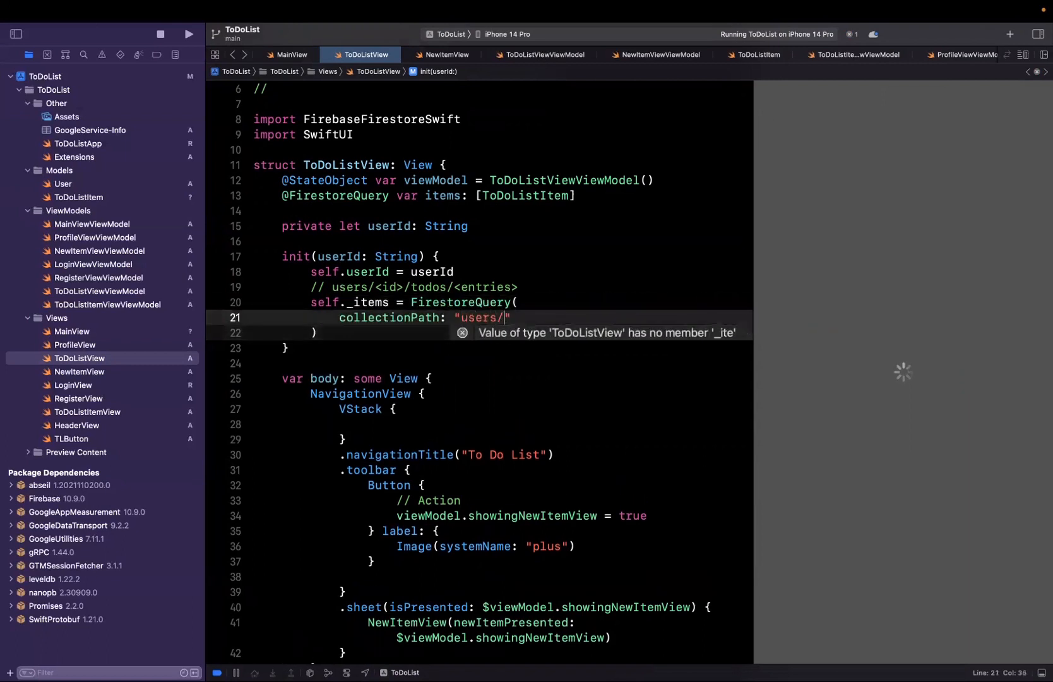
pyautogui.write('\\()')
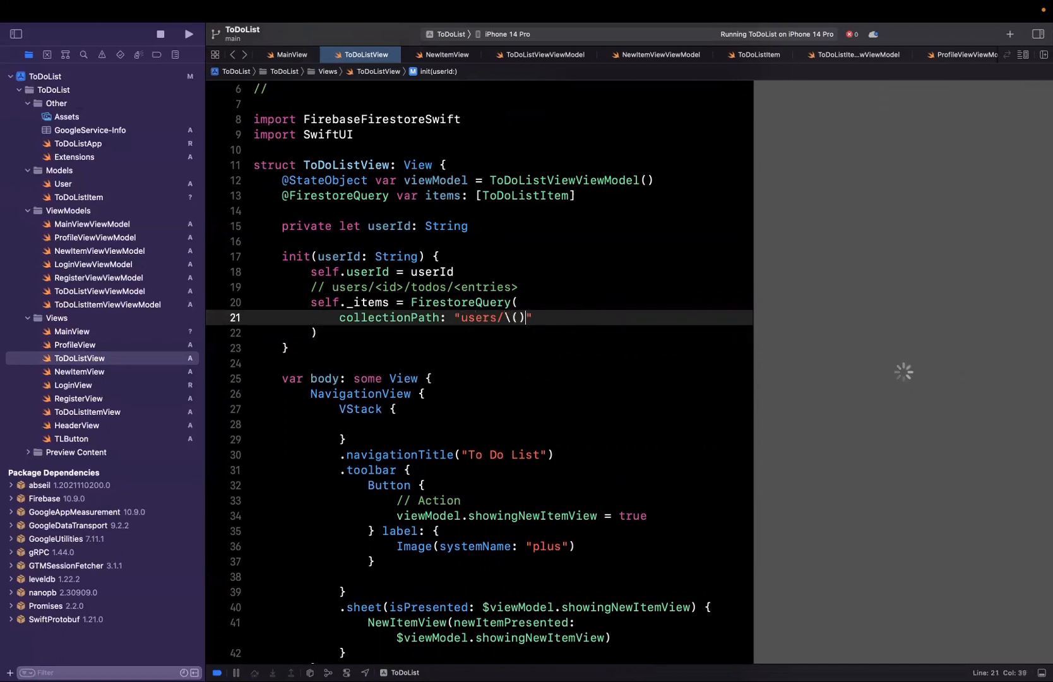
pyautogui.write('userId')
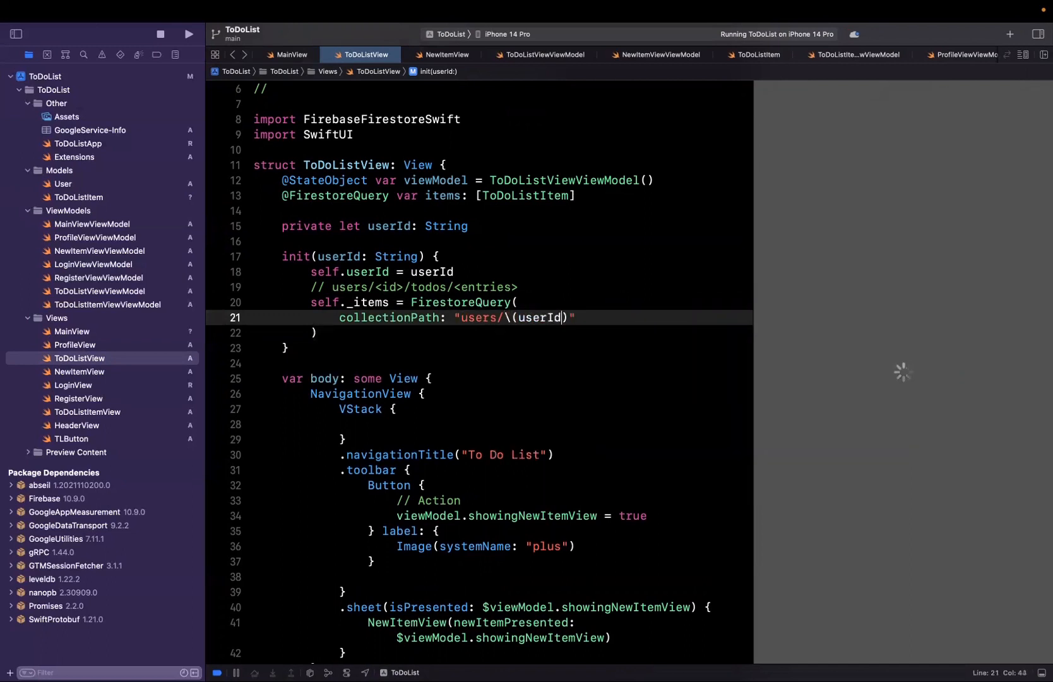
pyautogui.write('/to')
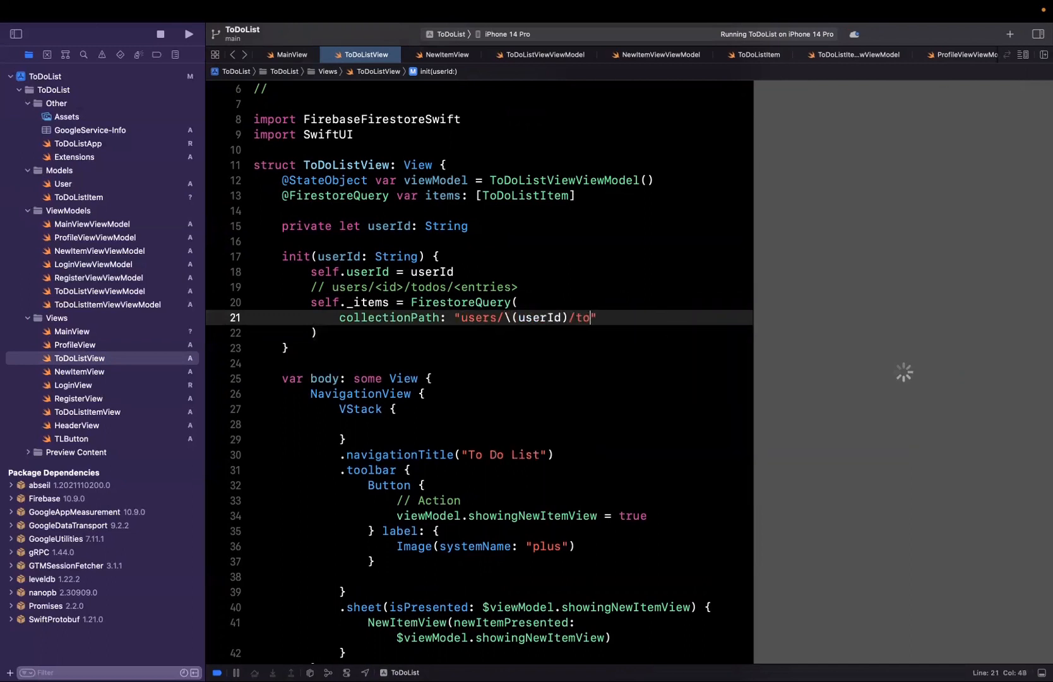
pyautogui.write('dos')
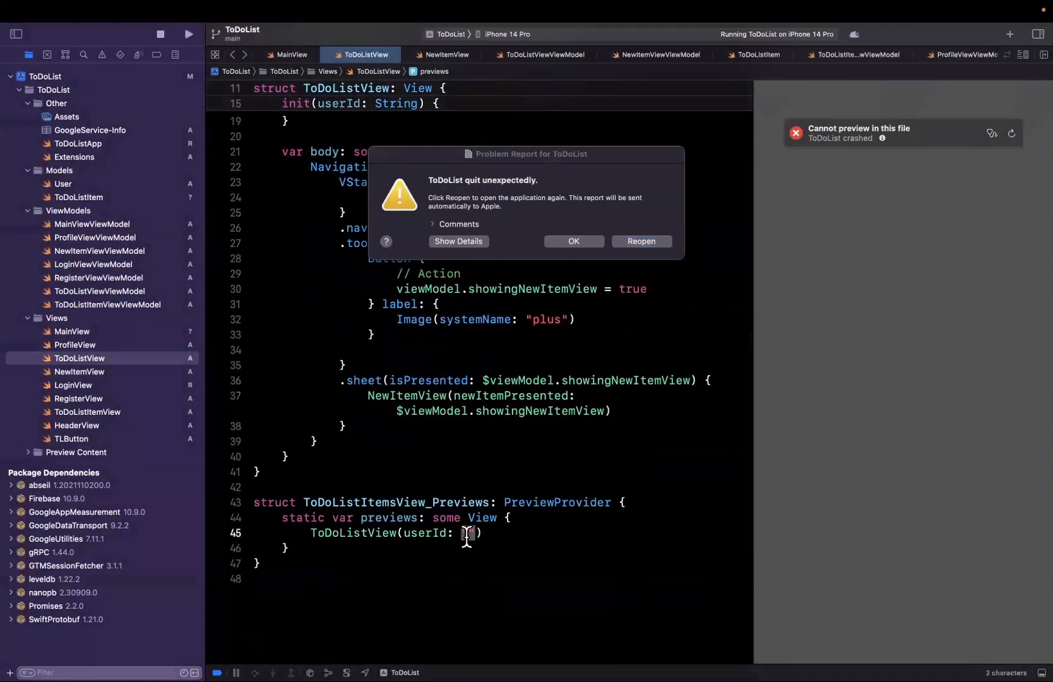
pyautogui.write('""')
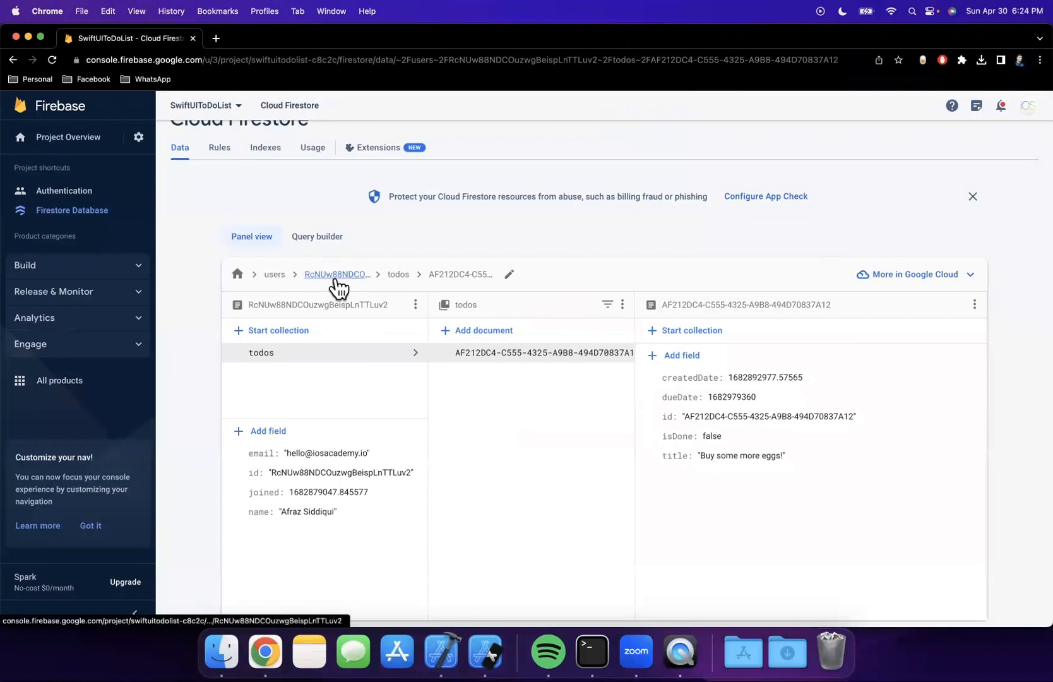
pyautogui.click(336, 274)
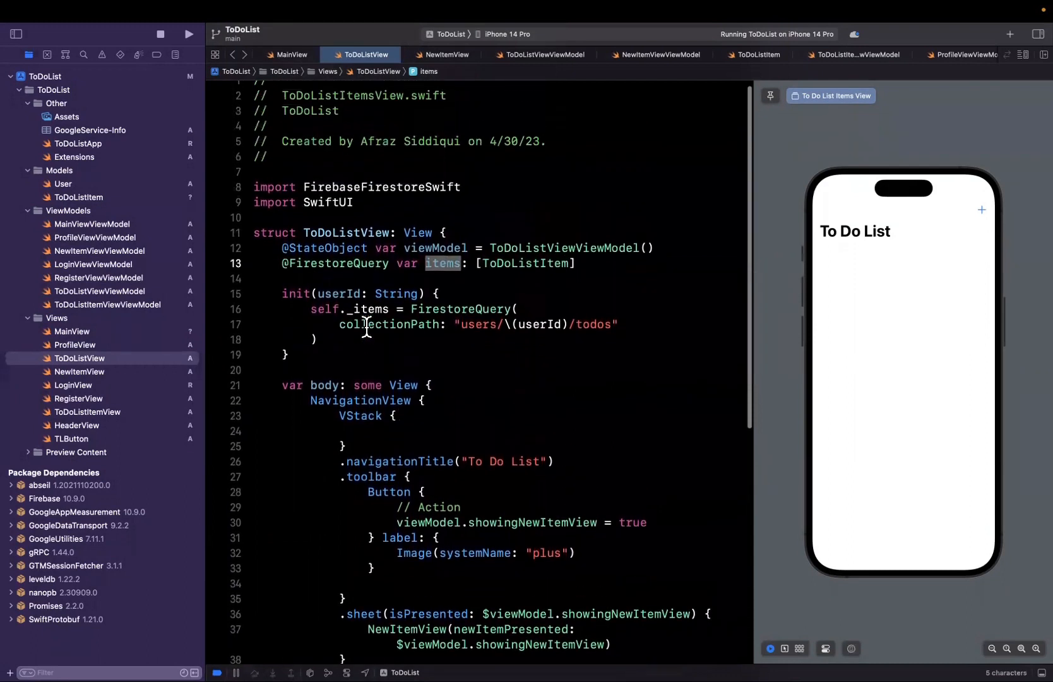
# - Add List(items) { item in Text(item.title) } inside the VStack
pyautogui.scroll(-3)
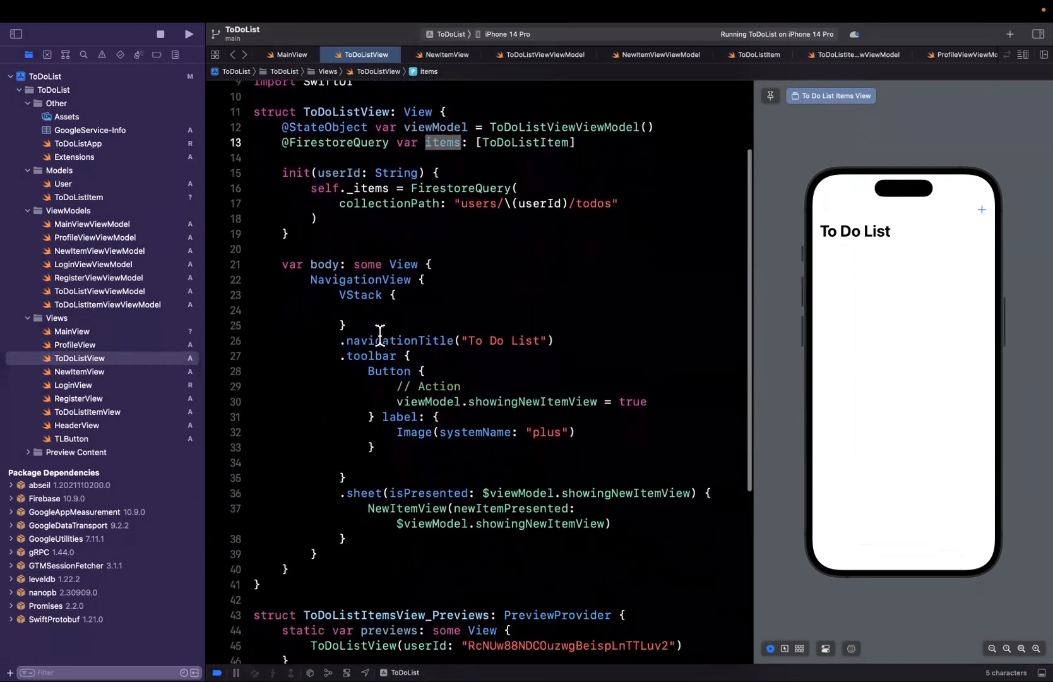
pyautogui.write('List')
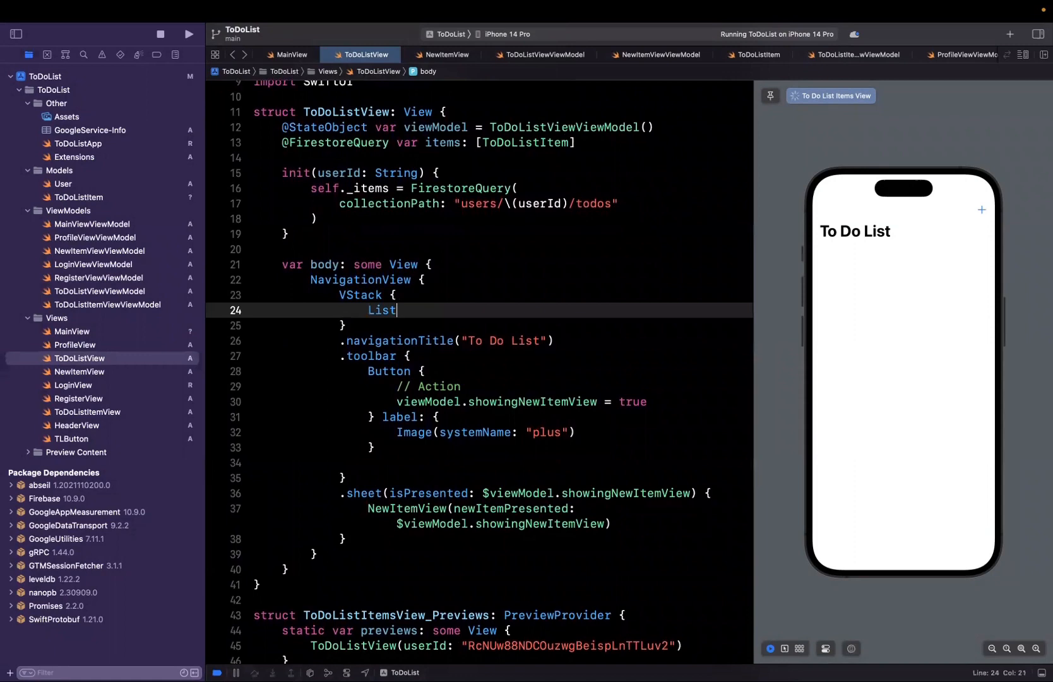
pyautogui.write('(items) { item in')
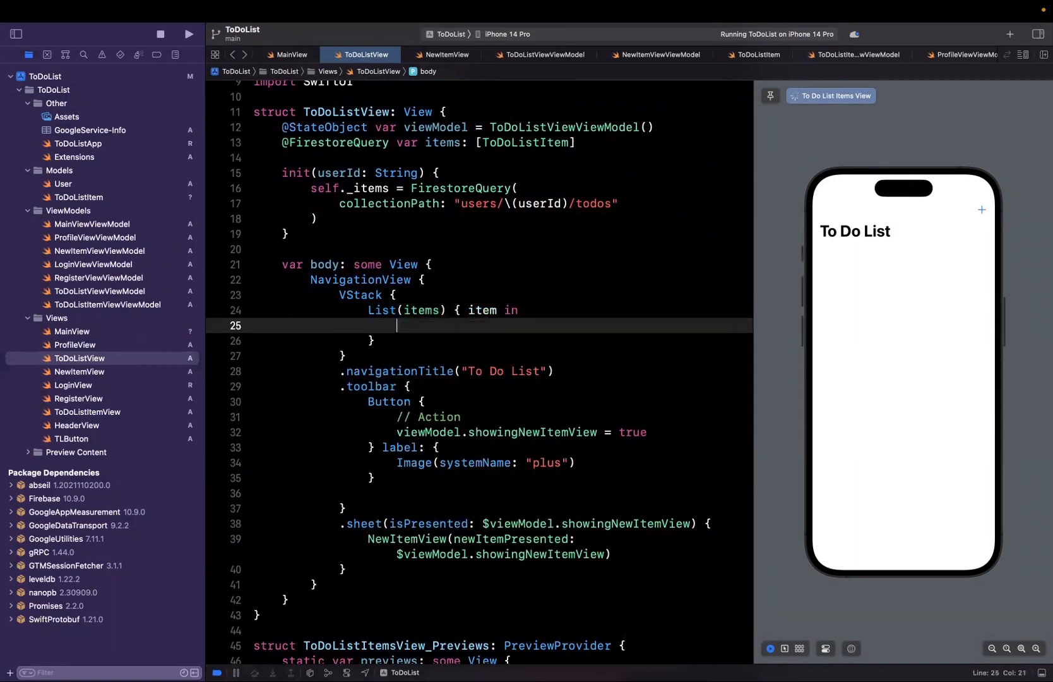
pyautogui.write('Text()')
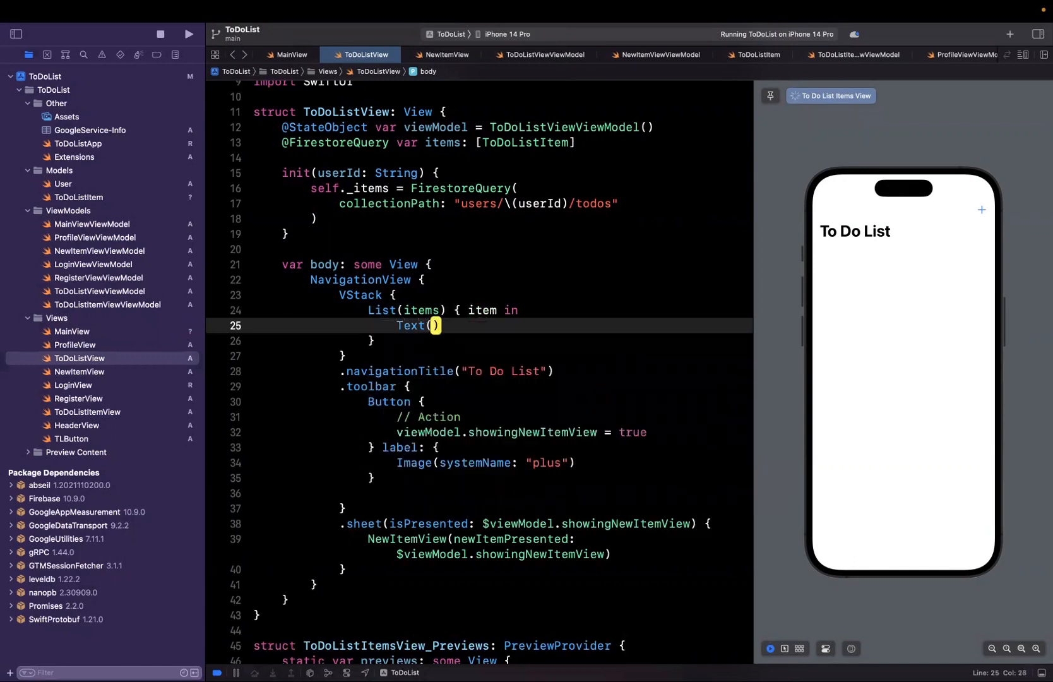
pyautogui.write('item.')
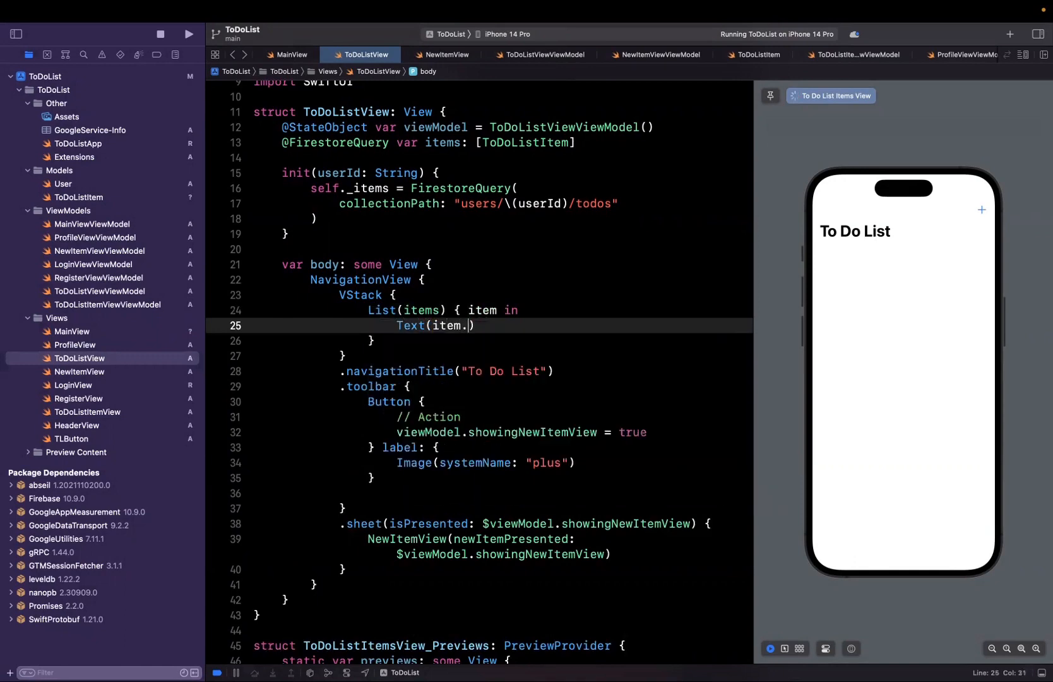
pyautogui.write('title')
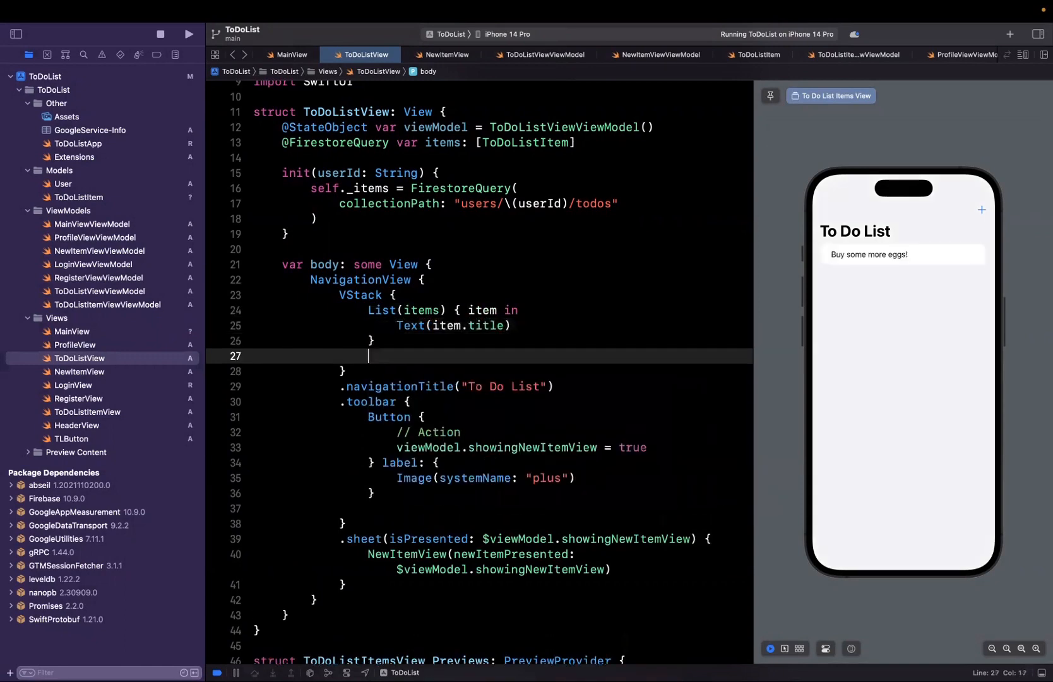
# - Apply .listStyle(PlainListStyle()) so the preview shows Buy some more eggs!
pyautogui.write('.listStyle(P')
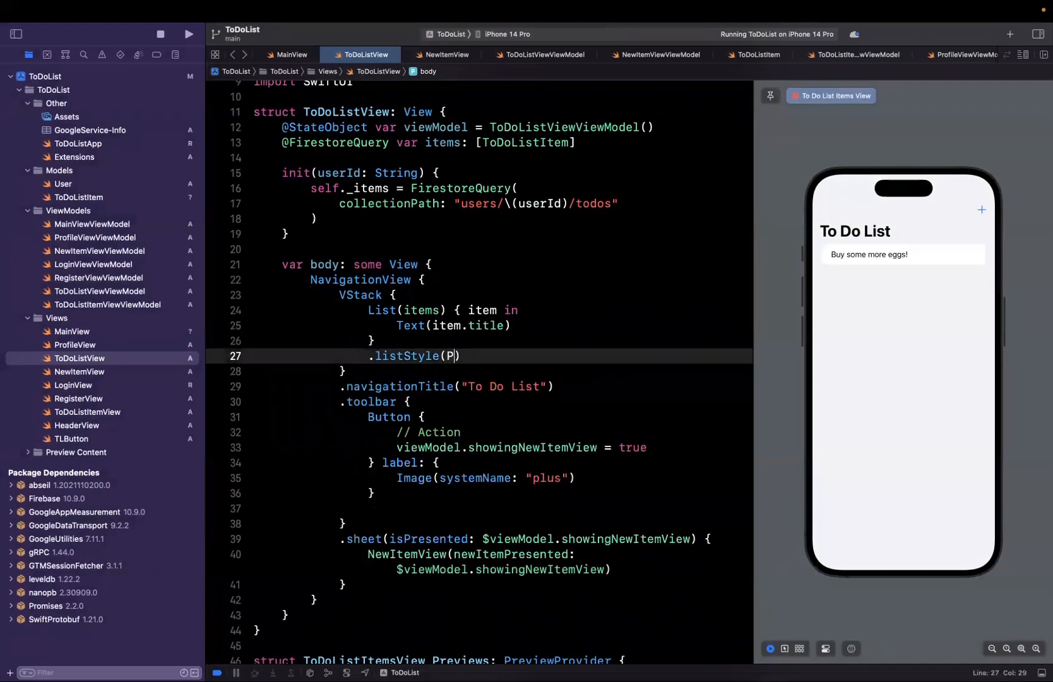
pyautogui.write('lainListStyle()')
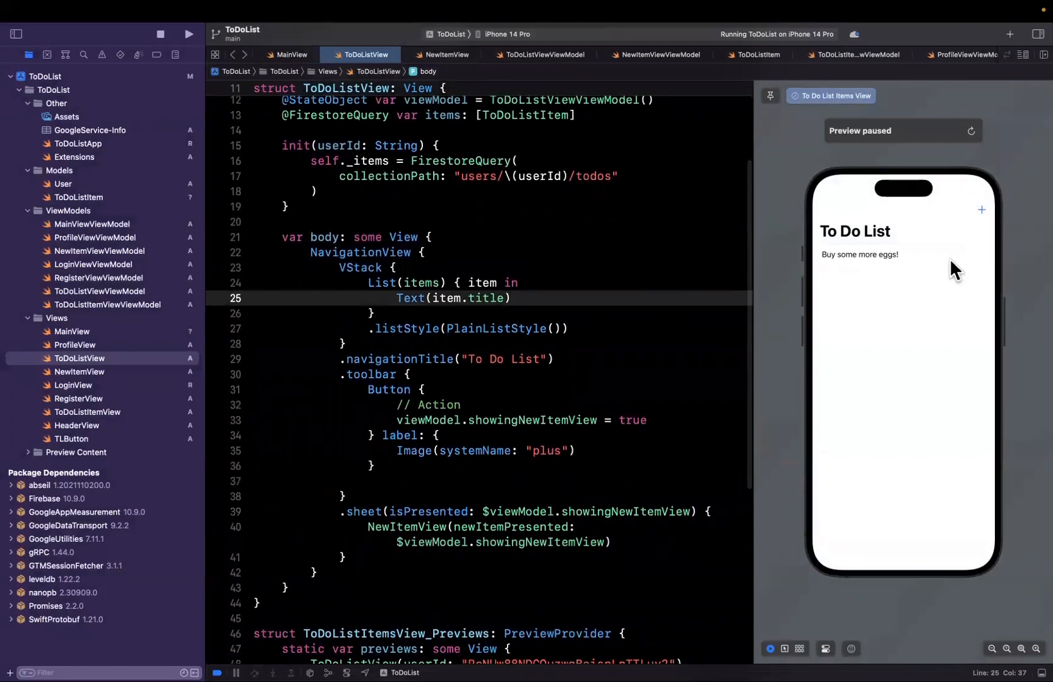
pyautogui.click(512, 297)
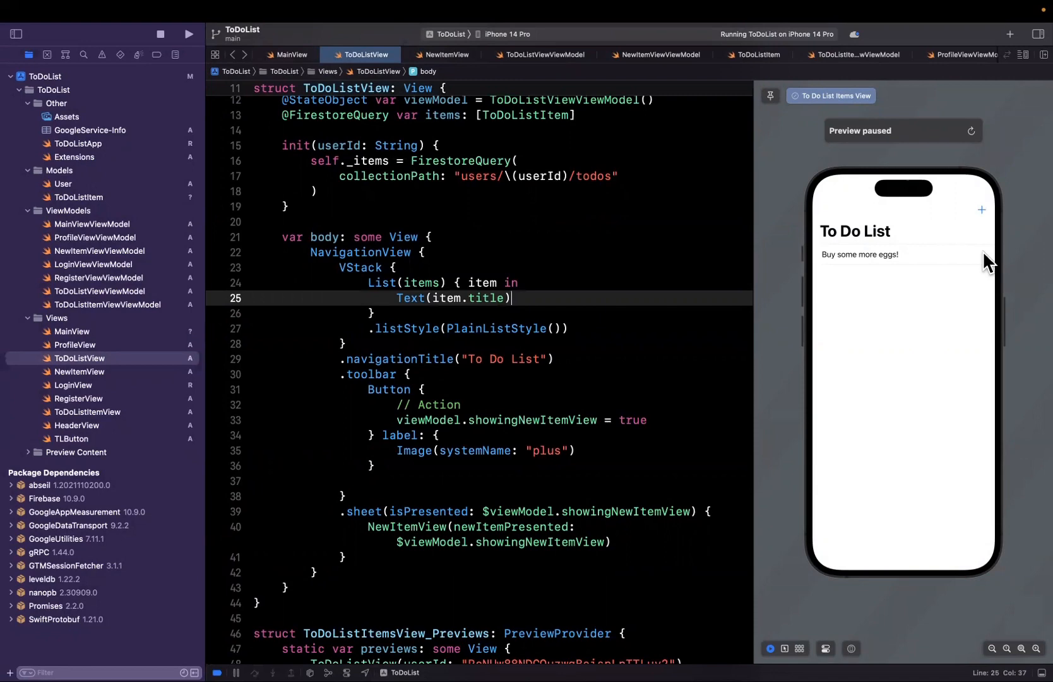
pyautogui.moveTo(6, 281)
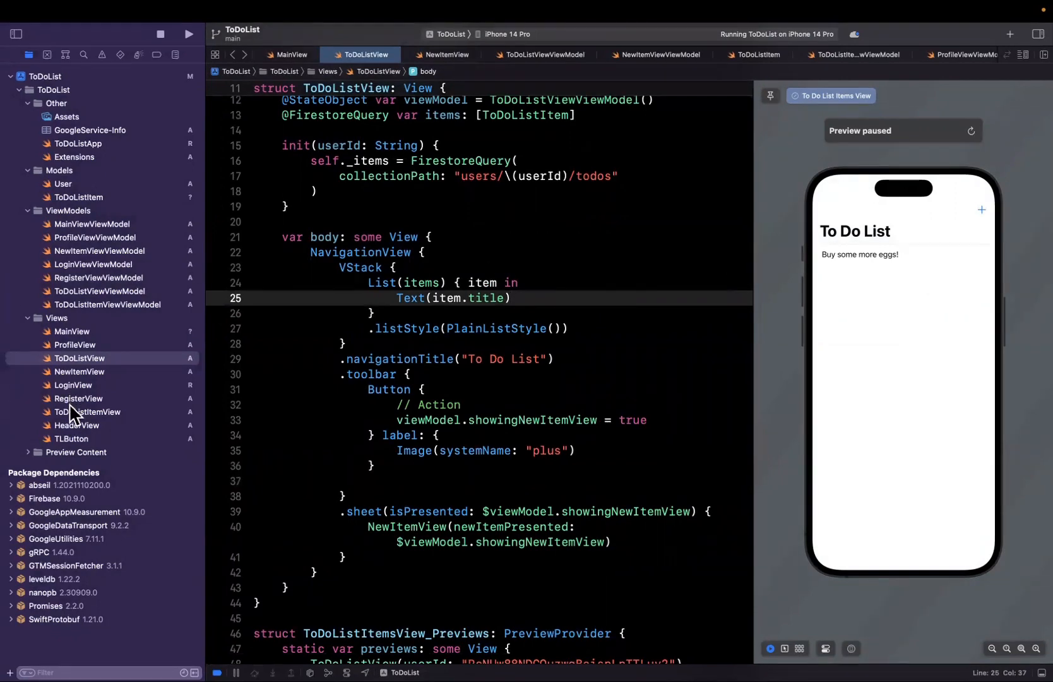
# - In ToDoListItemView.swift, add let item: ToDoListItem and an HStack body
pyautogui.click(87, 411)
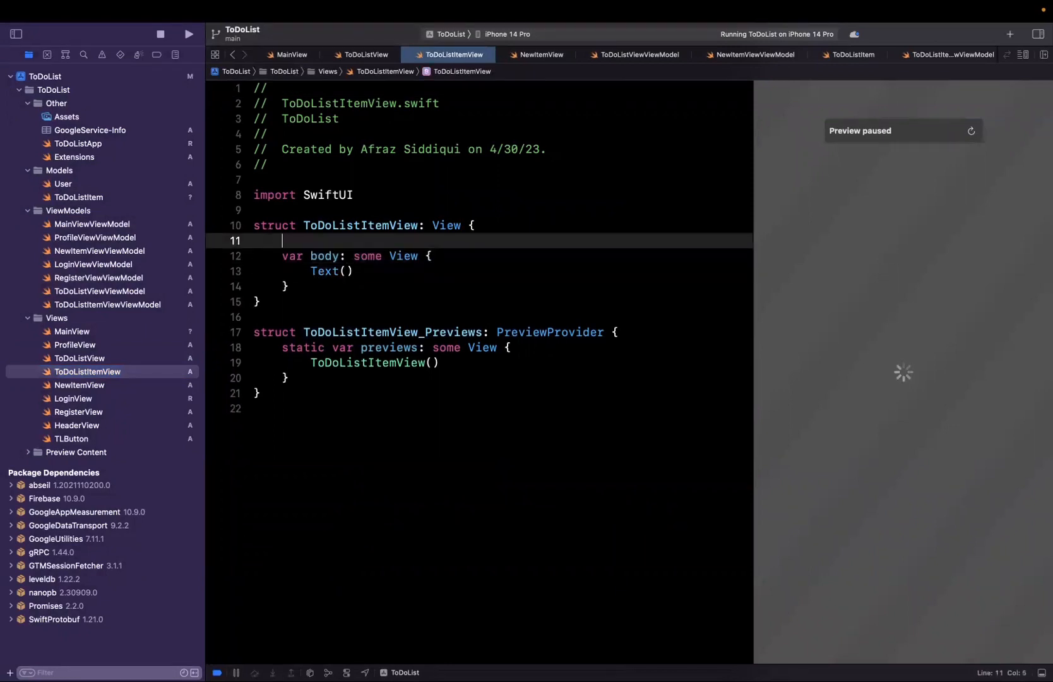
pyautogui.write('let item: I')
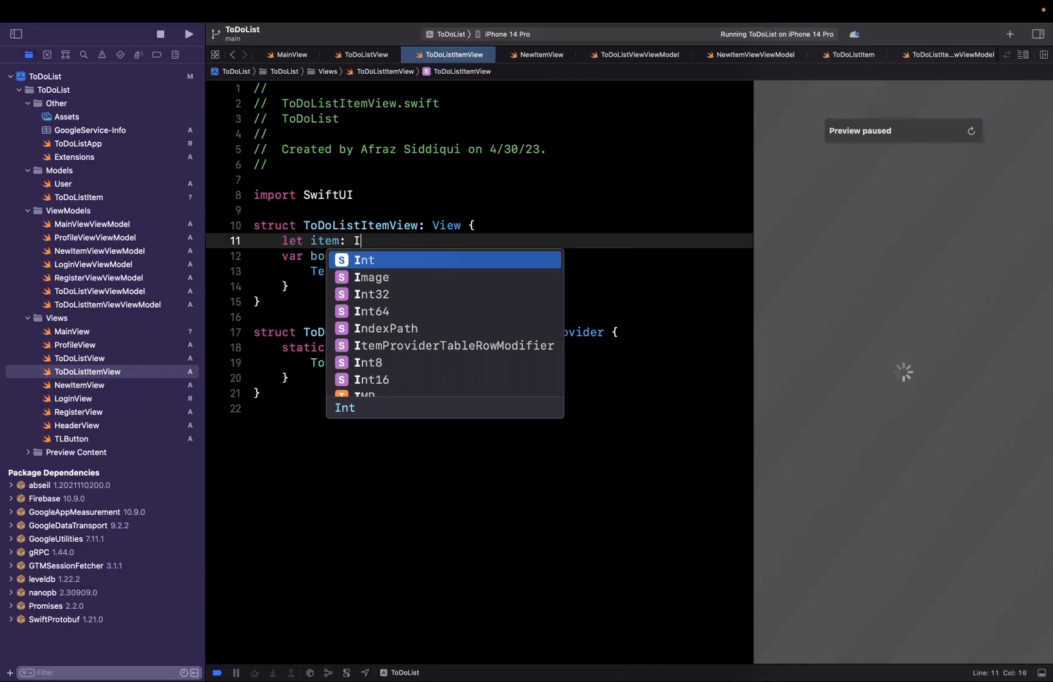
pyautogui.write('ToDoListItem')
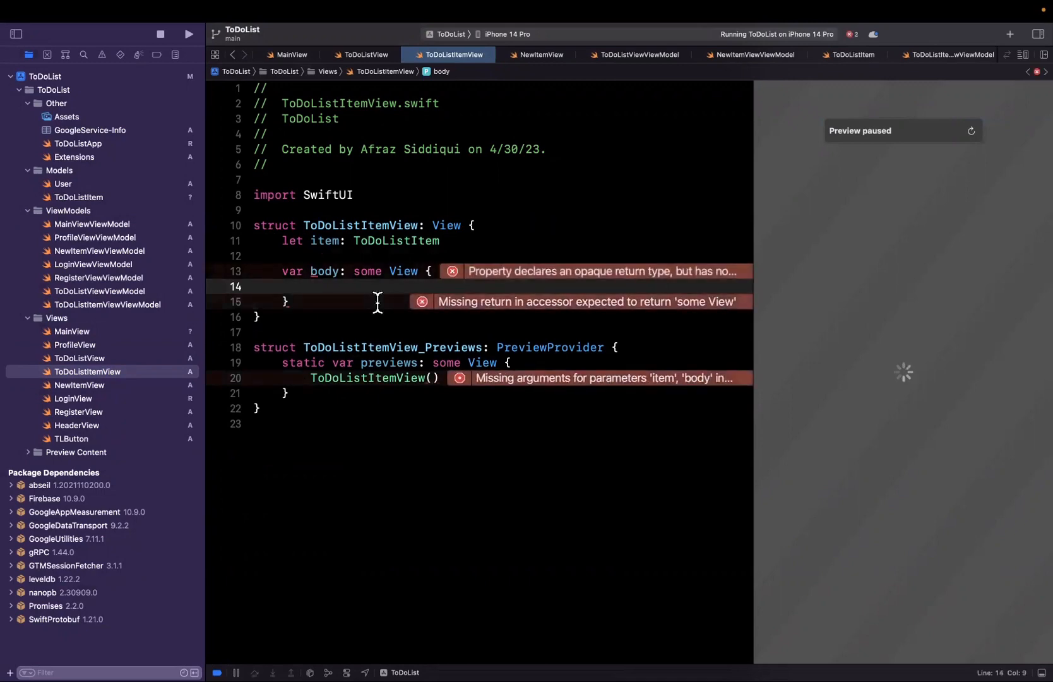
pyautogui.write('HSatck {}')
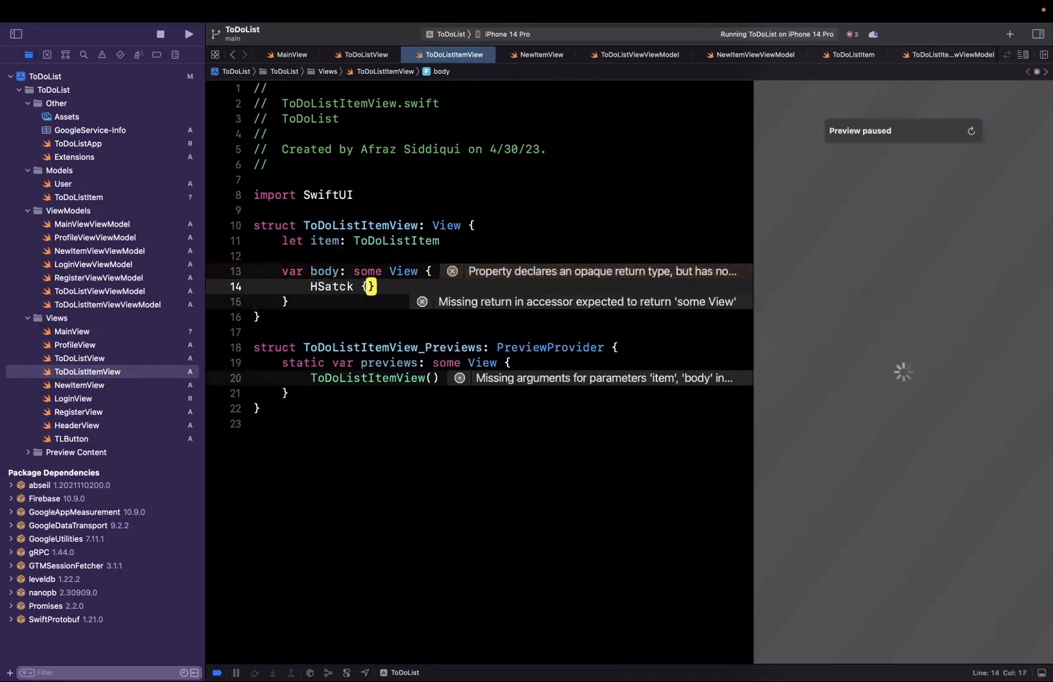
pyautogui.write('HSstack')
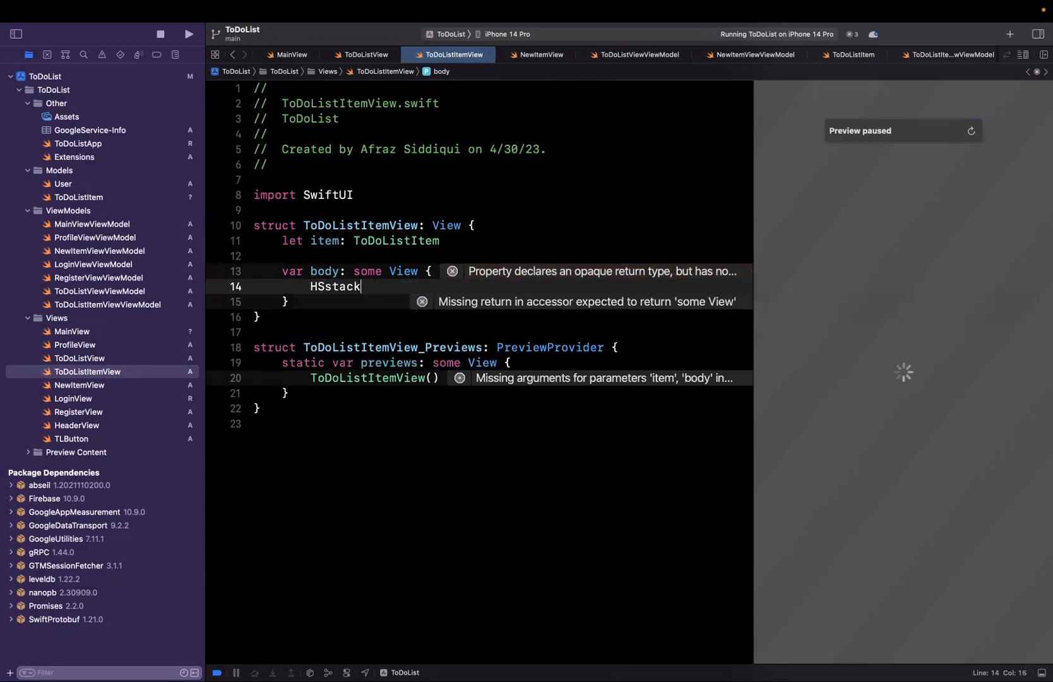
pyautogui.write('HStack {}')
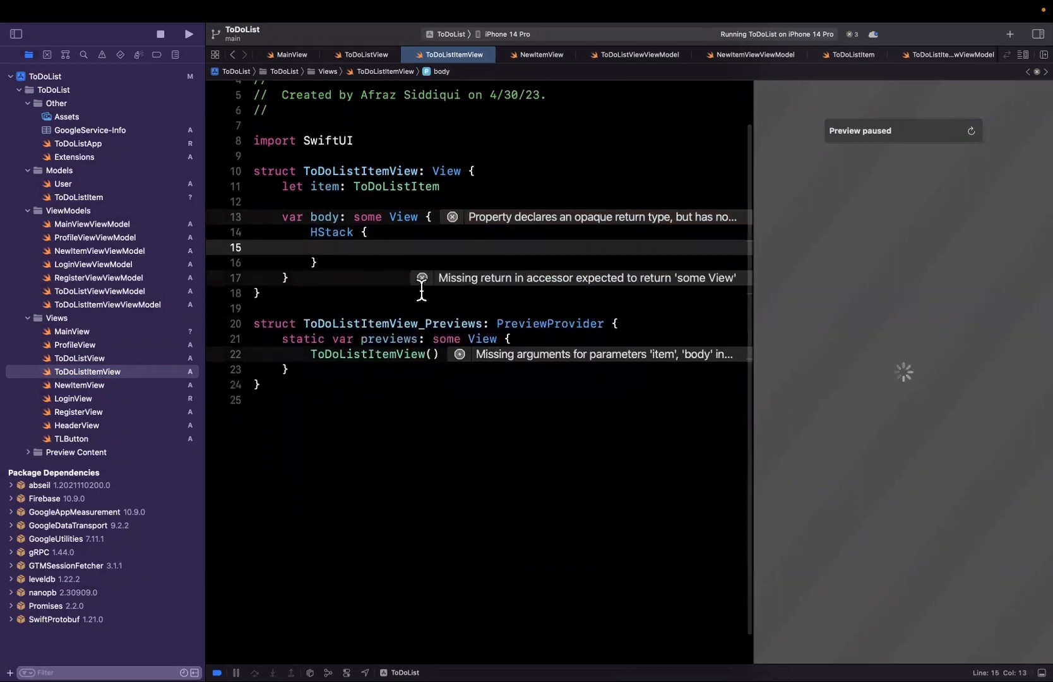
# - Stack Text(item.title) above the dueDate formatted abbreviated date, shortened time, plus a Spacer
pyautogui.write('VStack {')
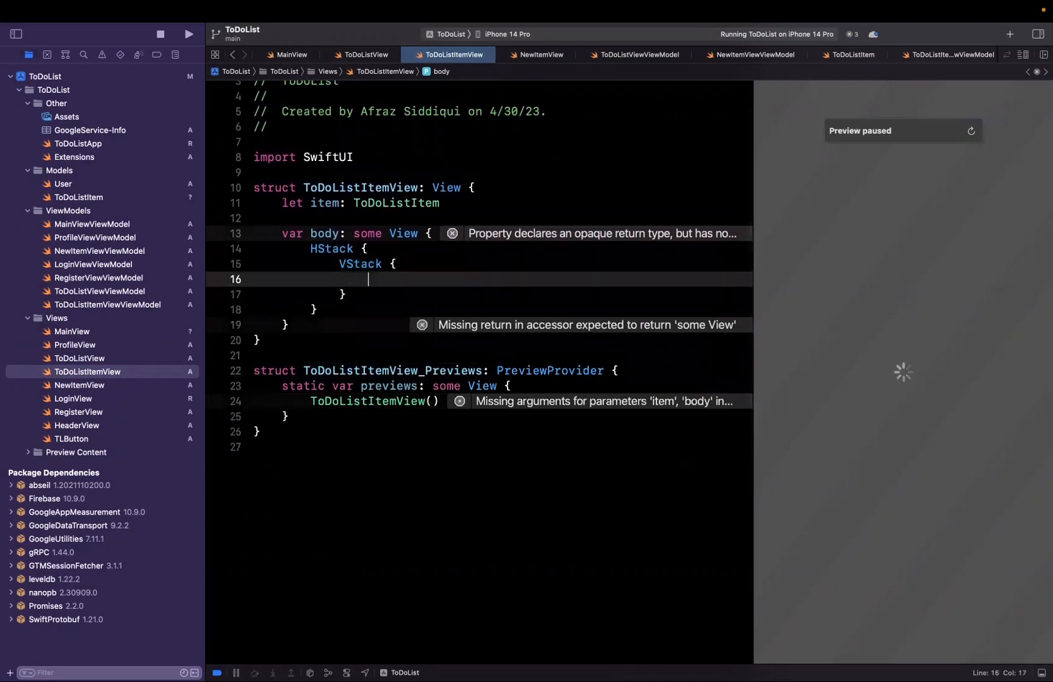
pyautogui.write('Text(')
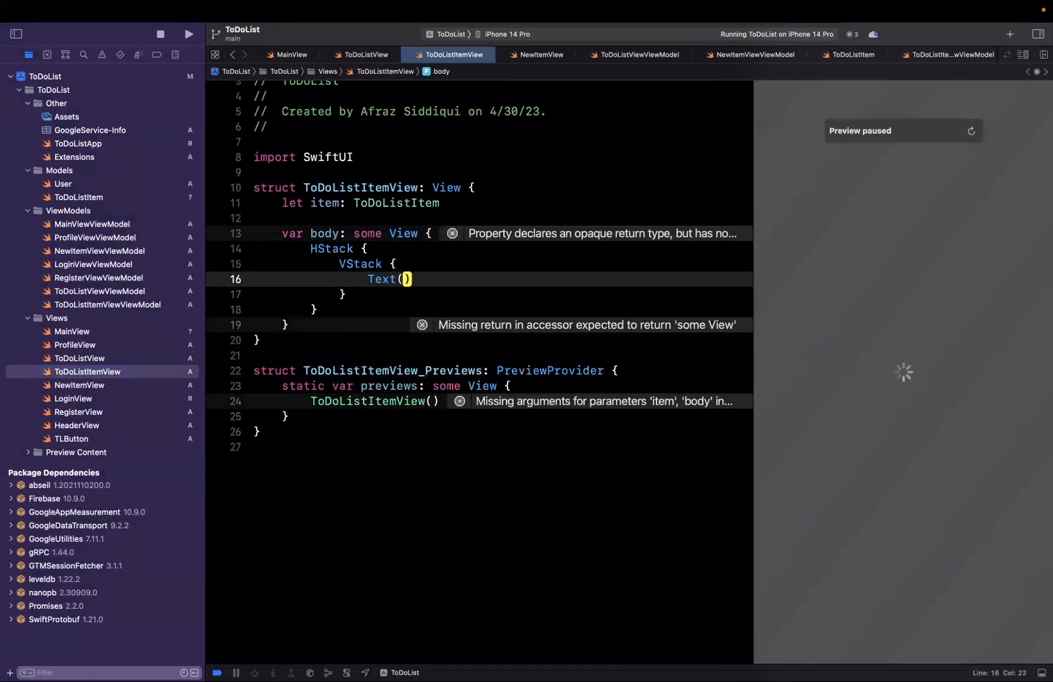
pyautogui.write('item')
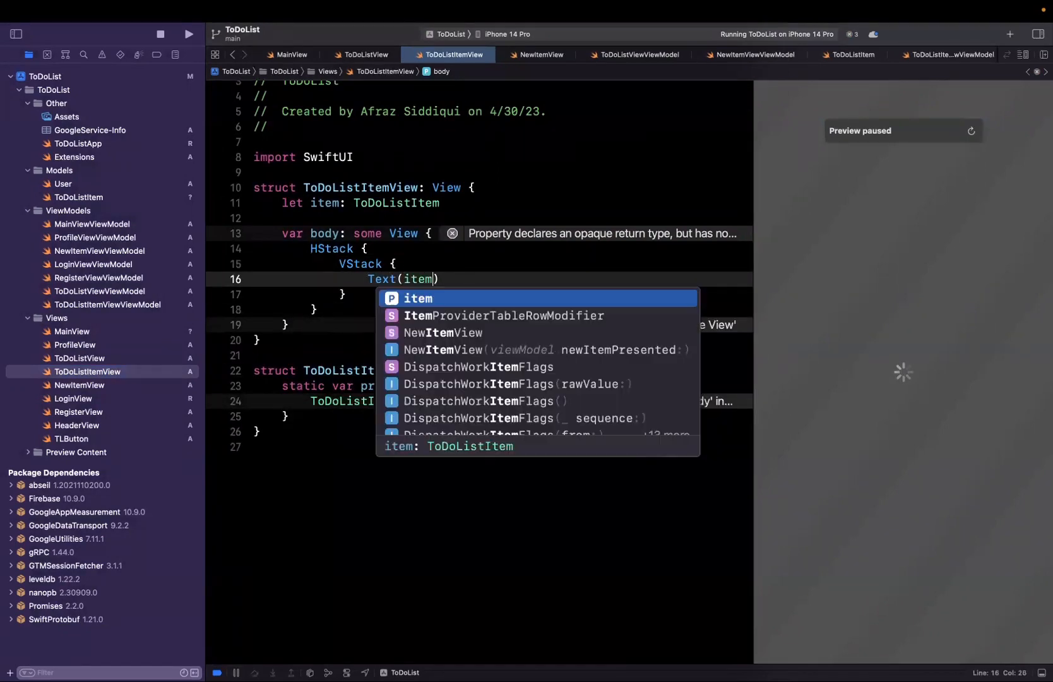
pyautogui.write('.title')
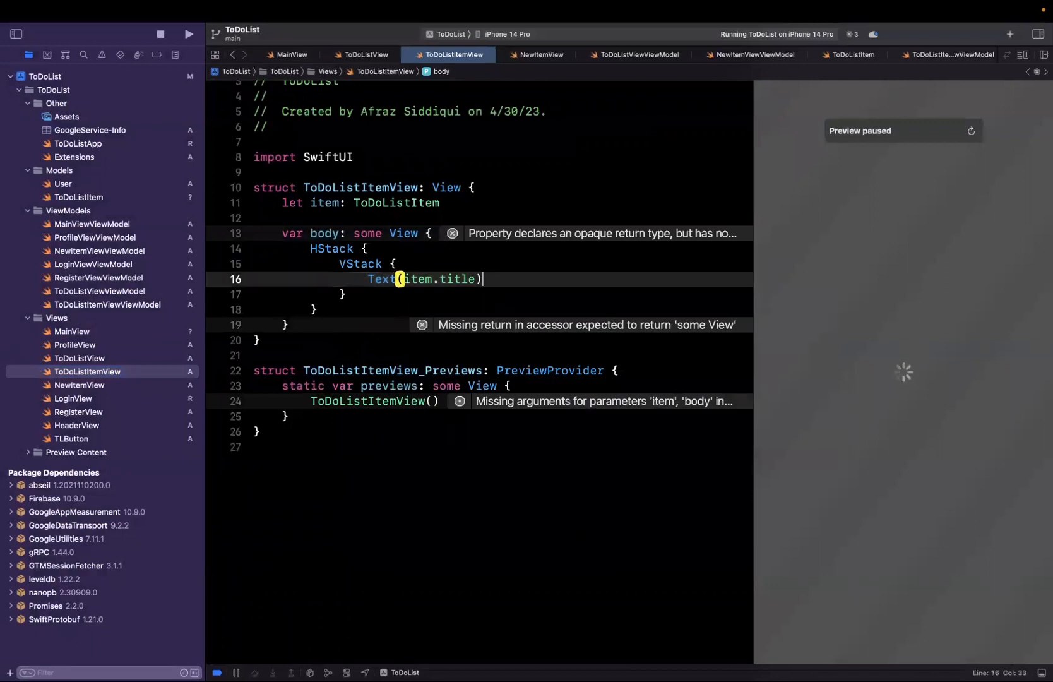
pyautogui.write('Text(item.d')
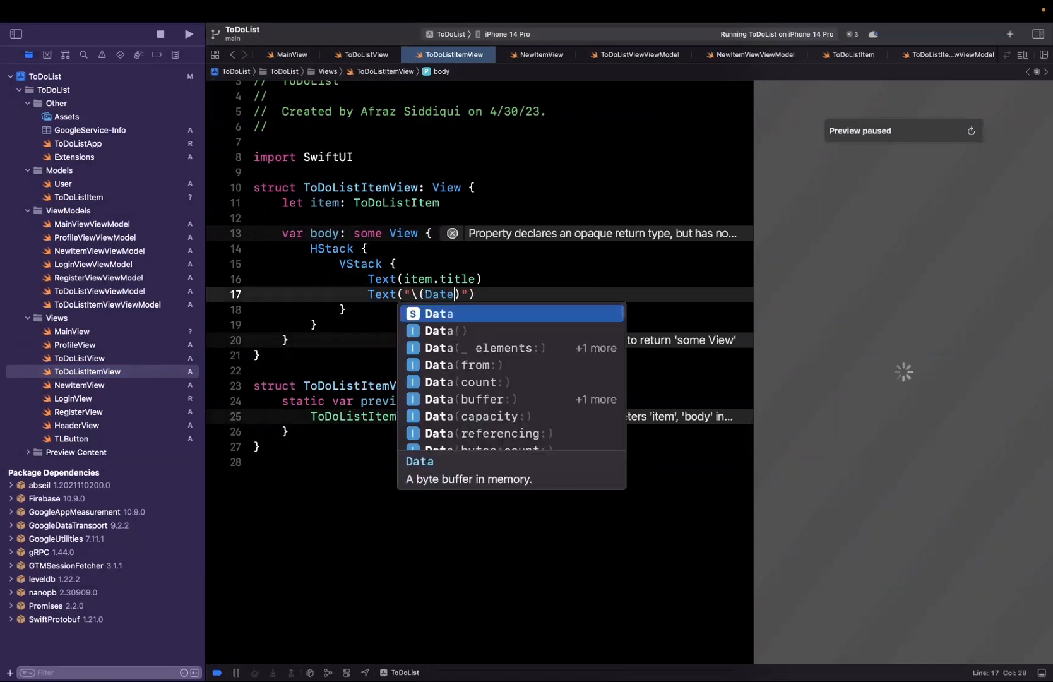
pyautogui.write('(timeIntervalSince1970: item.dueDate')
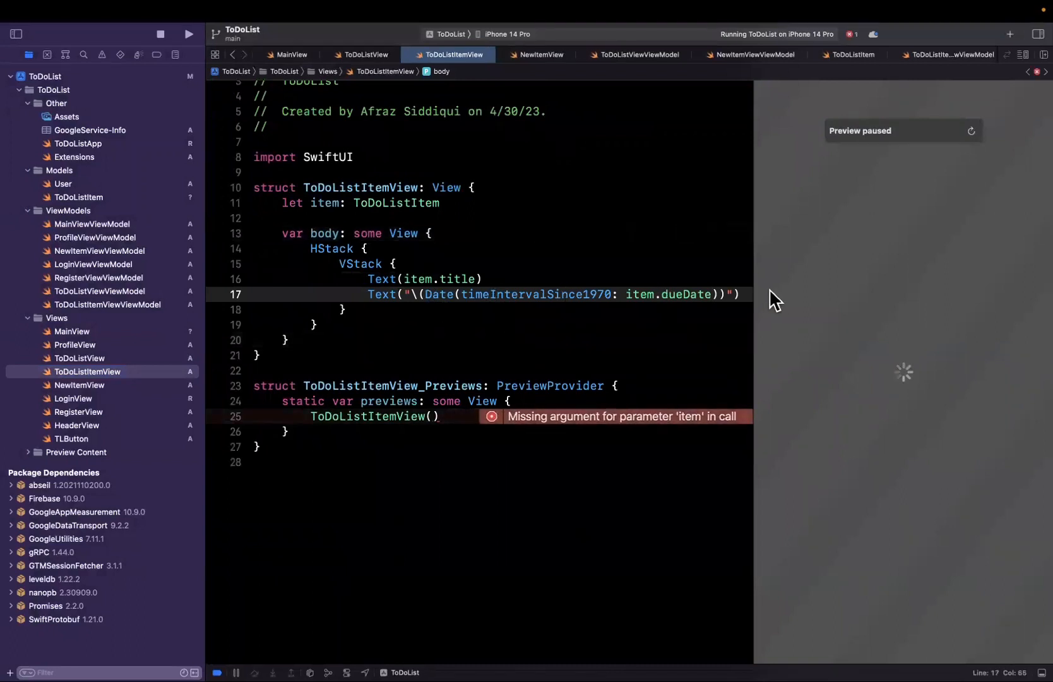
pyautogui.write('.f')
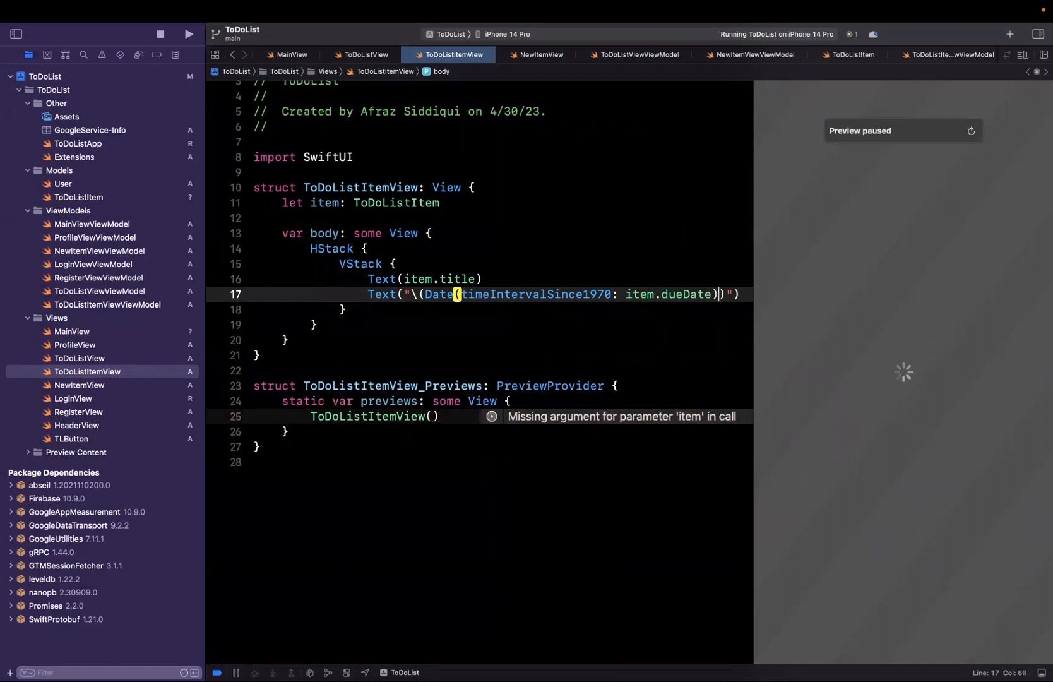
pyautogui.write('.formatted(date: Date.FormatStyle.DateStyle, time: Date.FormatStyle.TimeStyle')
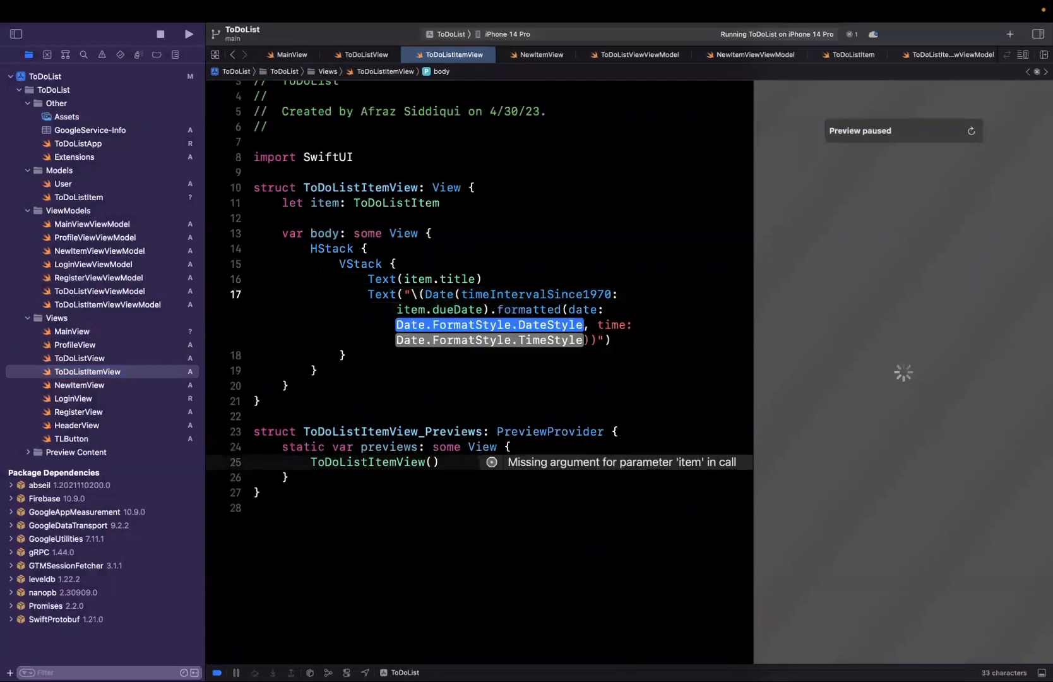
pyautogui.write('.abbrevi')
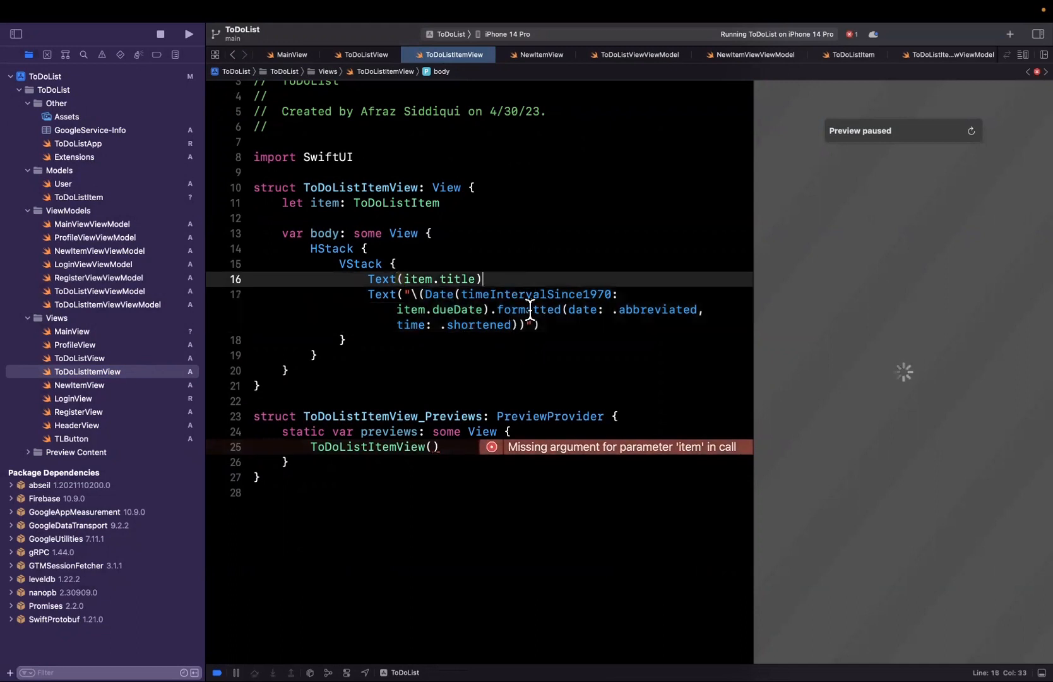
pyautogui.write('Sapc')
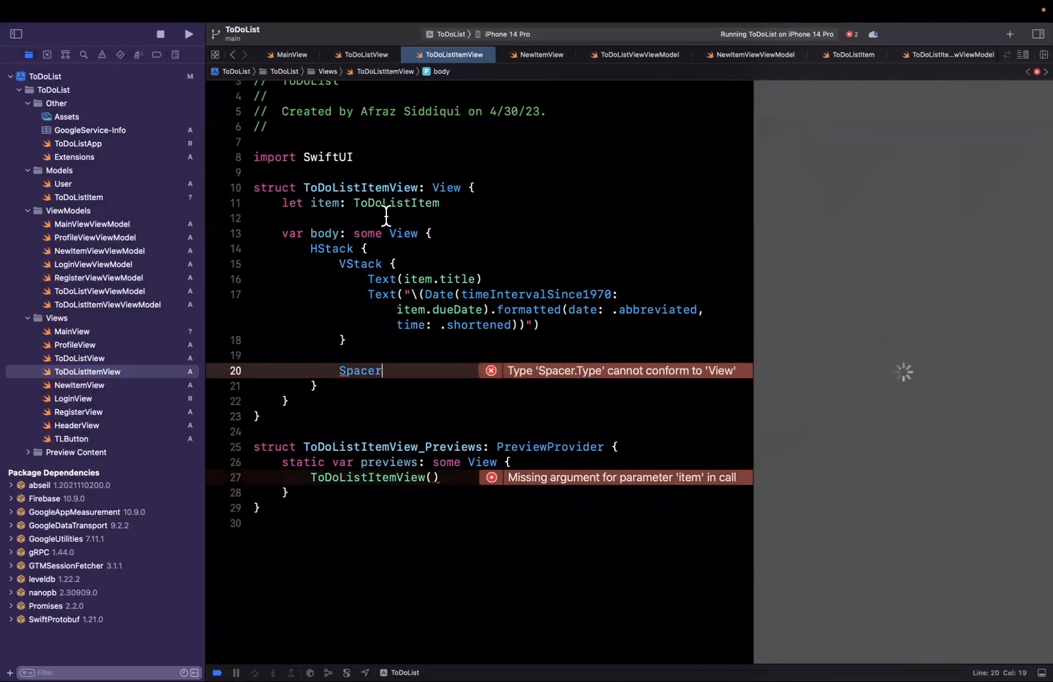
# - Preview a sample item: id 123, title Get milk, current-time dates, isDone false
pyautogui.write('it')
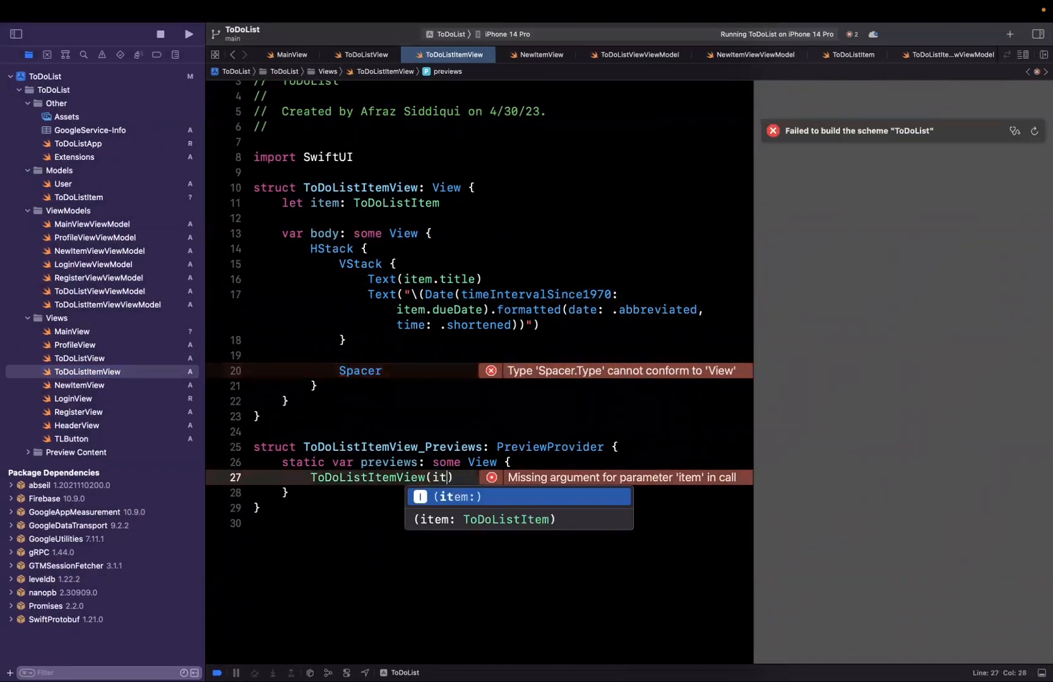
pyautogui.write('item: .')
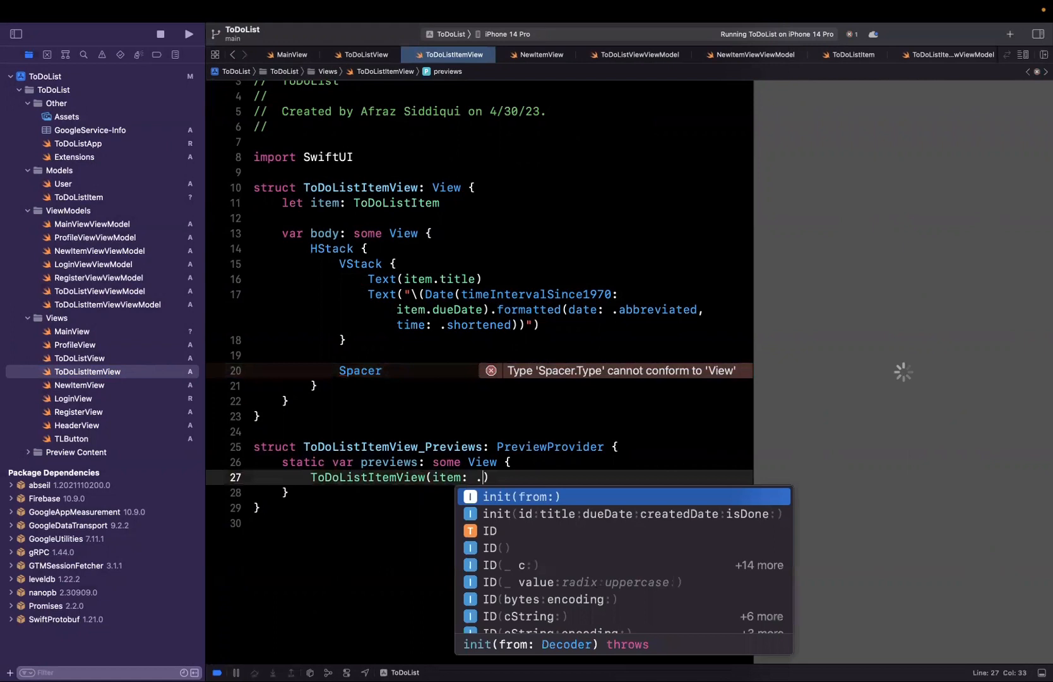
pyautogui.click(630, 514)
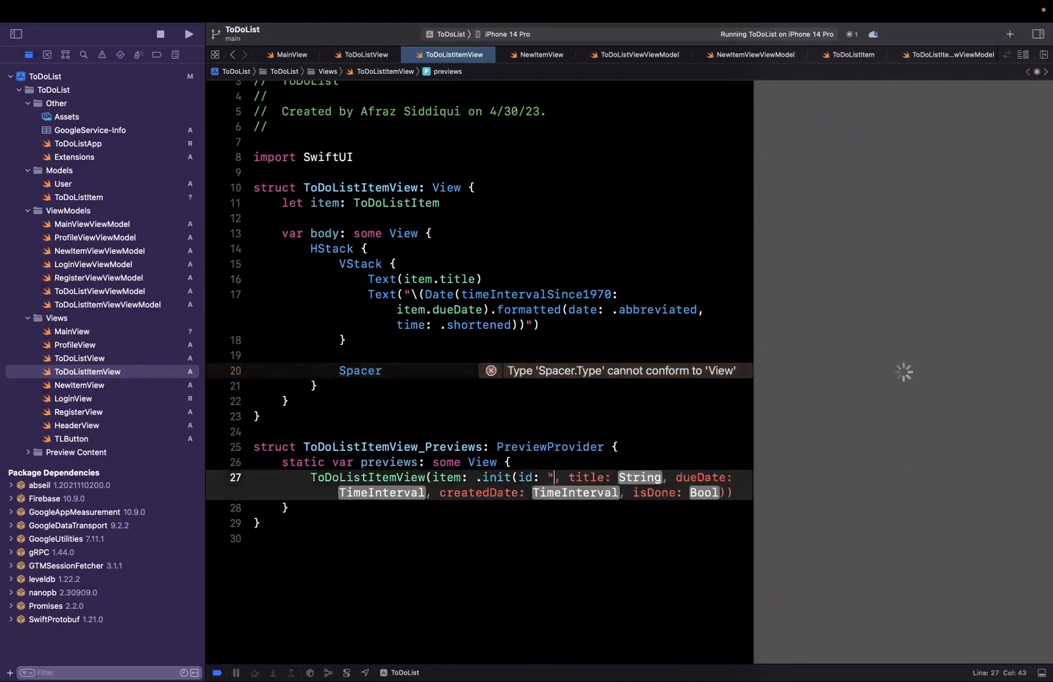
pyautogui.write('123')
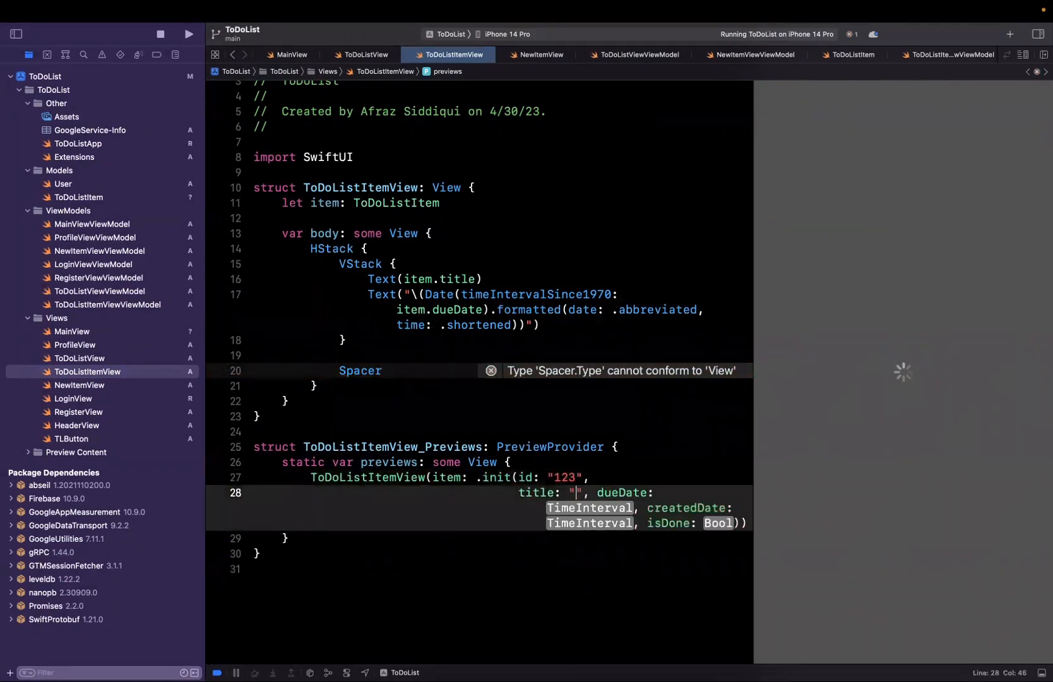
pyautogui.write('Get milk",')
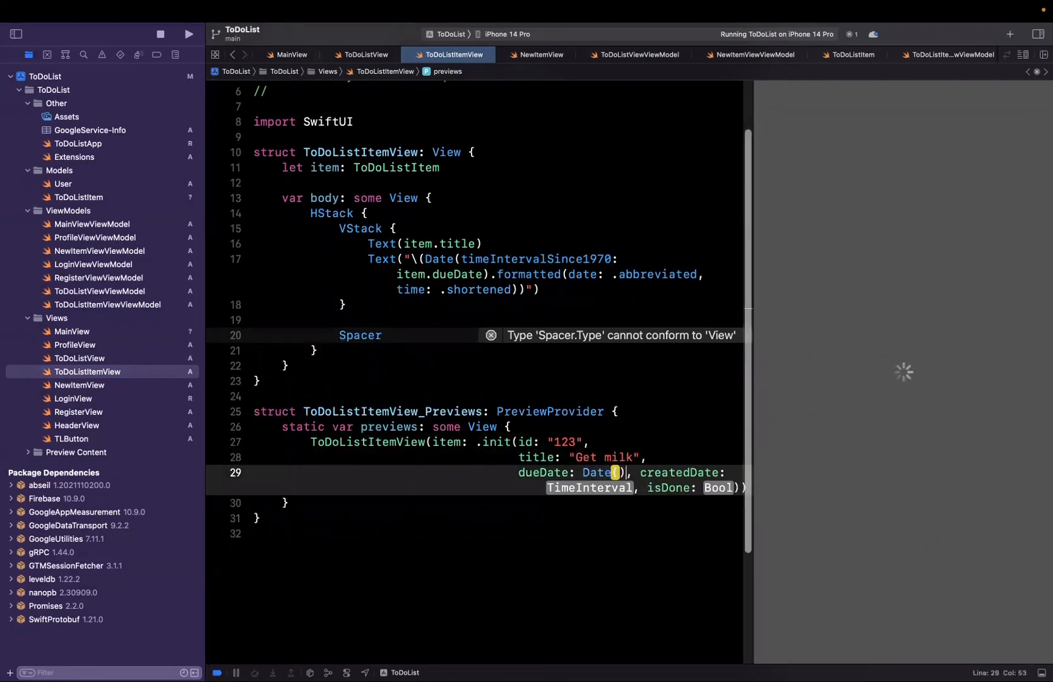
pyautogui.write('.timeIntervalSince1970,')
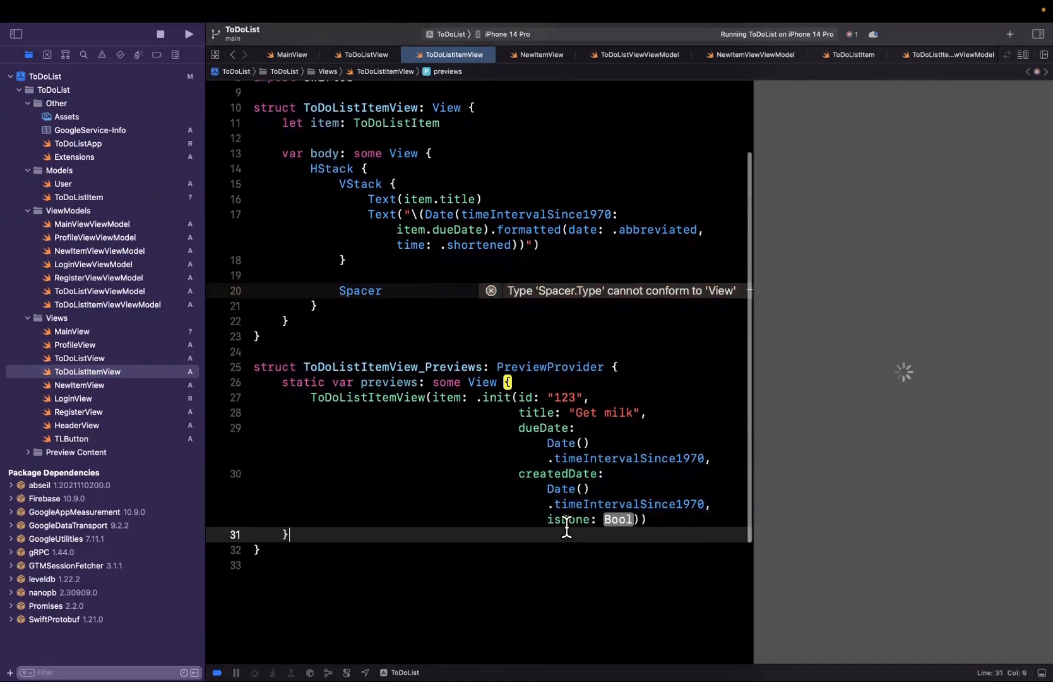
pyautogui.write('false')
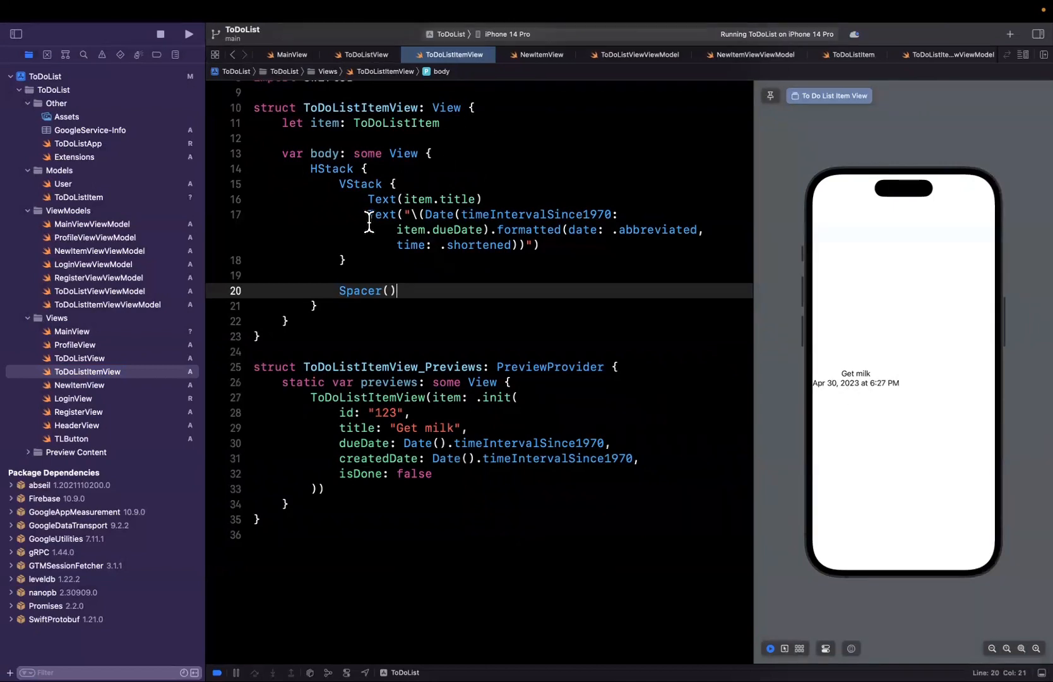
# - Use Spacer(), VStack(alignment: .leading) and .bold() on the title Text
pyautogui.write('(alignment:')
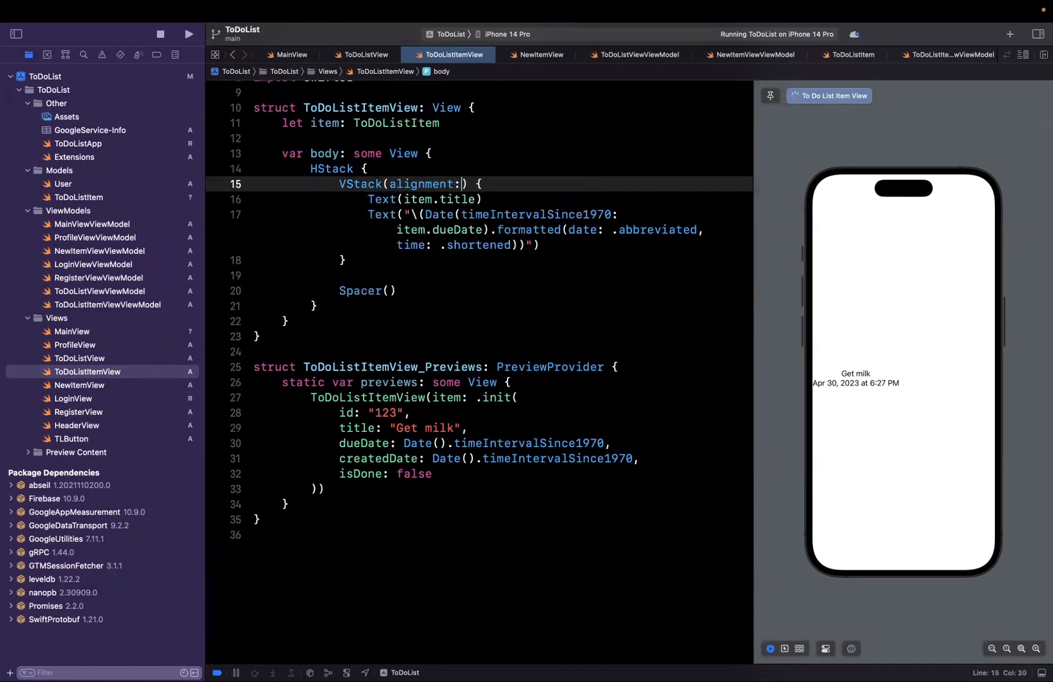
pyautogui.write('.leading')
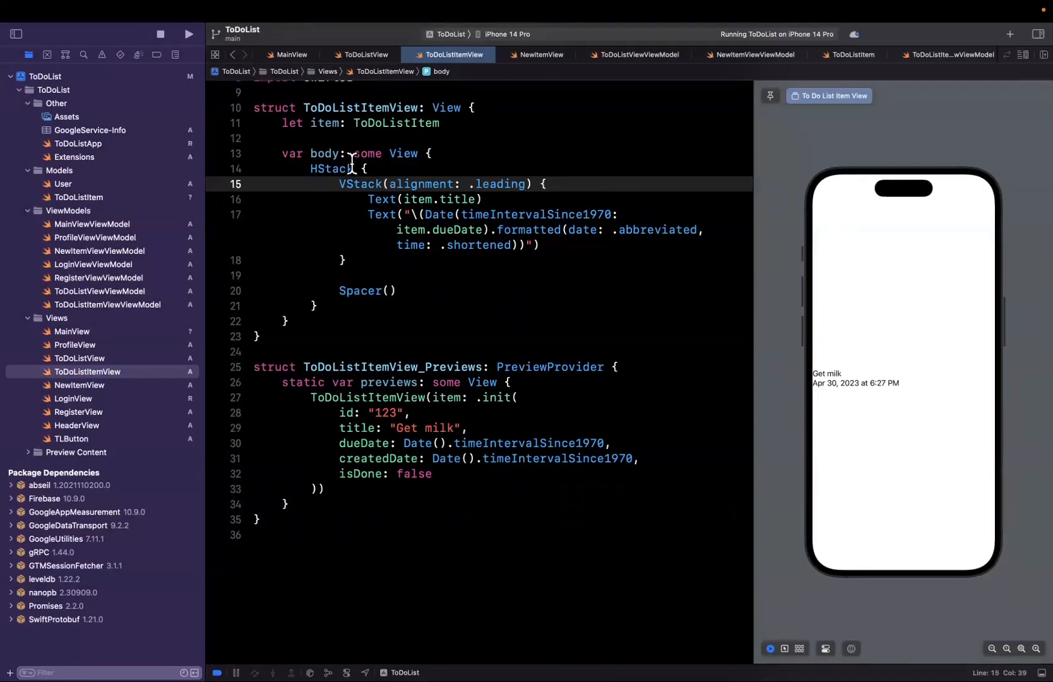
pyautogui.write('.bold(')
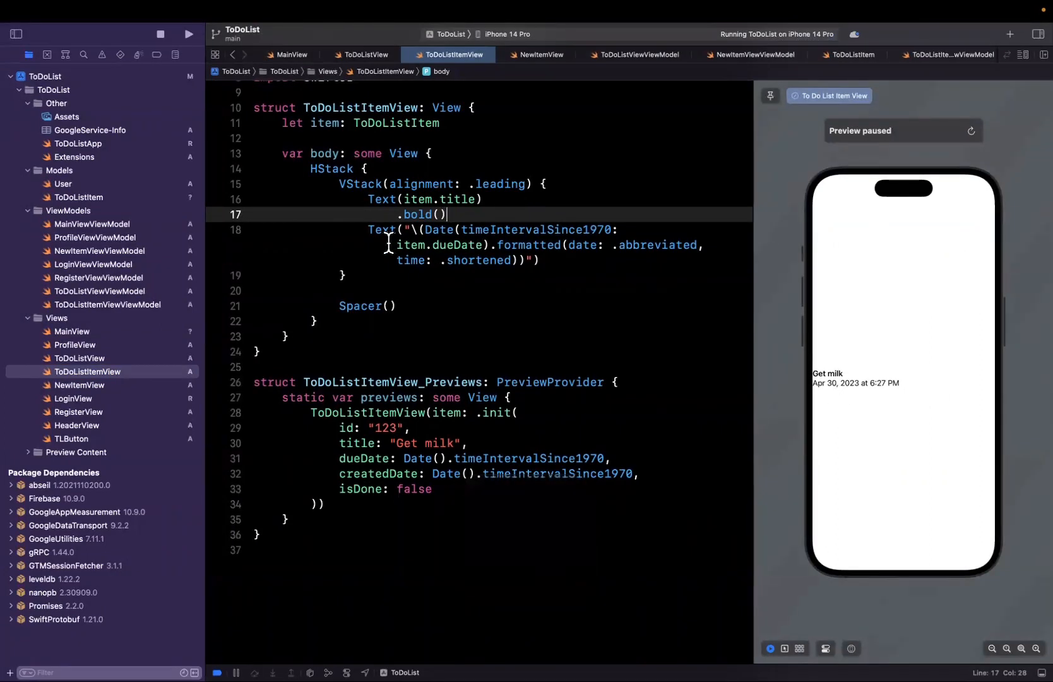
# - Give the title .font(.title) and the date .font(.footnote) in Color(.secondaryLabel) gray
pyautogui.write('.')
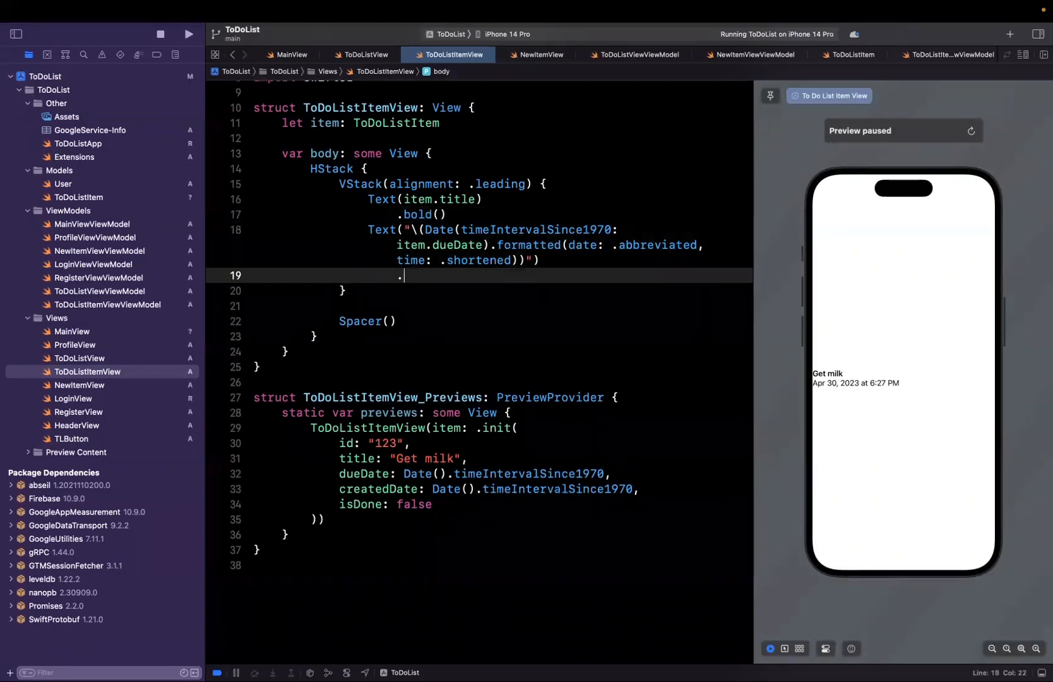
pyautogui.write('.font(.footnote')
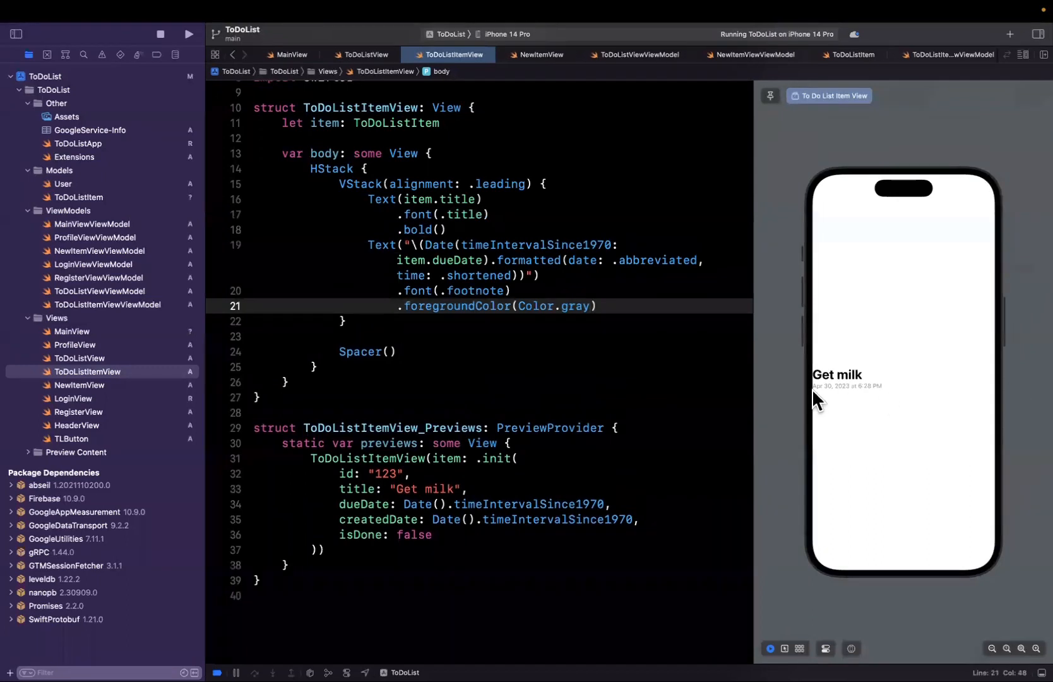
pyautogui.press('Backspace')
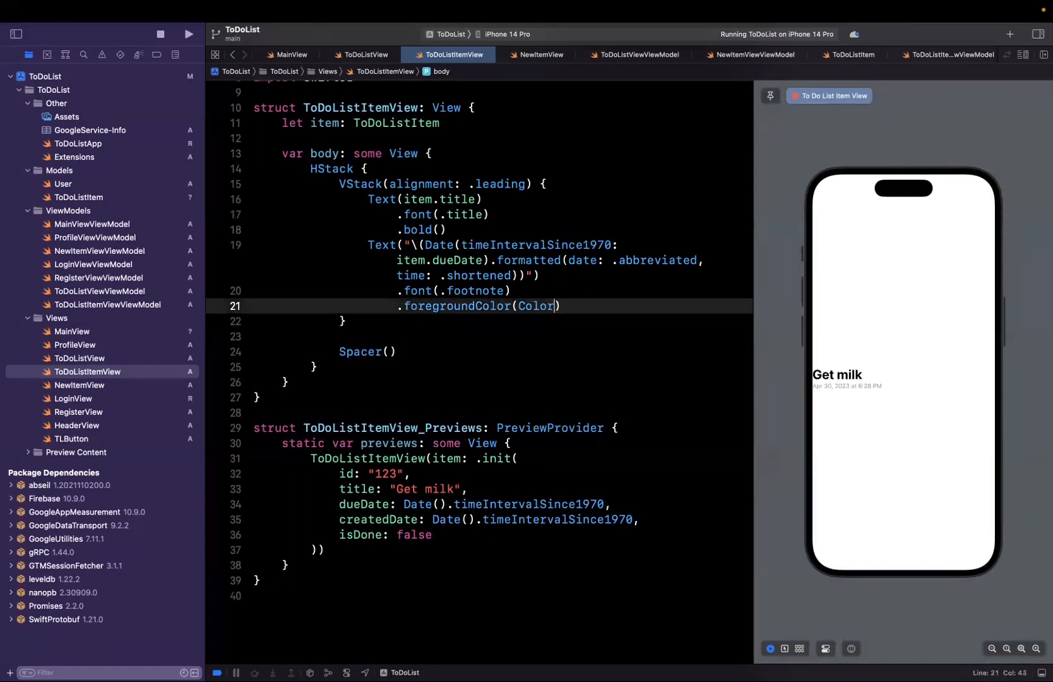
pyautogui.write('color: UIColor')
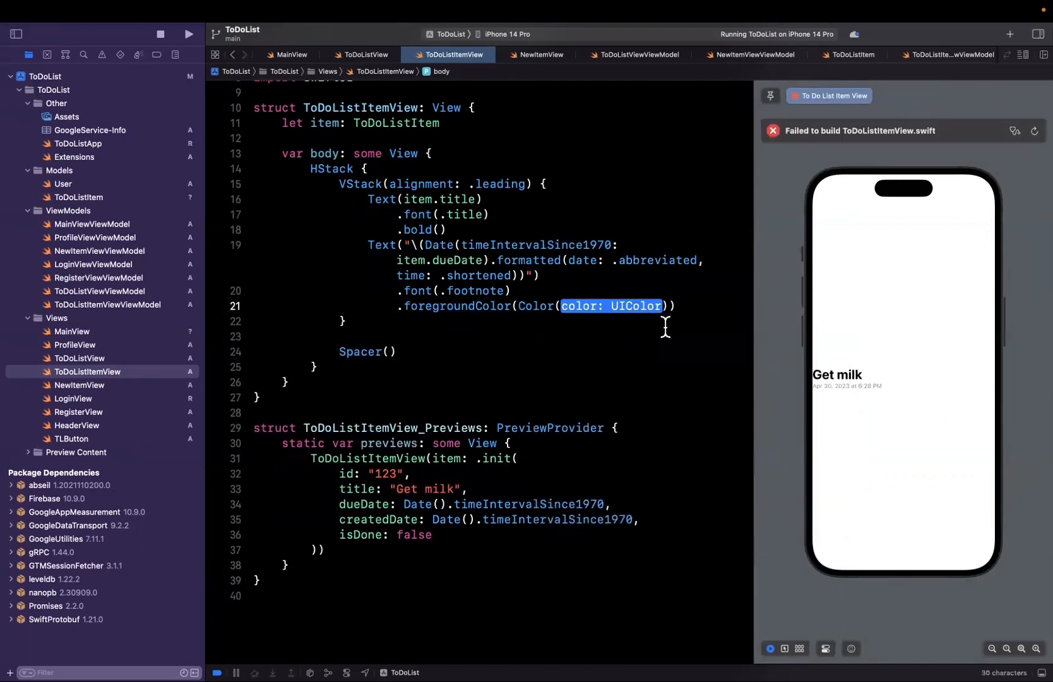
pyautogui.write('.')
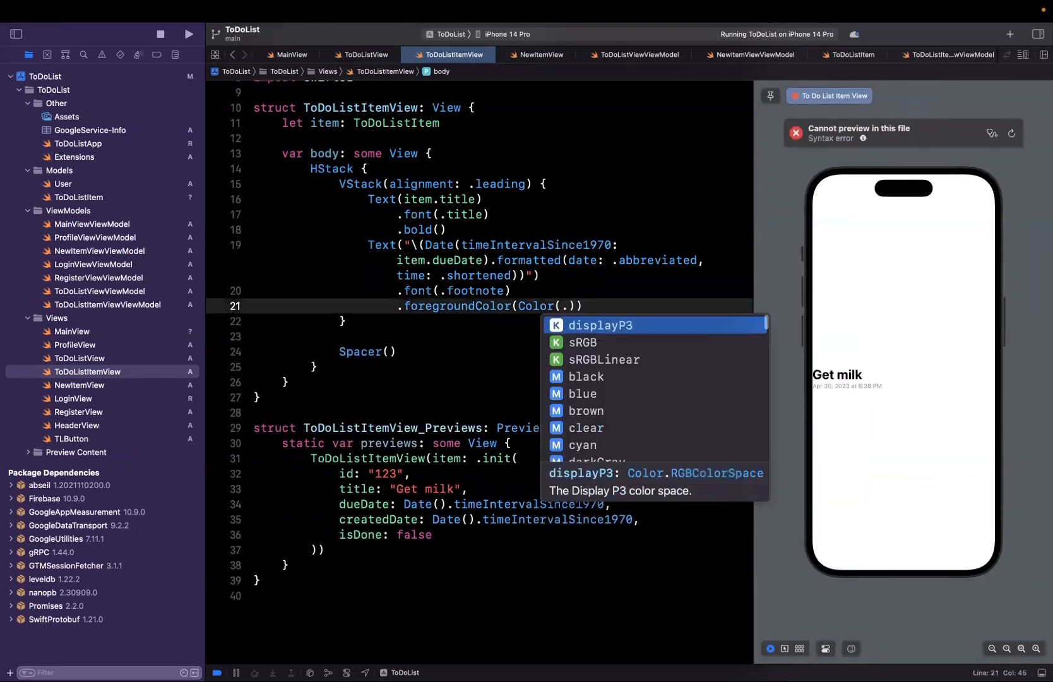
pyautogui.write('.secondaryLabel')
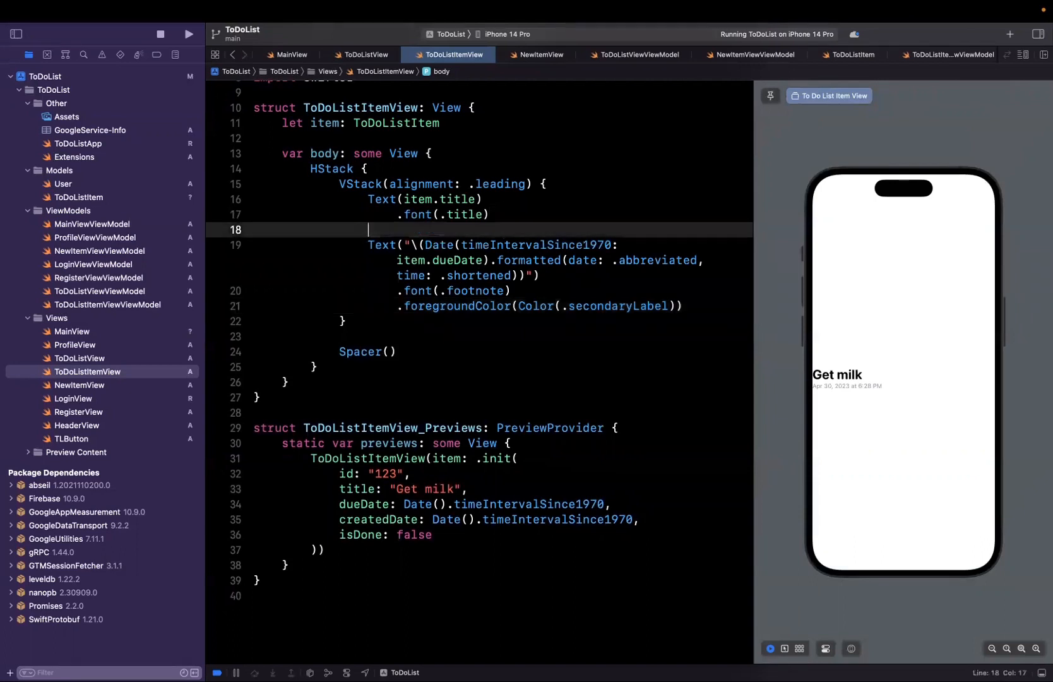
pyautogui.click(507, 214)
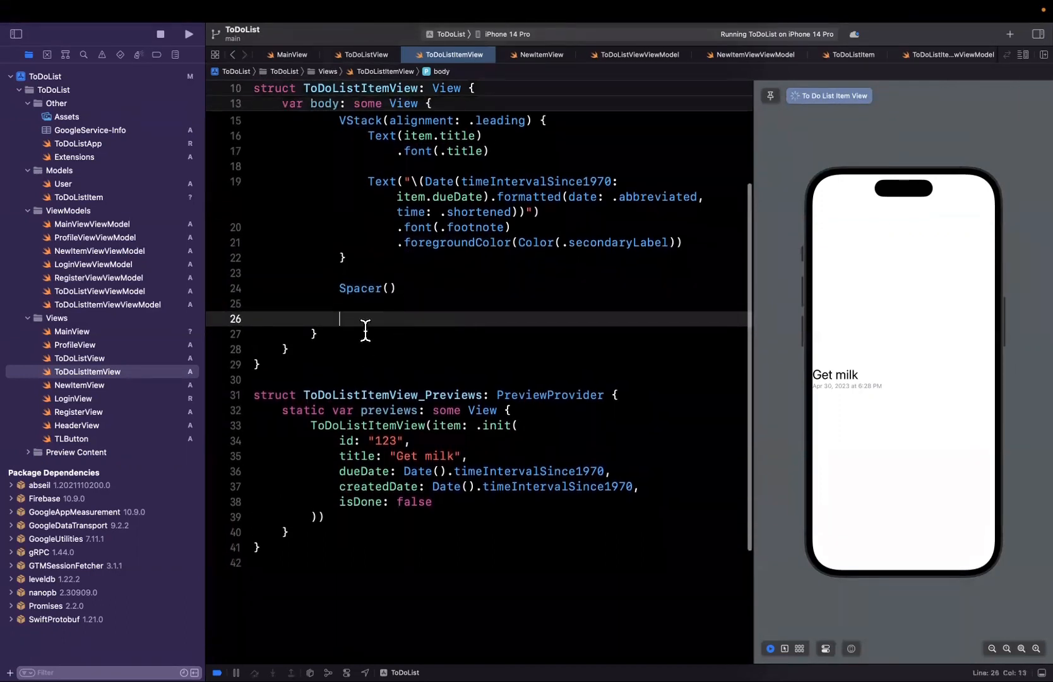
# - Insert a Button with Image(systemName: item.isDone ? "circle.checkmark.fill" : "circle")
pyautogui.write('Button {')
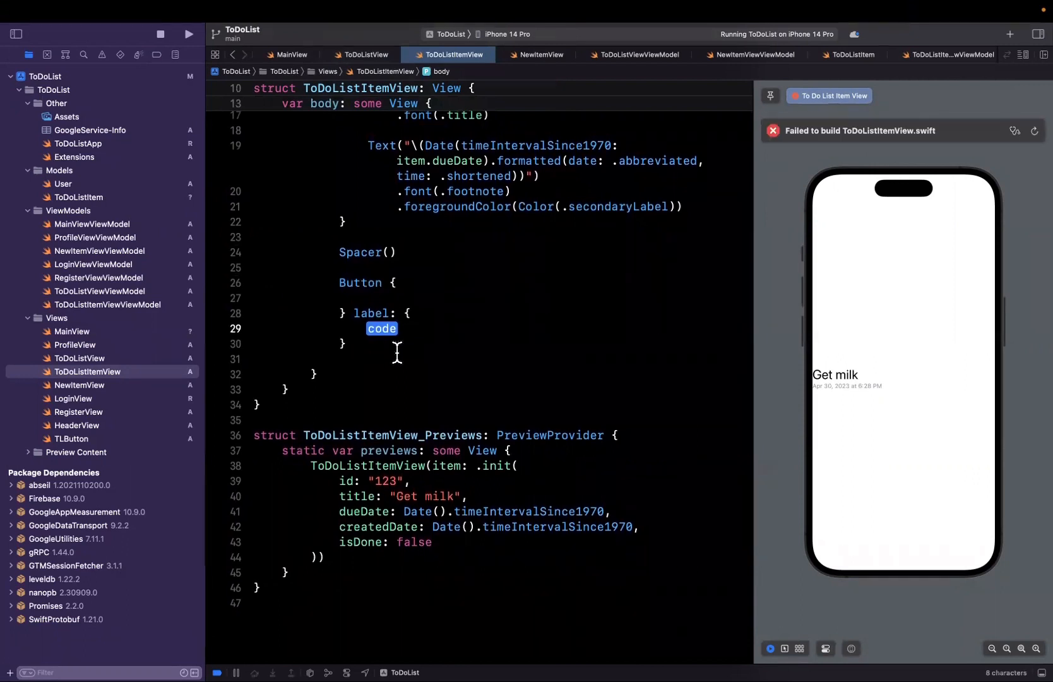
pyautogui.write('Image(')
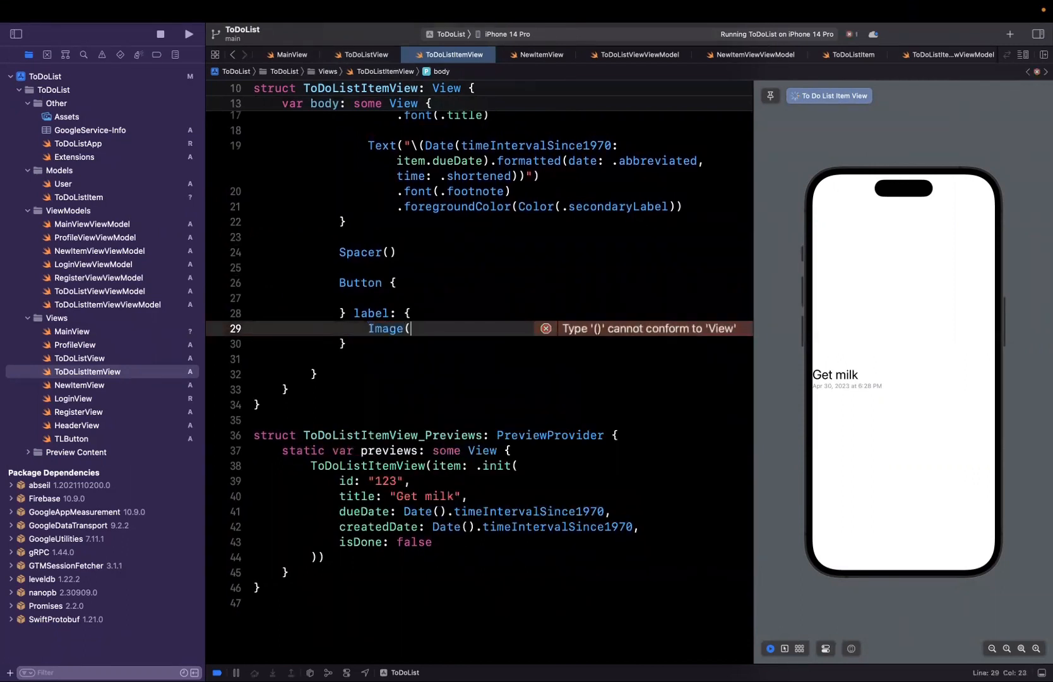
pyautogui.write('(')
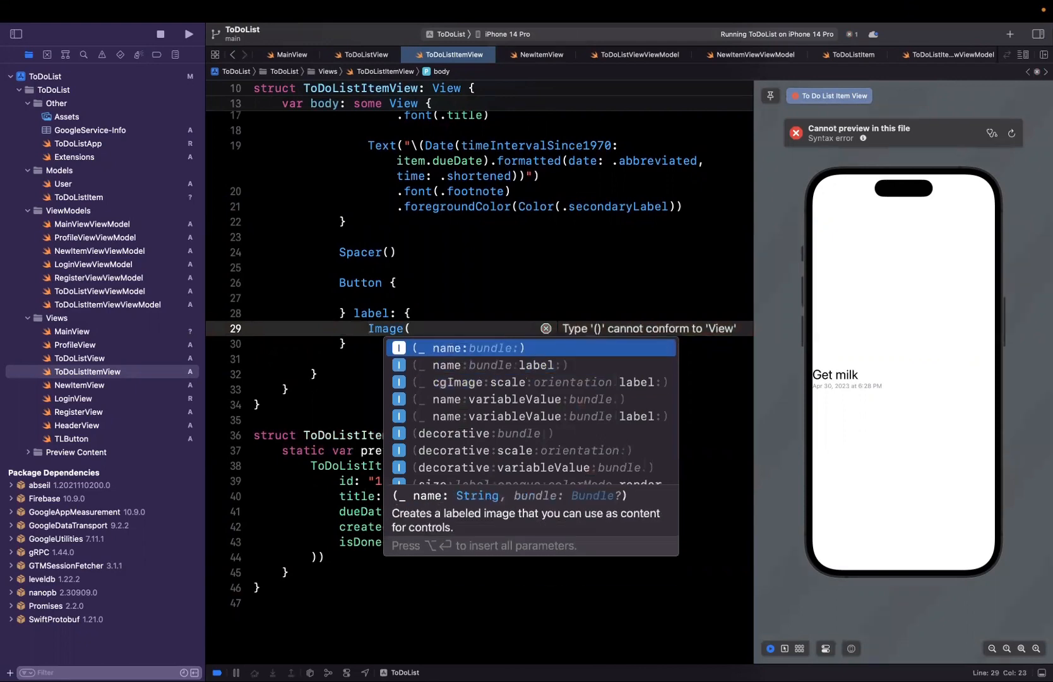
pyautogui.write('systemName: String')
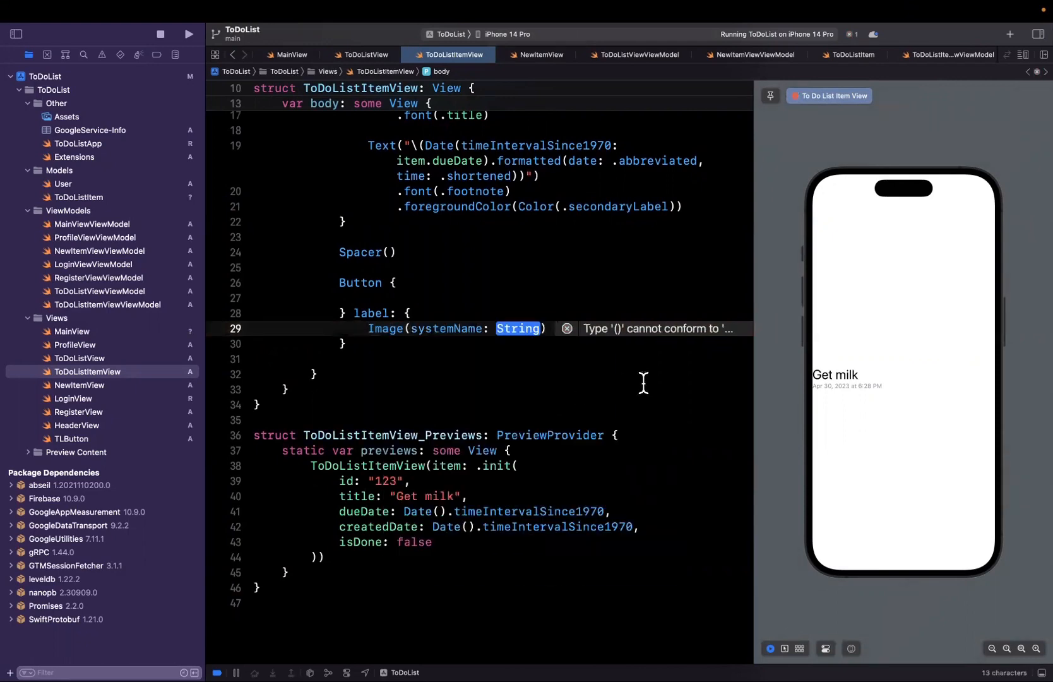
pyautogui.write('item.isDone')
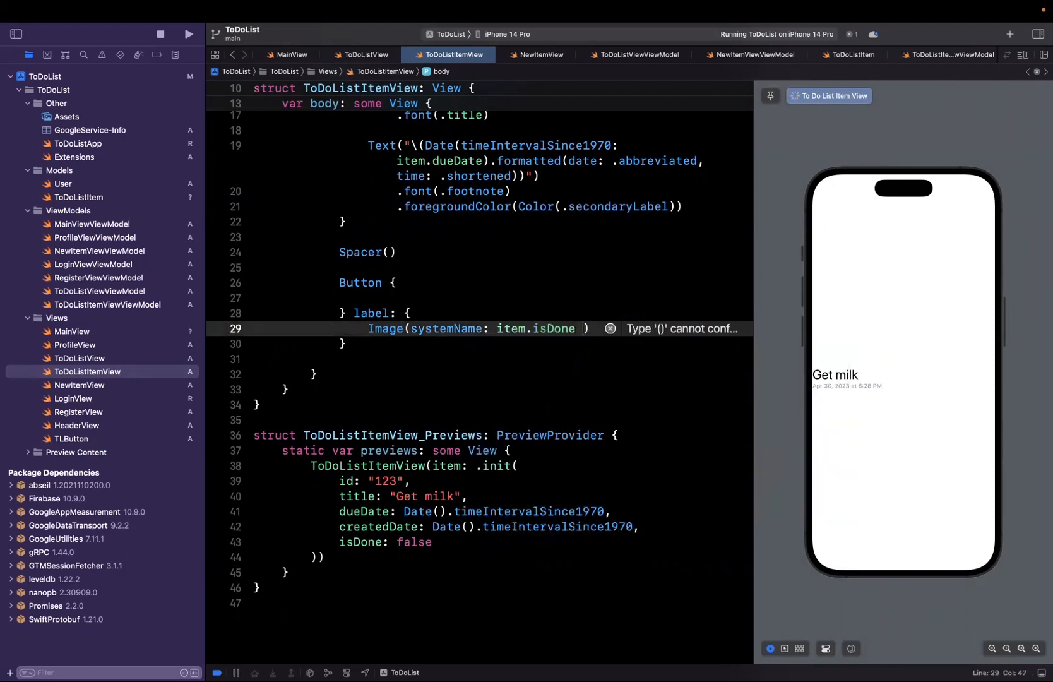
pyautogui.write('?')
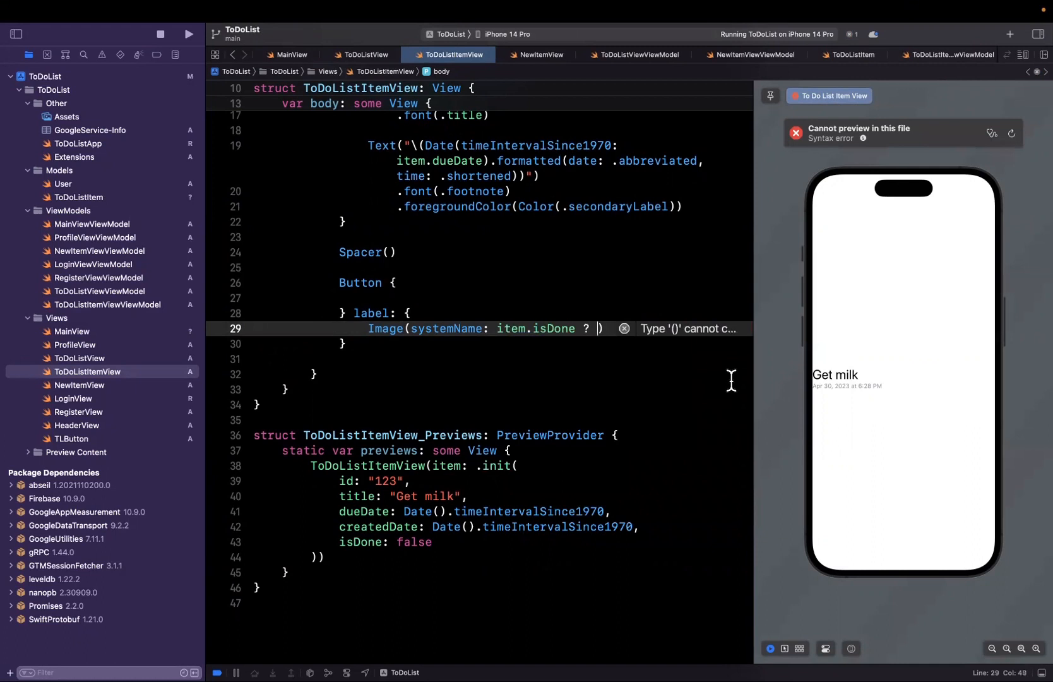
pyautogui.write('"" : ""')
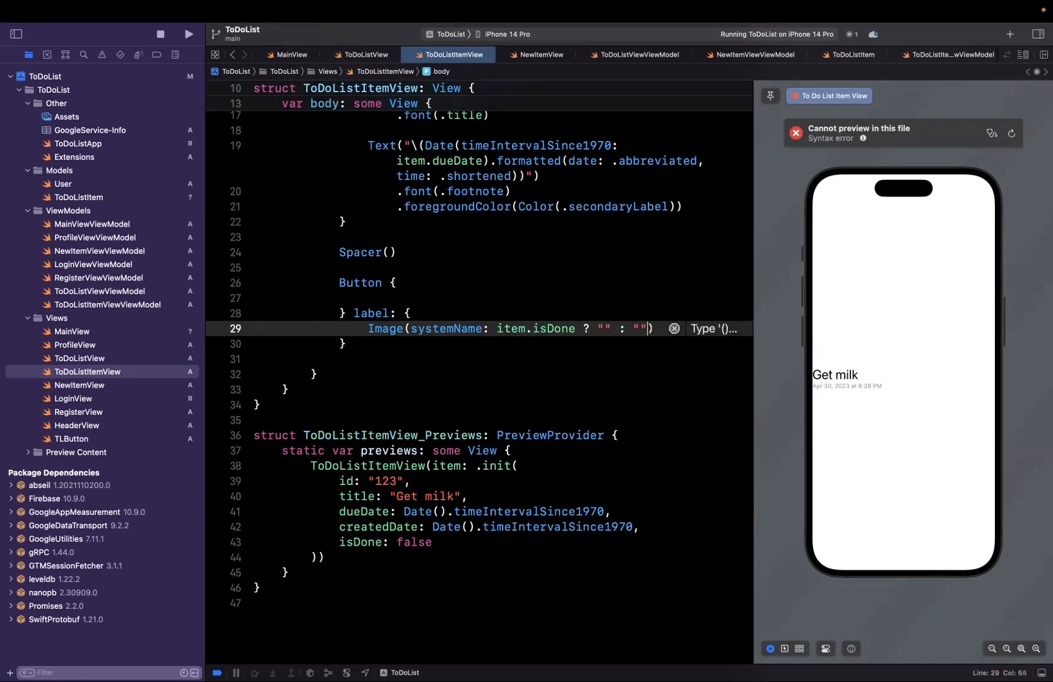
pyautogui.write('circle')
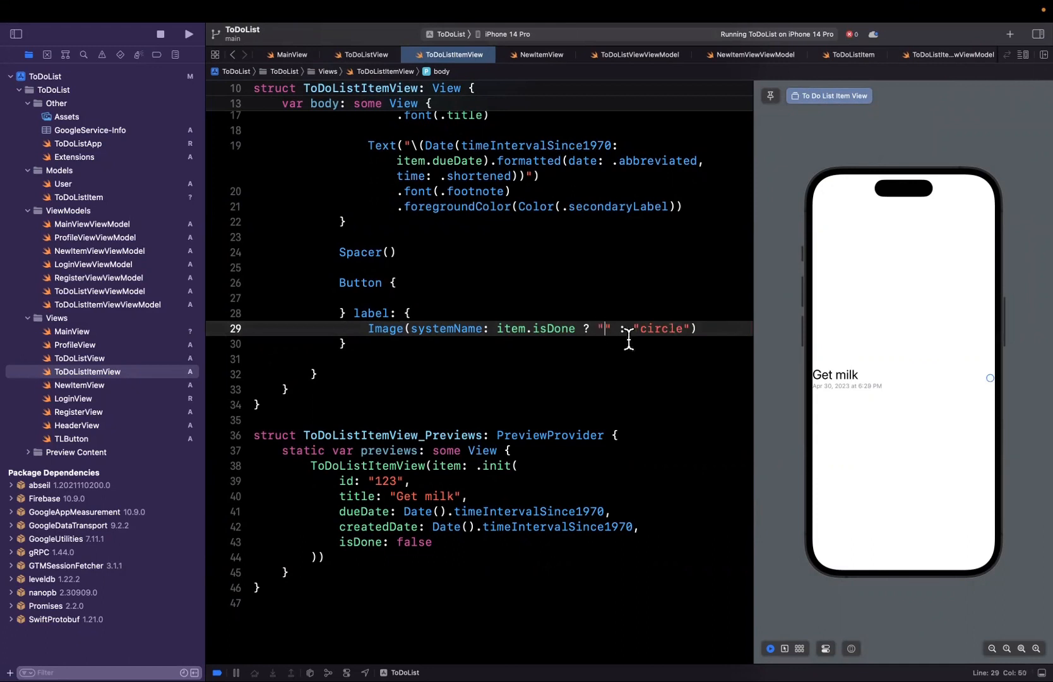
pyautogui.write('circle.checkm')
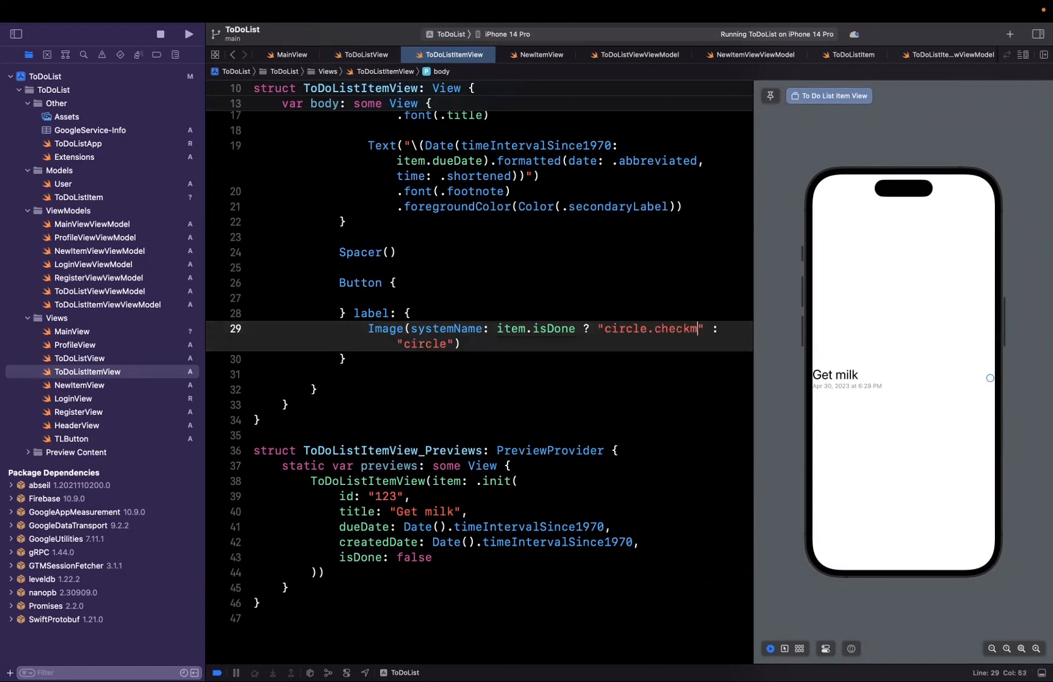
pyautogui.write('ark.fill')
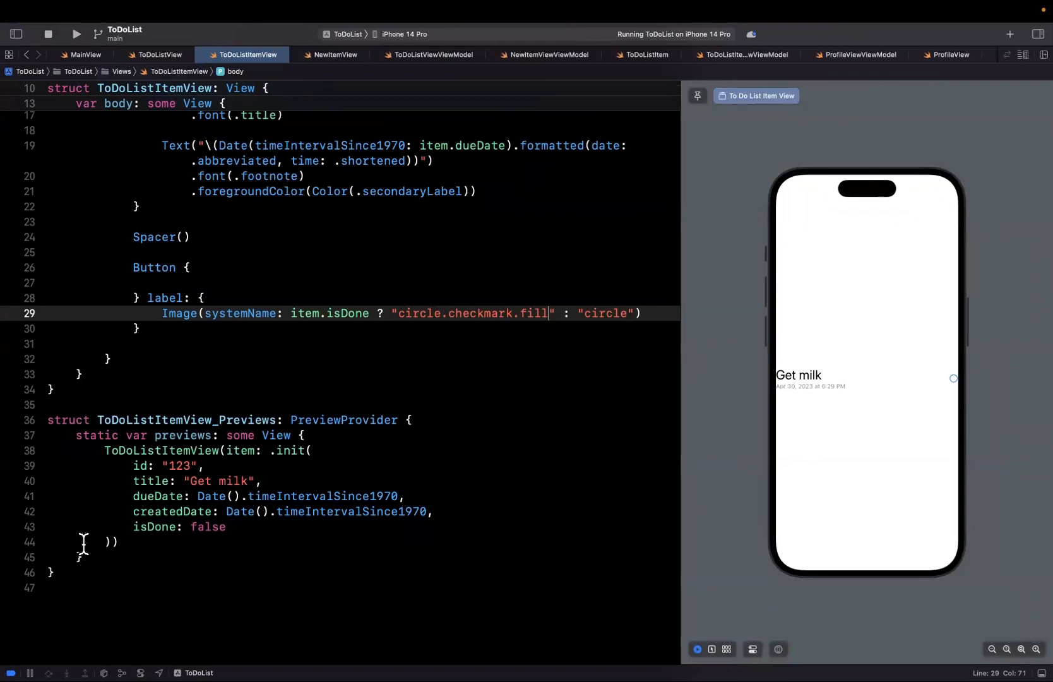
# - Add Spacer() and a Button whose image is checkmark.circle.fill when item.isDone, circle otherwise
pyautogui.write('tru')
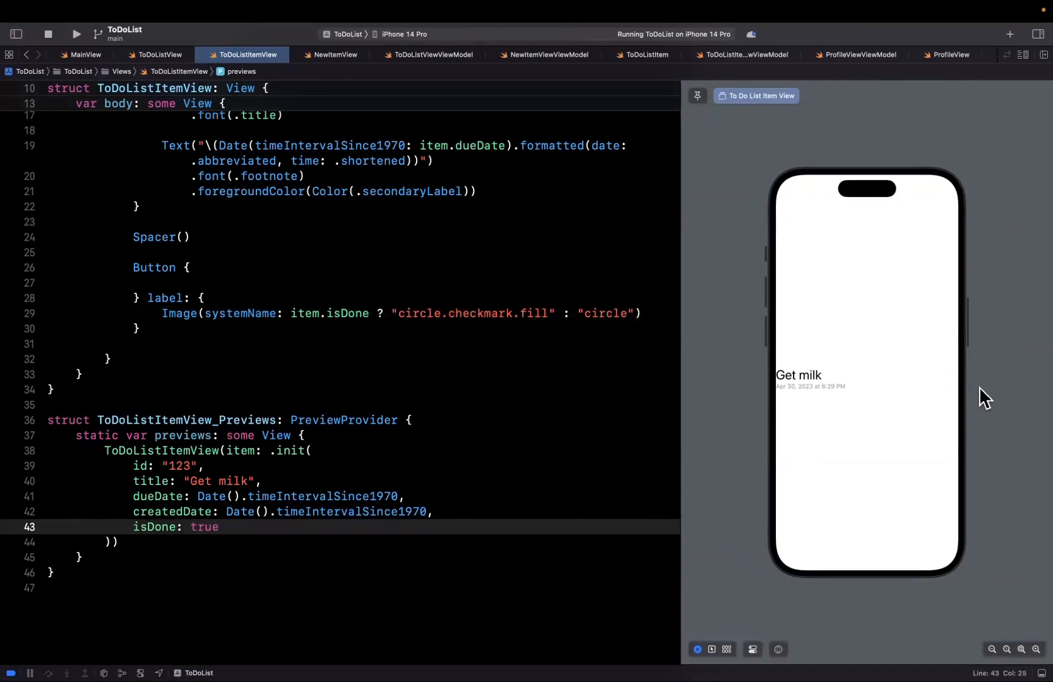
pyautogui.click(220, 527)
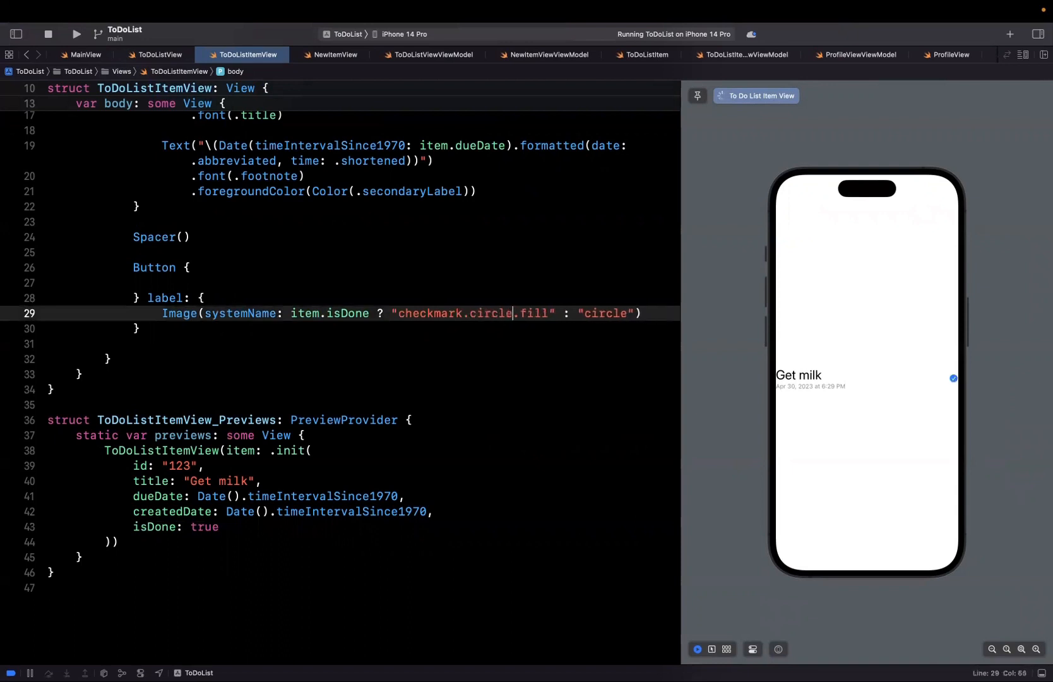
pyautogui.moveTo(954, 395)
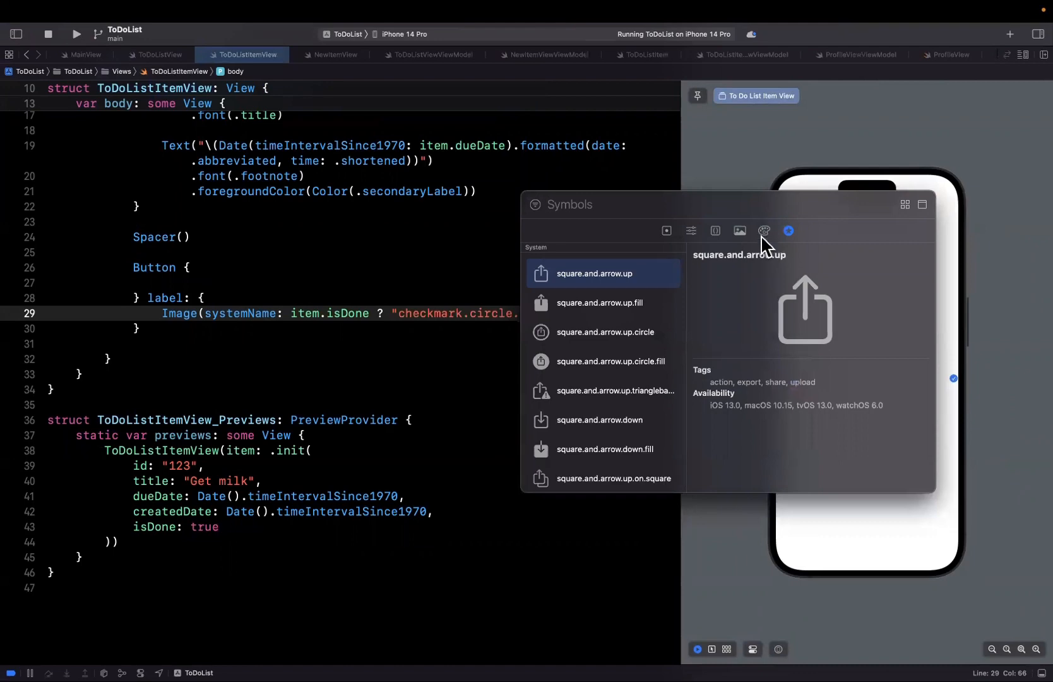
pyautogui.write('che')
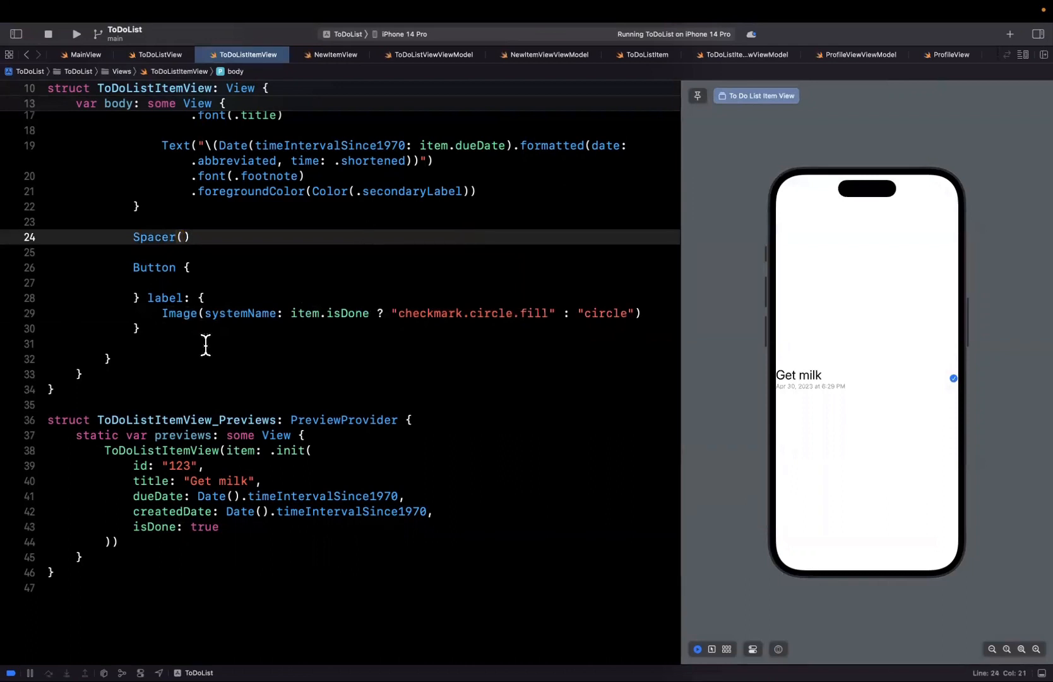
pyautogui.moveTo(210, 342)
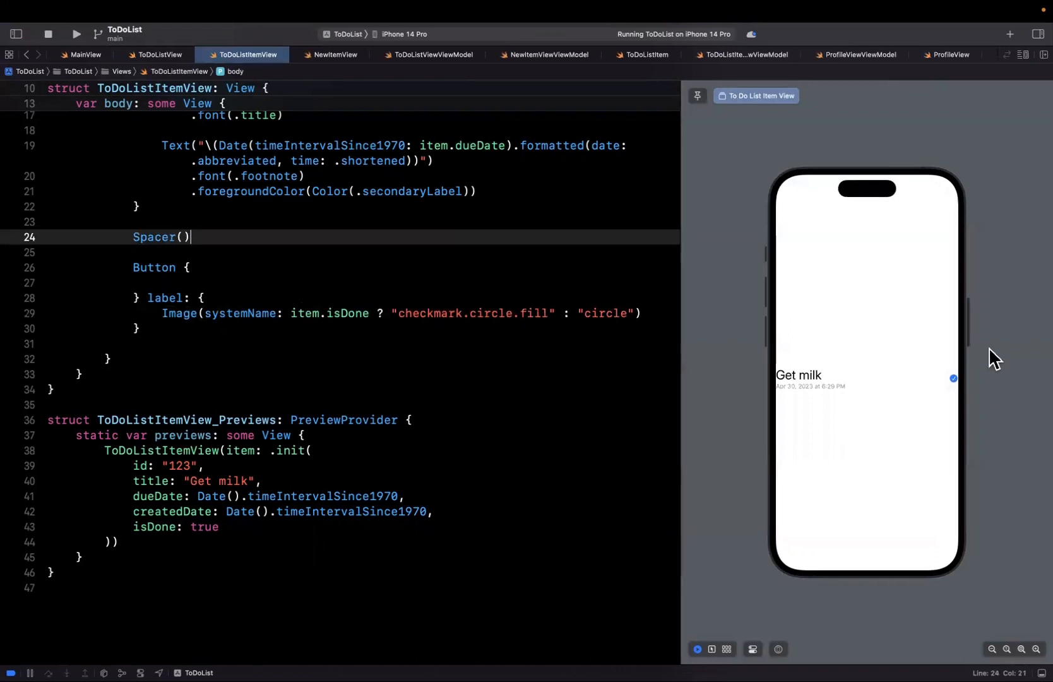
# - Build List rows with ToDoListItemView(item: item) and set the title font to .body
pyautogui.click(622, 359)
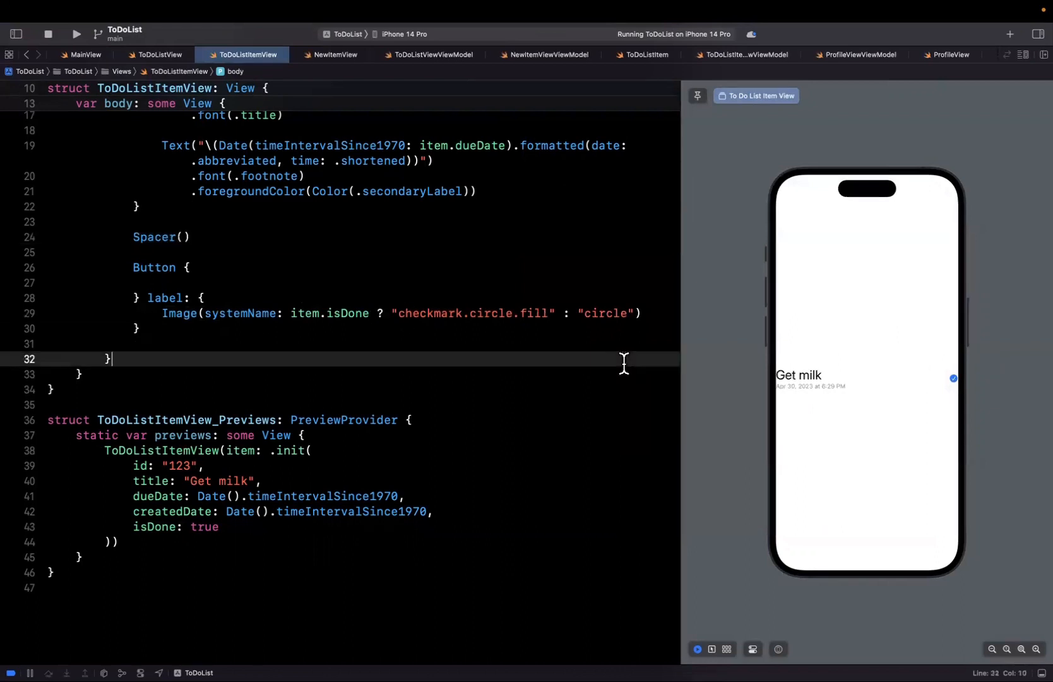
pyautogui.moveTo(785, 400)
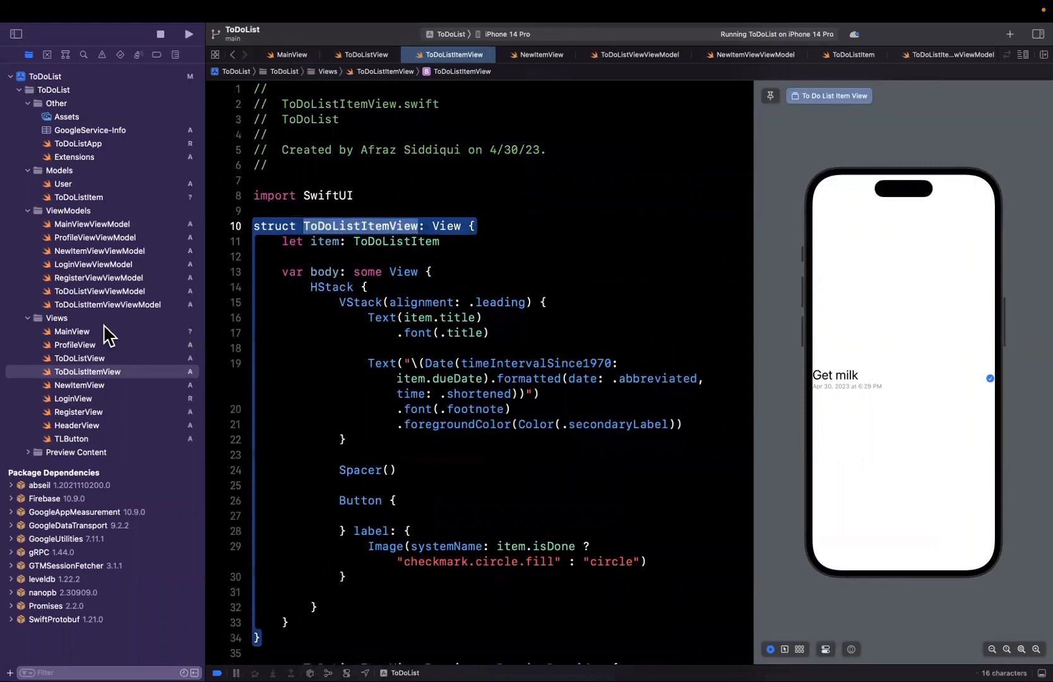
pyautogui.click(78, 358)
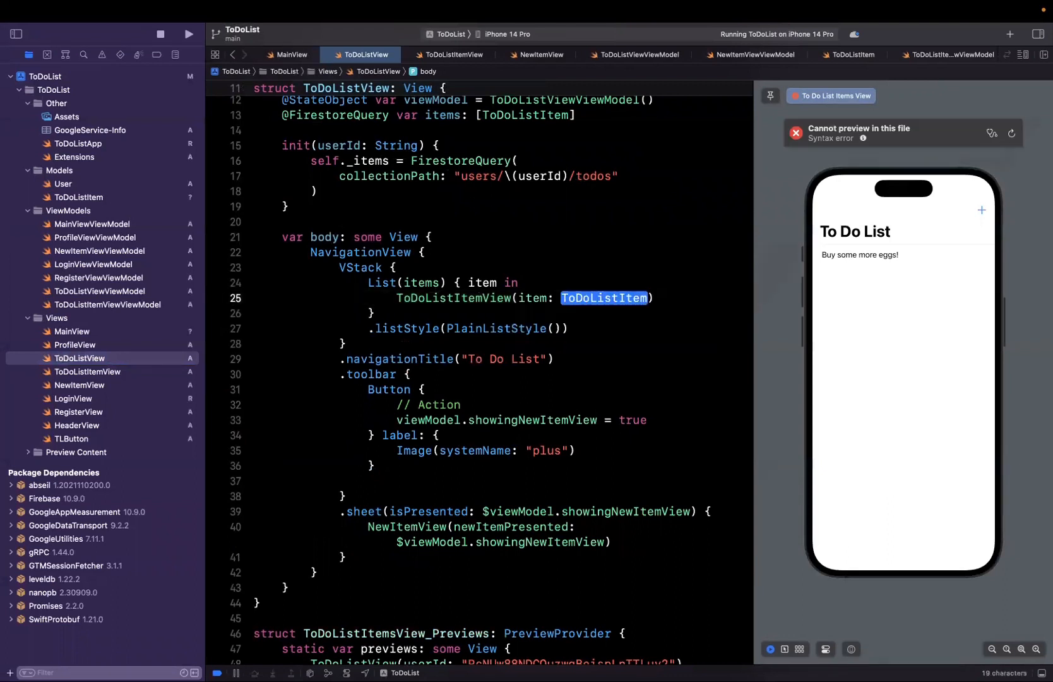
pyautogui.write('item')
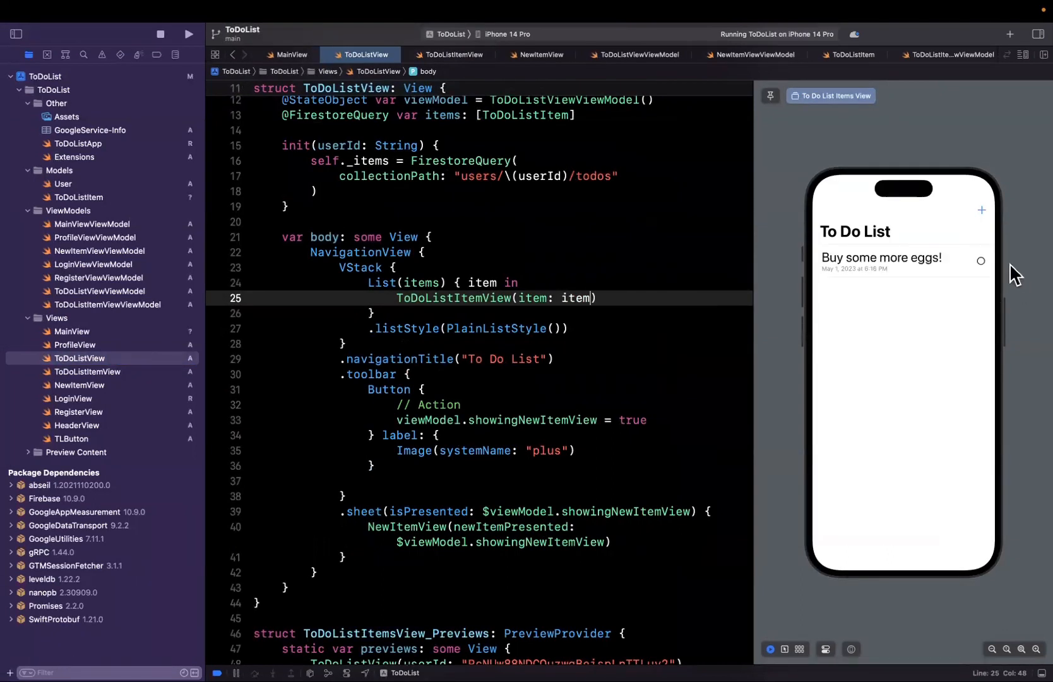
pyautogui.moveTo(899, 289)
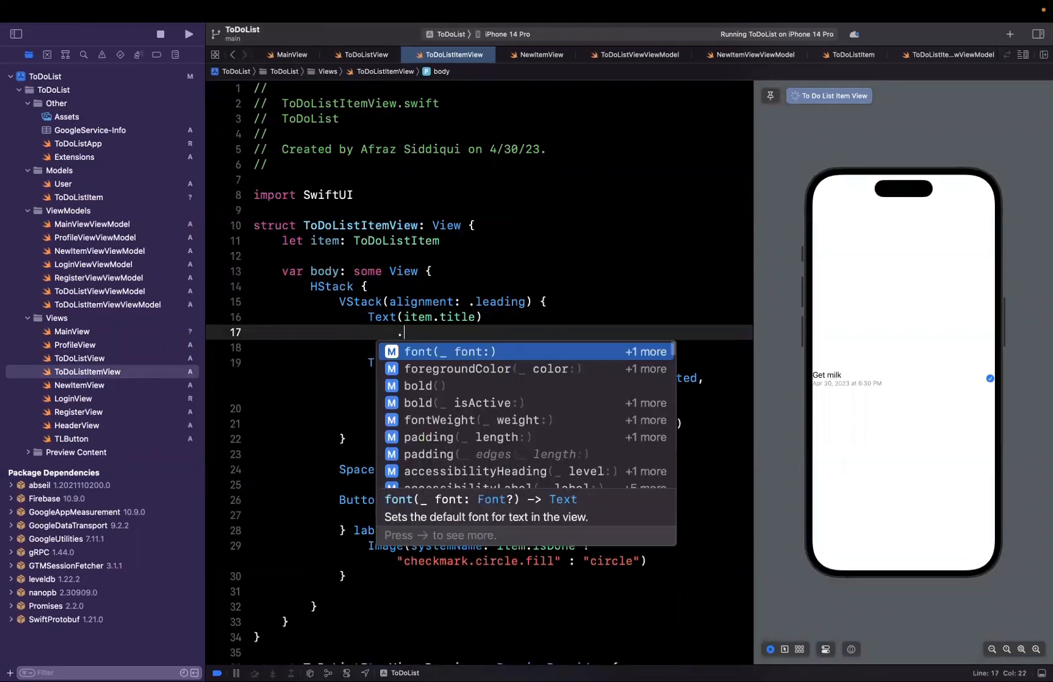
pyautogui.write('.font(.bo')
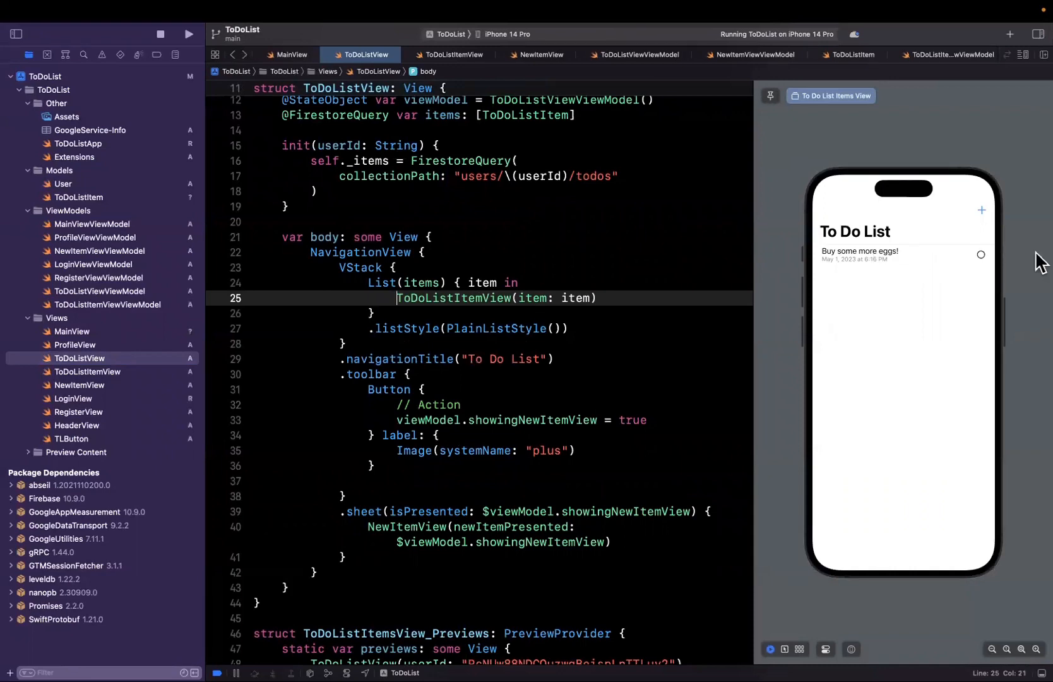
pyautogui.moveTo(982, 255)
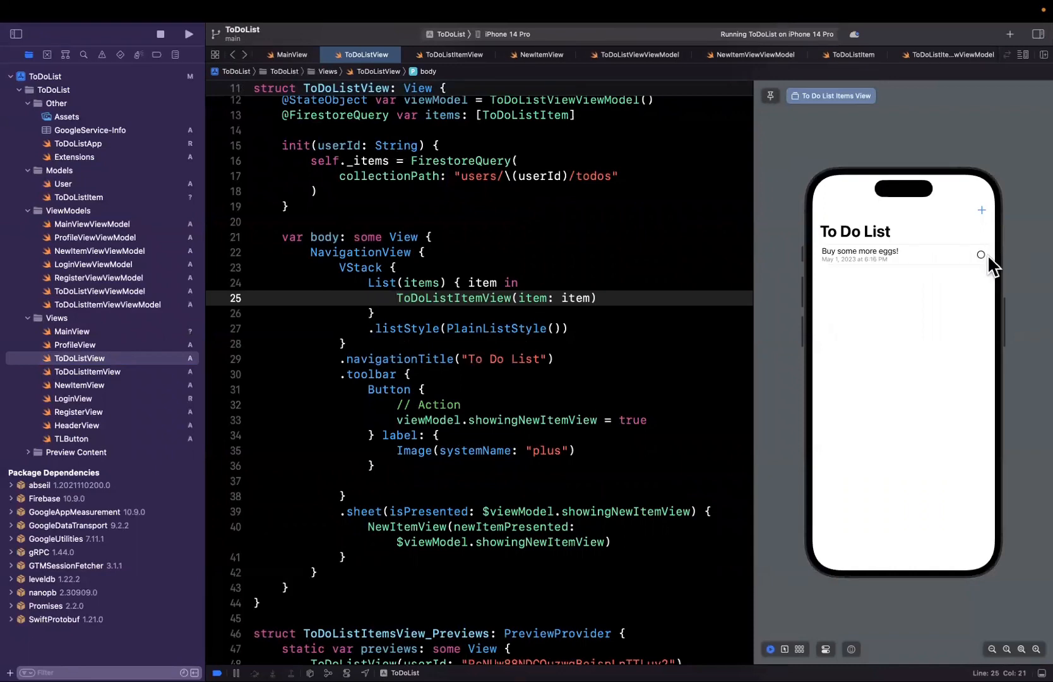
pyautogui.moveTo(1006, 149)
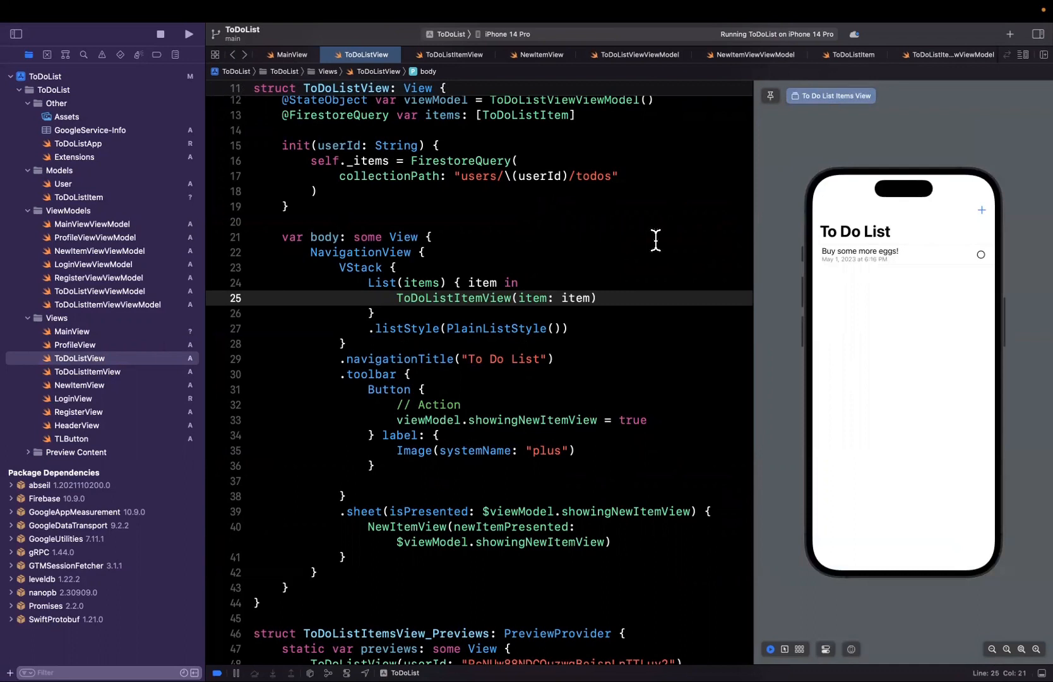
pyautogui.moveTo(908, 275)
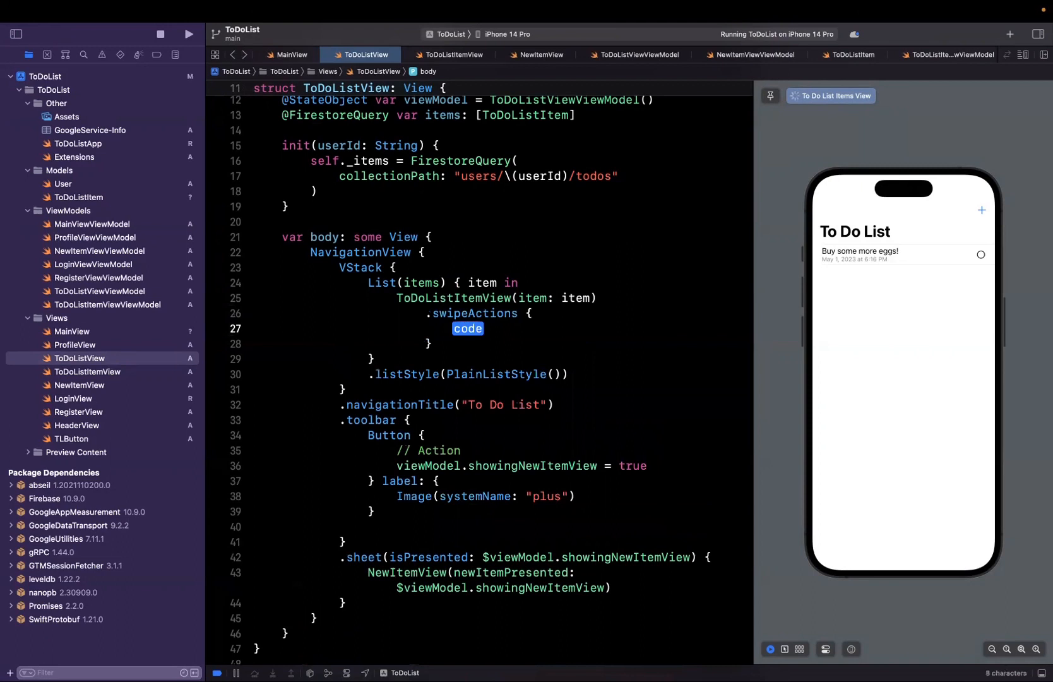
# - Add .swipeActions with a Button labelled Text("Delete") in red foreground color
pyautogui.write('Button("')
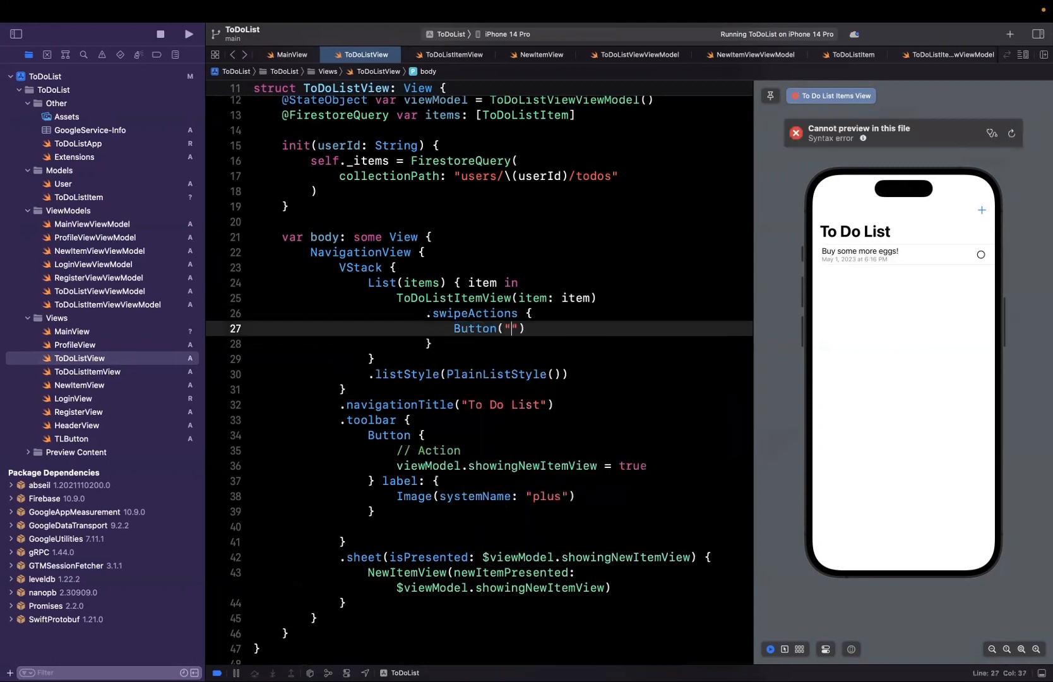
pyautogui.write('Delete") {')
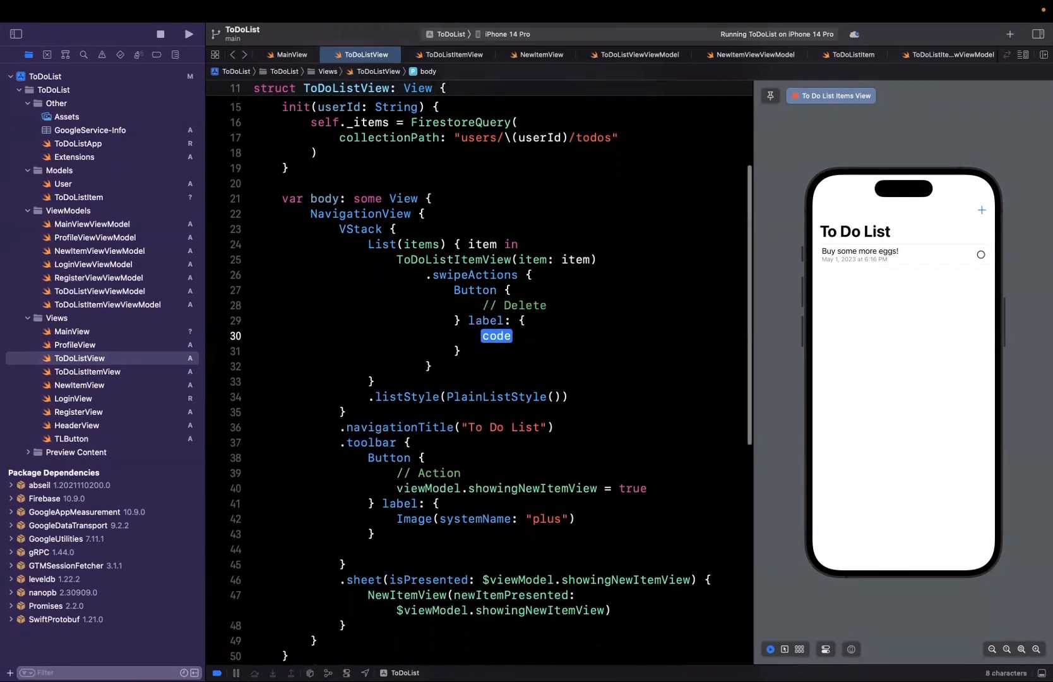
pyautogui.write('Text()')
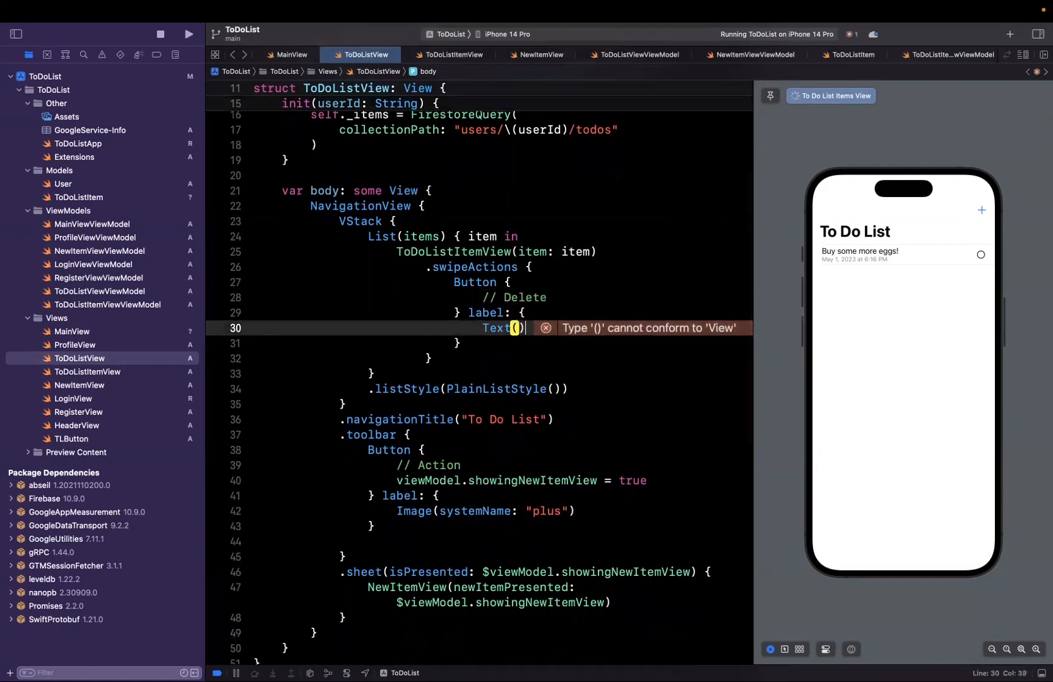
pyautogui.write('"delete"')
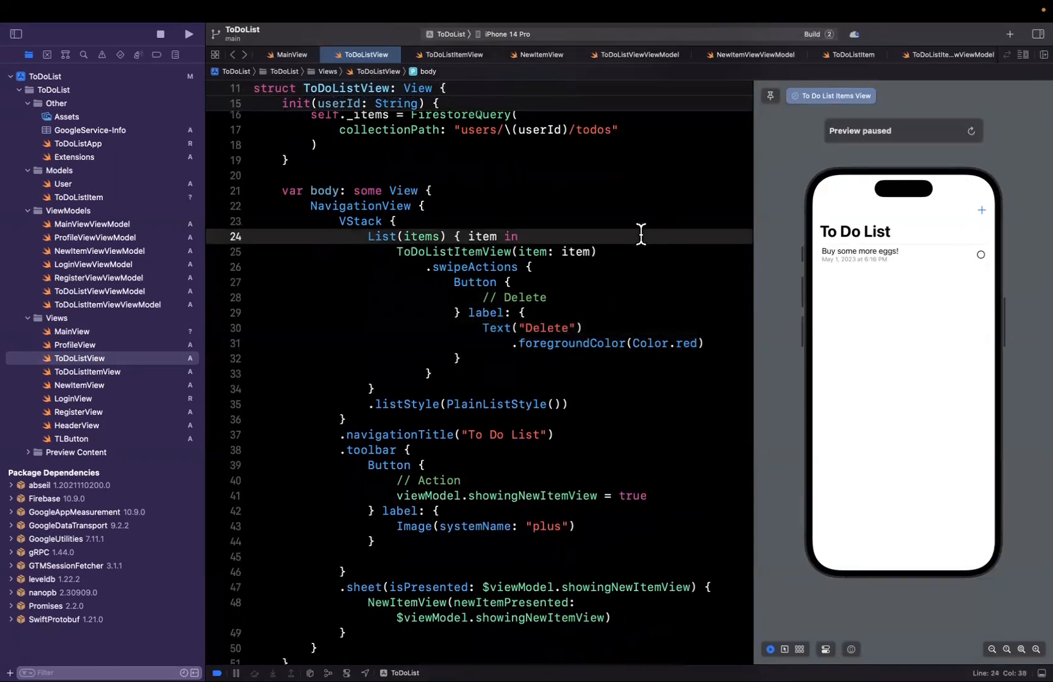
# - Swap the Delete label's .foregroundColor(Color.red) for .background(Color.red) and relaunch the app
pyautogui.click(188, 34)
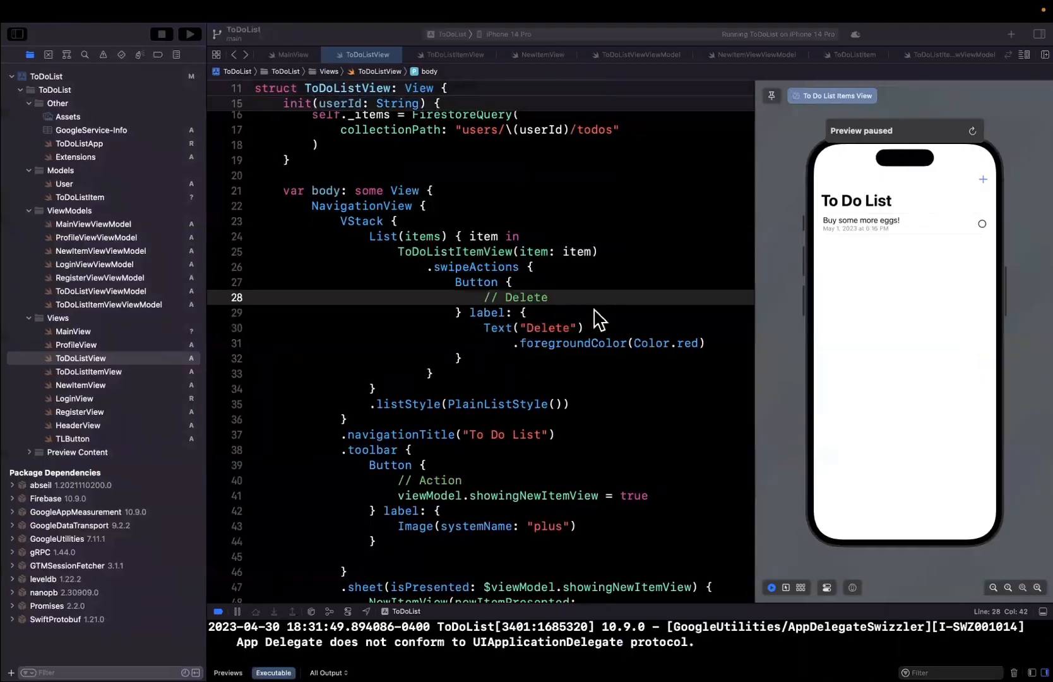
pyautogui.write('.backgrou')
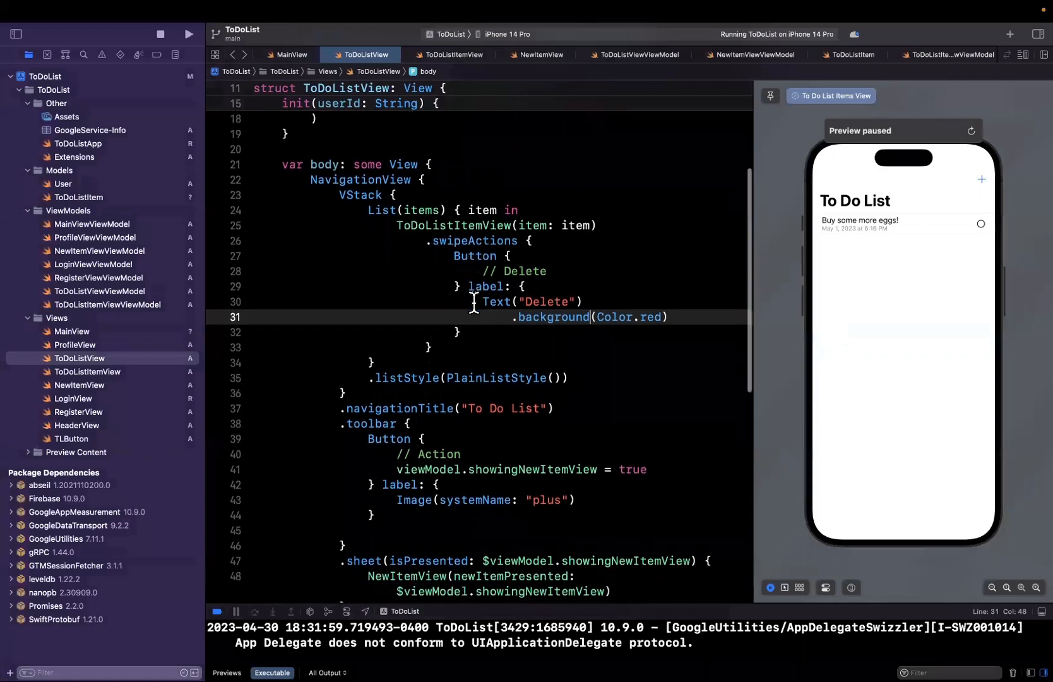
# - Rewrite as Button("Delete") { }.background(Color.red) and replace the running build
pyautogui.scroll(3)
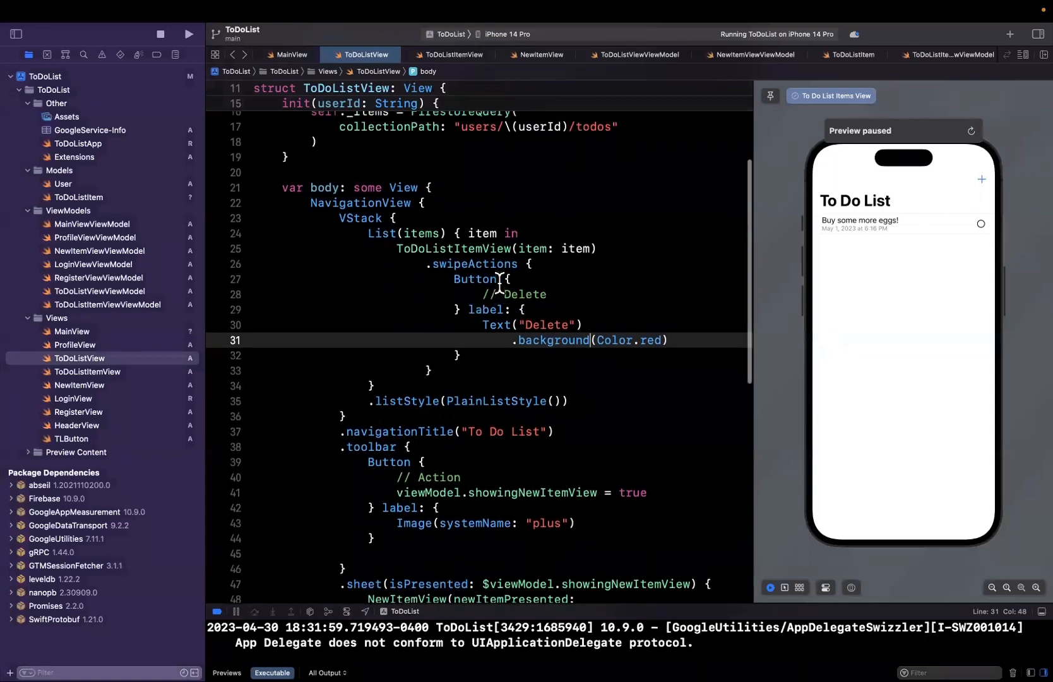
pyautogui.write('foregroundColor')
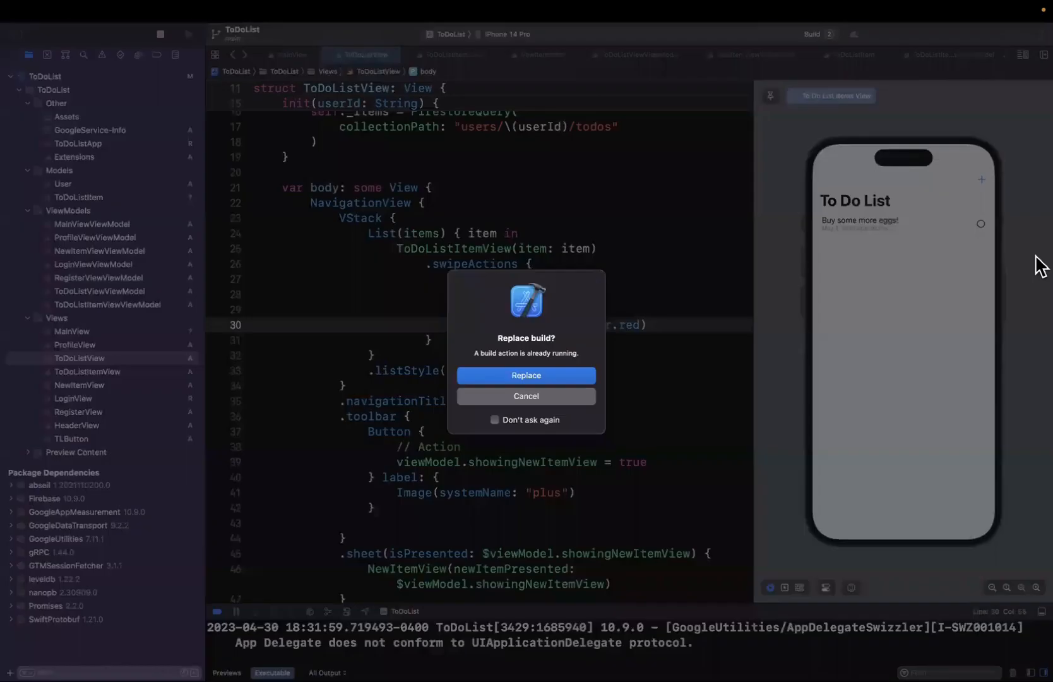
pyautogui.click(525, 375)
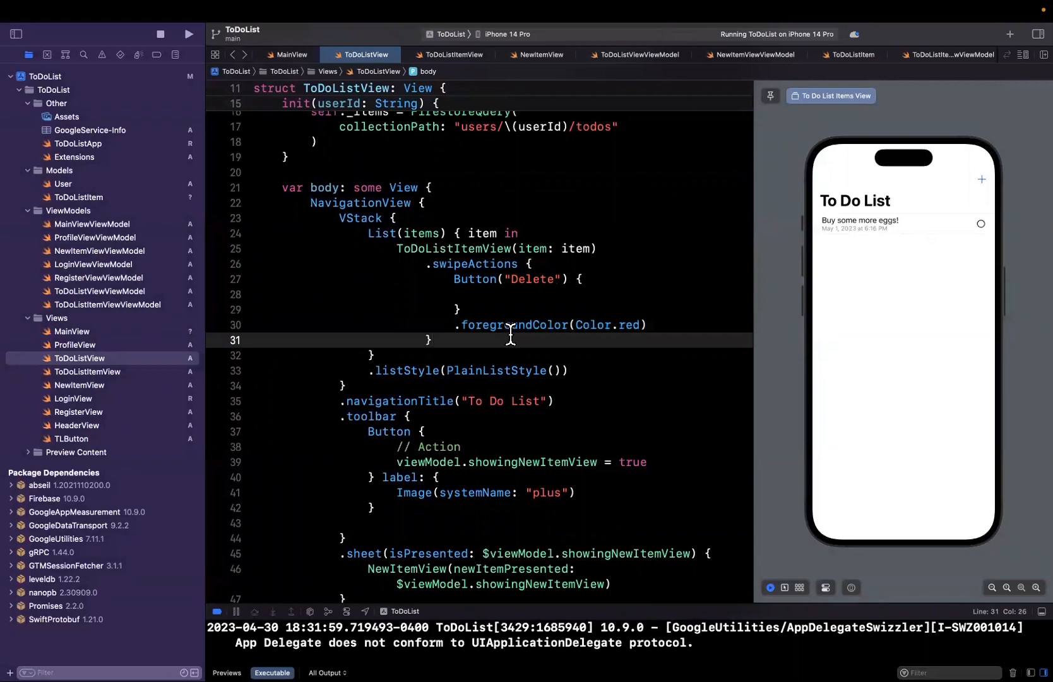
pyautogui.doubleClick(513, 384)
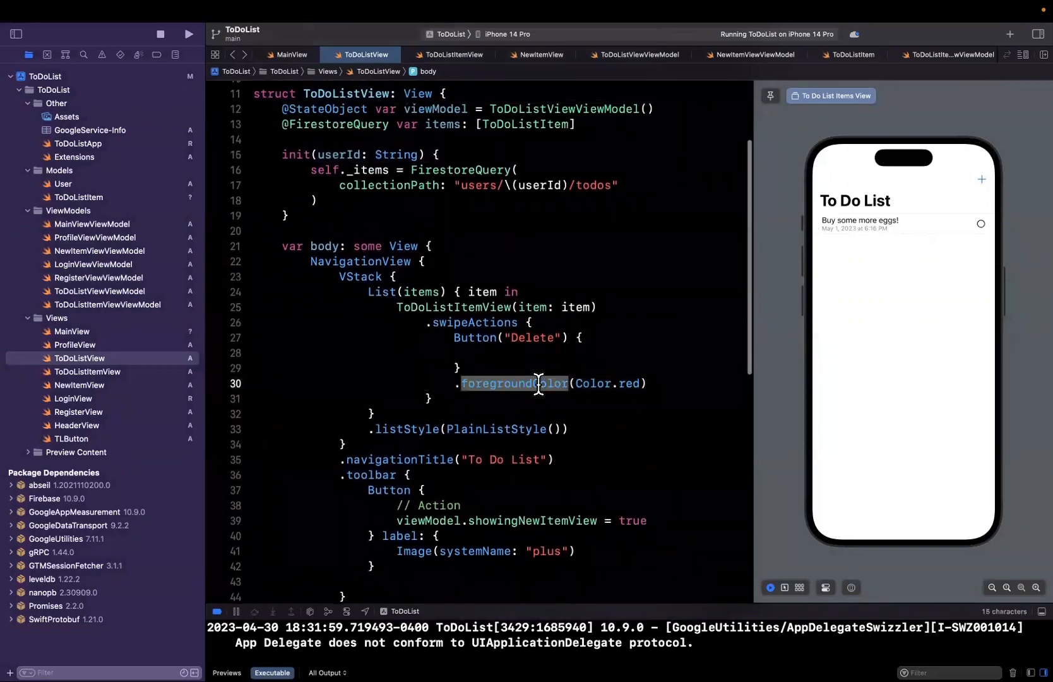
pyautogui.write('background')
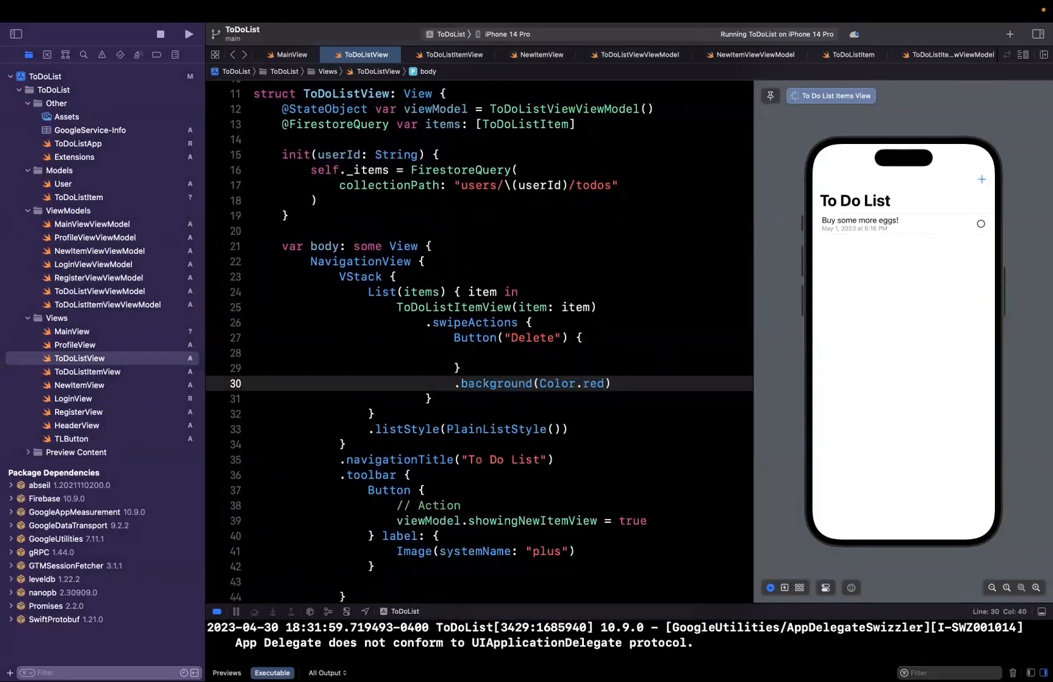
pyautogui.click(457, 369)
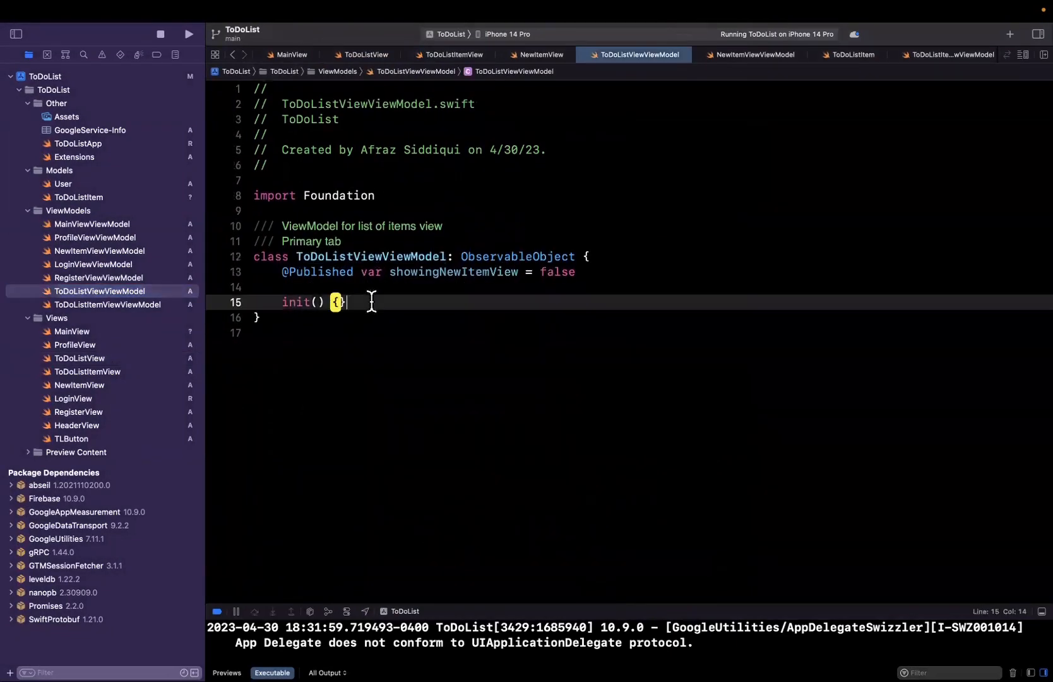
# - Add func delete(item: ToDoListItem) { } below init() in ToDoListViewViewModel, then return to ToDoListView
pyautogui.write('func dl')
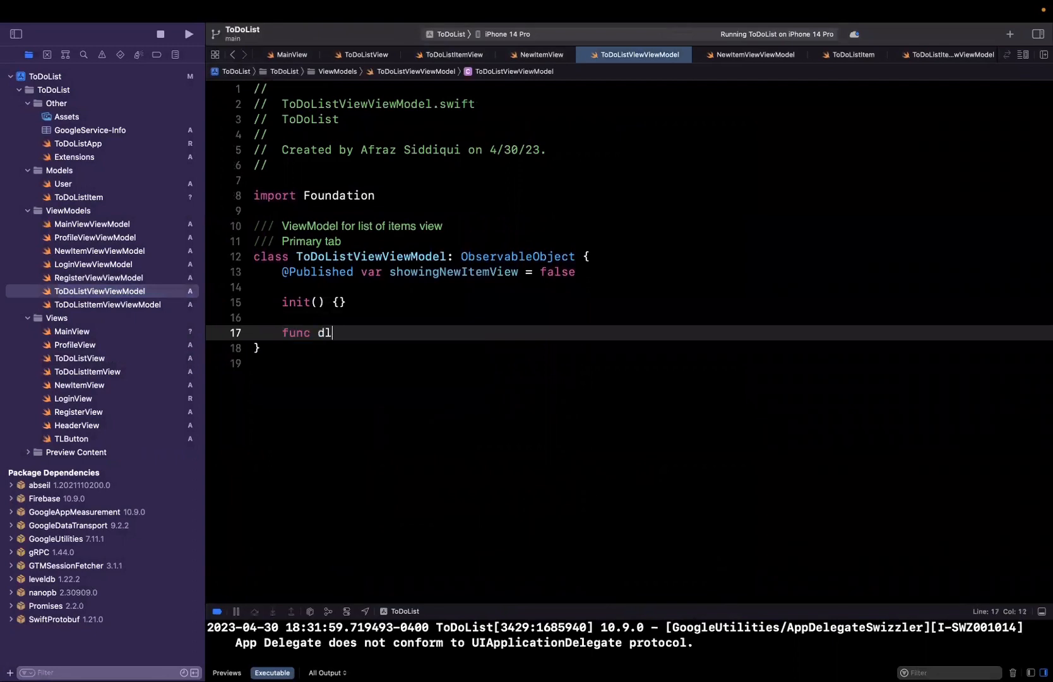
pyautogui.write('(')
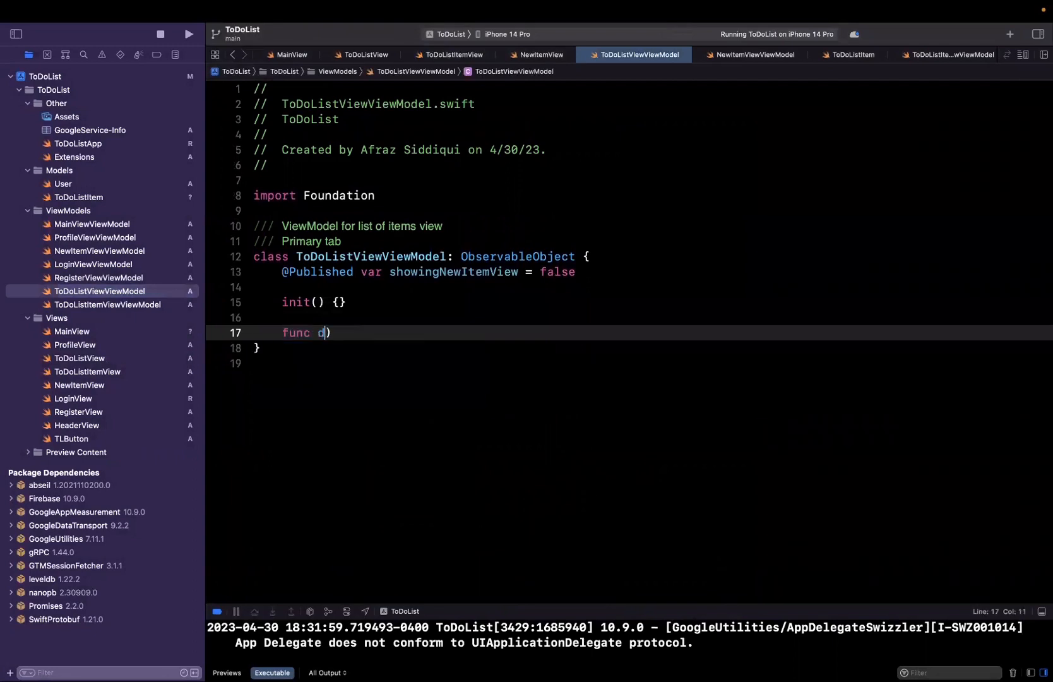
pyautogui.write('elete(')
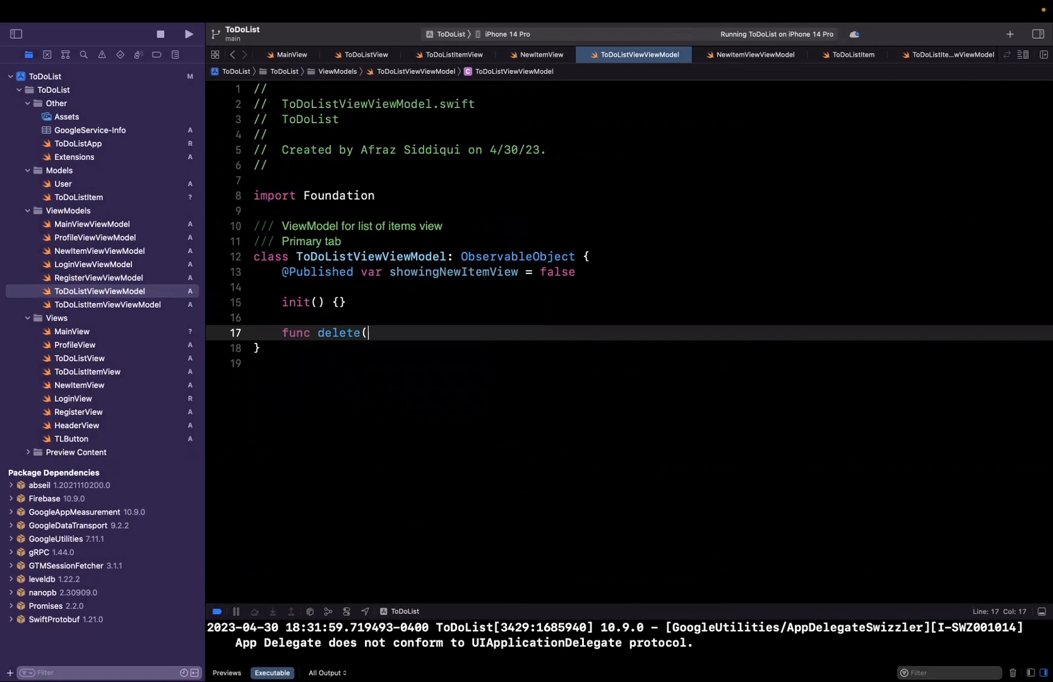
pyautogui.write('item:')
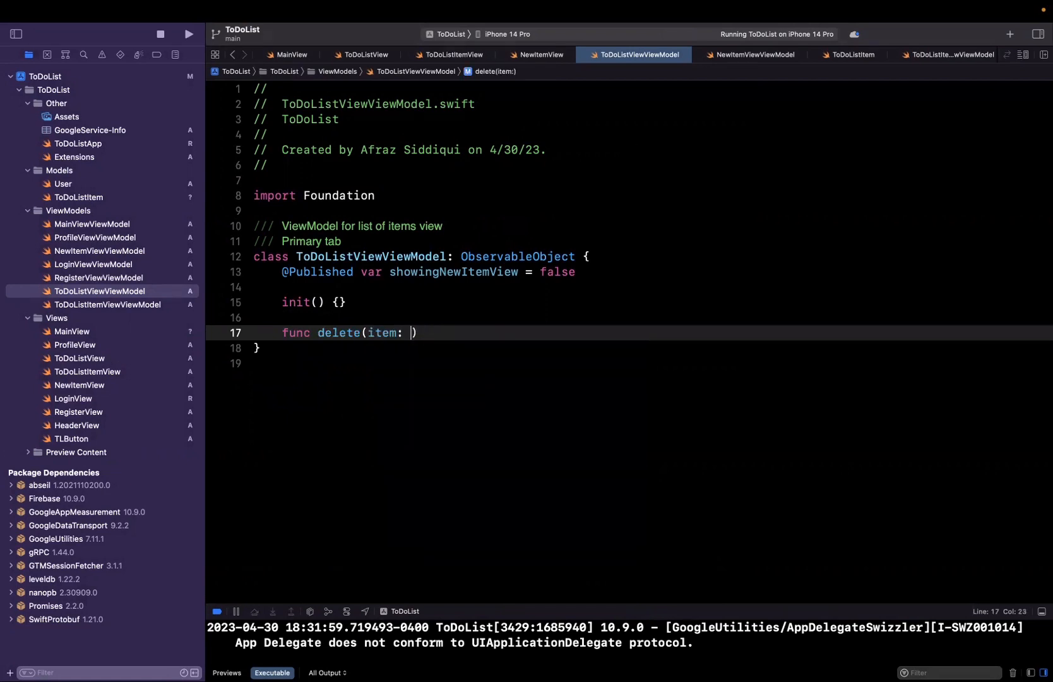
pyautogui.write('ToDoListItem')
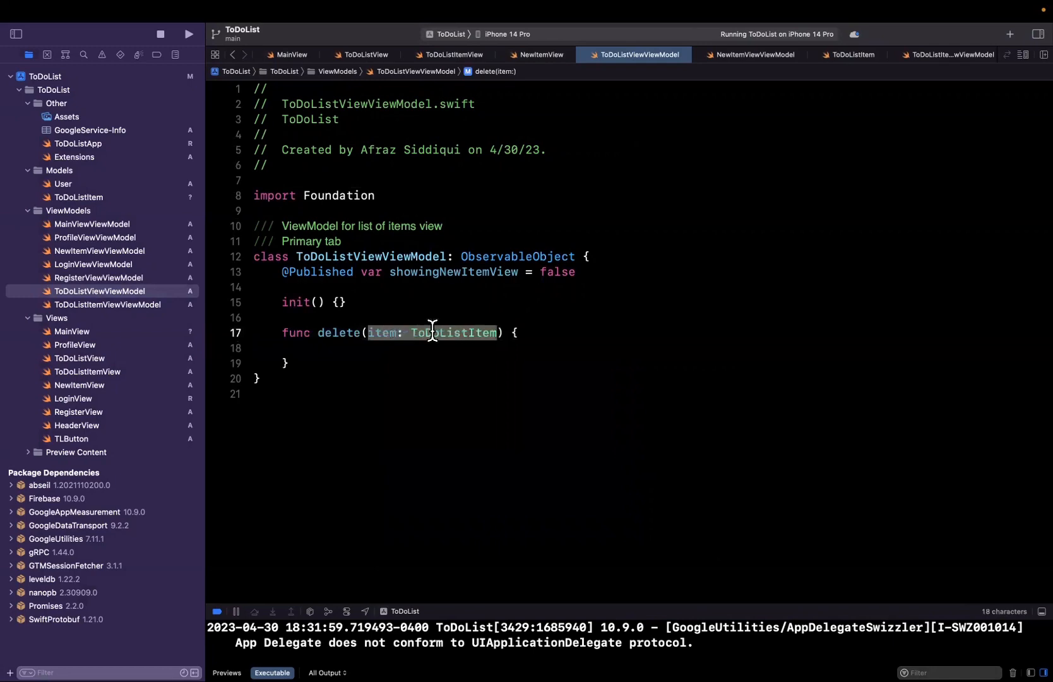
pyautogui.click(366, 54)
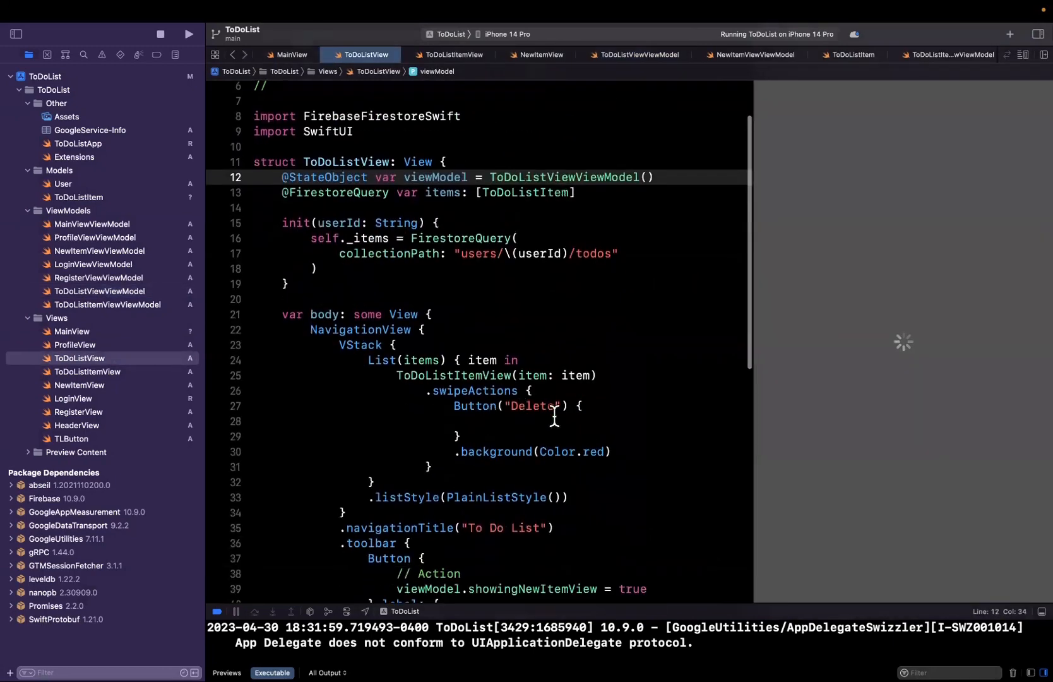
# - Call viewModel.delete(id: item.id) inside Button("Delete") and jump to ToDoListItemView
pyautogui.write('viewModel.delete(id: item.id')
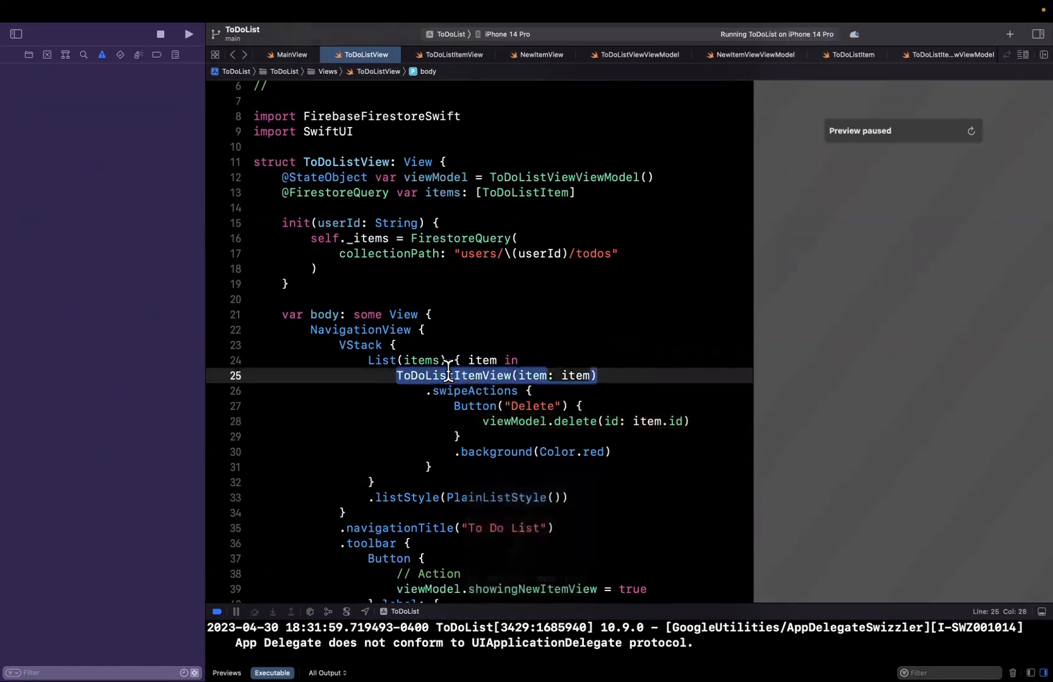
pyautogui.click(447, 55)
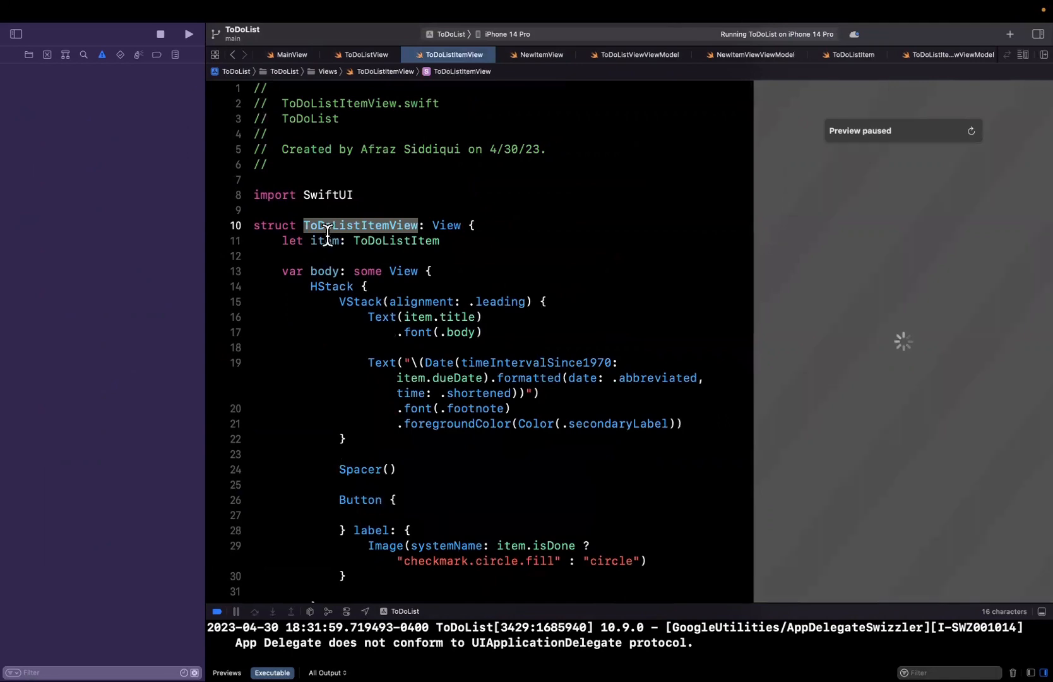
# - Call viewModel.toggleIsDone() in the circle Button's action, then move to NewItemViewViewModel
pyautogui.scroll(-3)
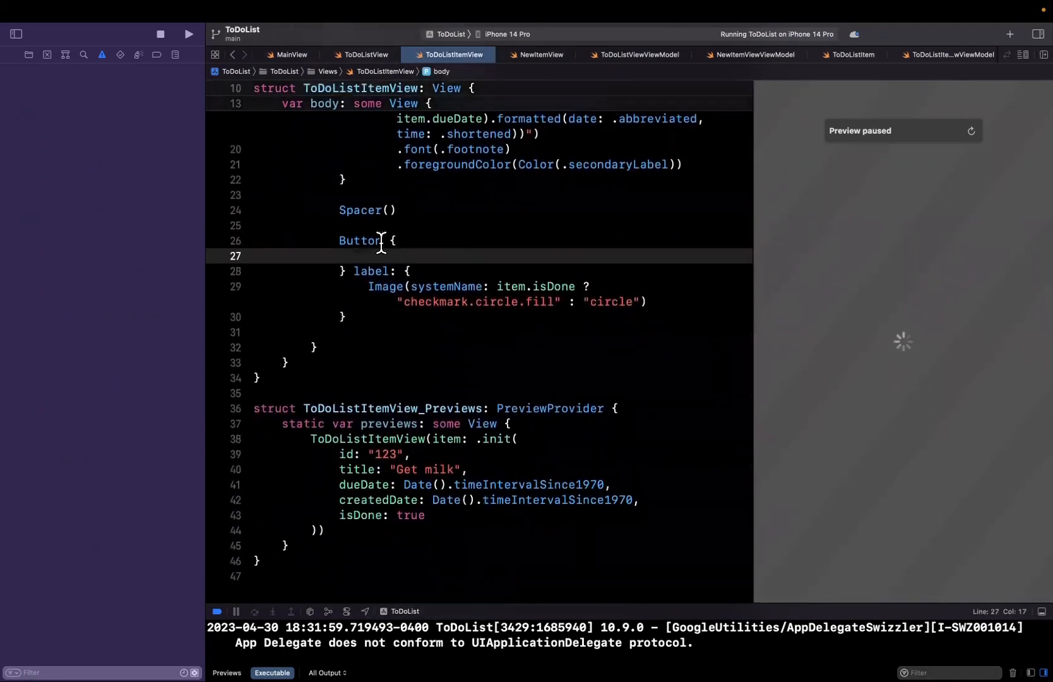
pyautogui.write('viewm')
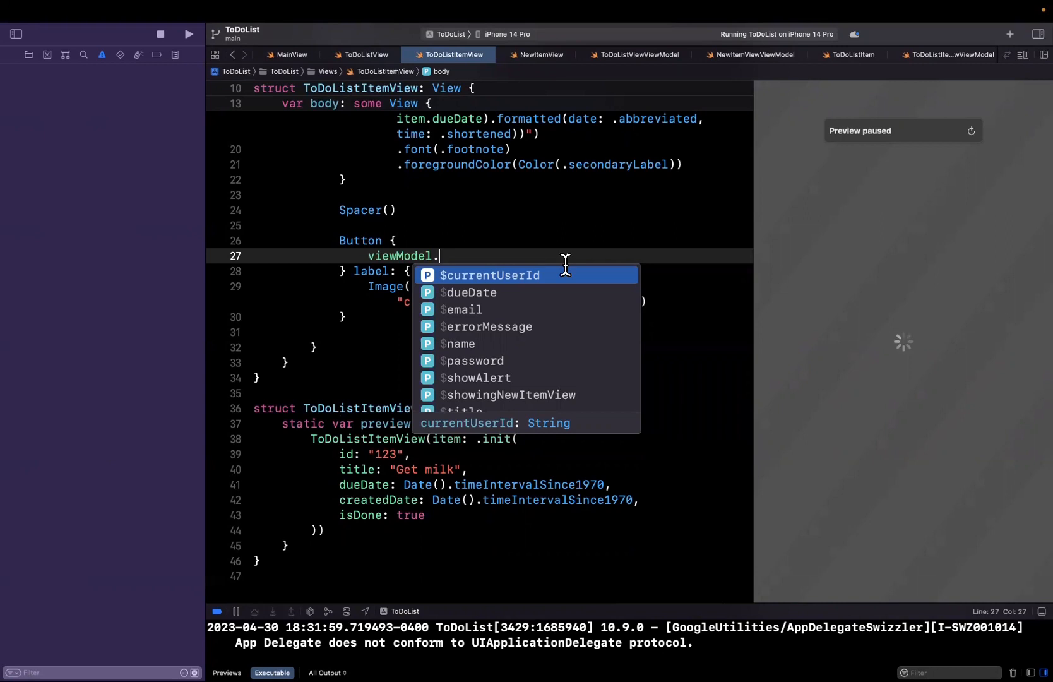
pyautogui.write('tog')
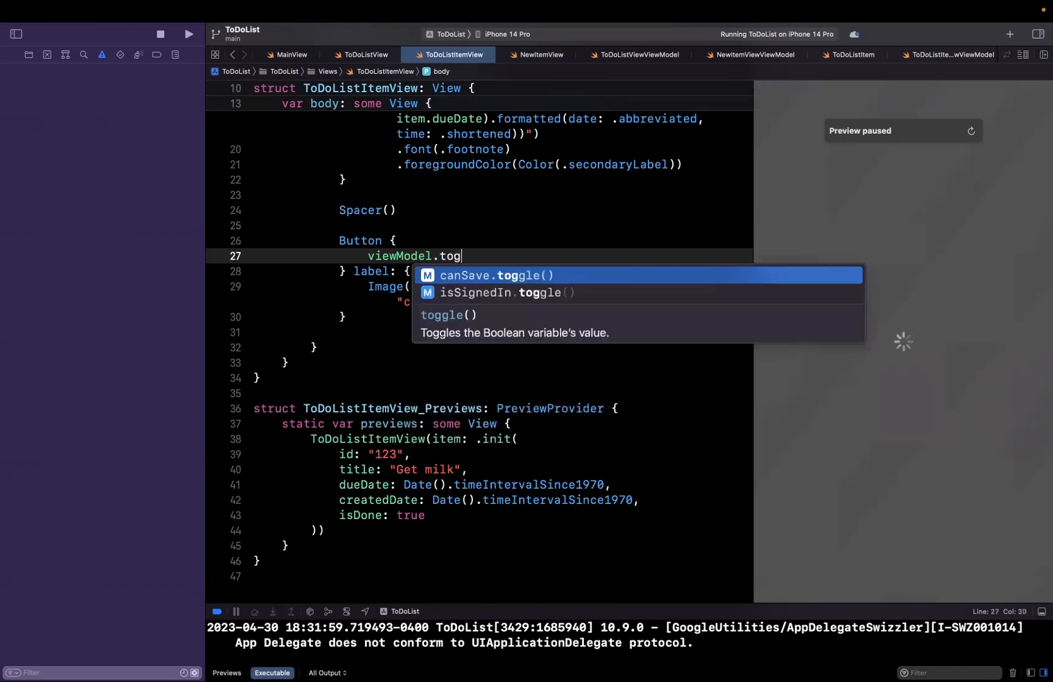
pyautogui.write('gleCheck')
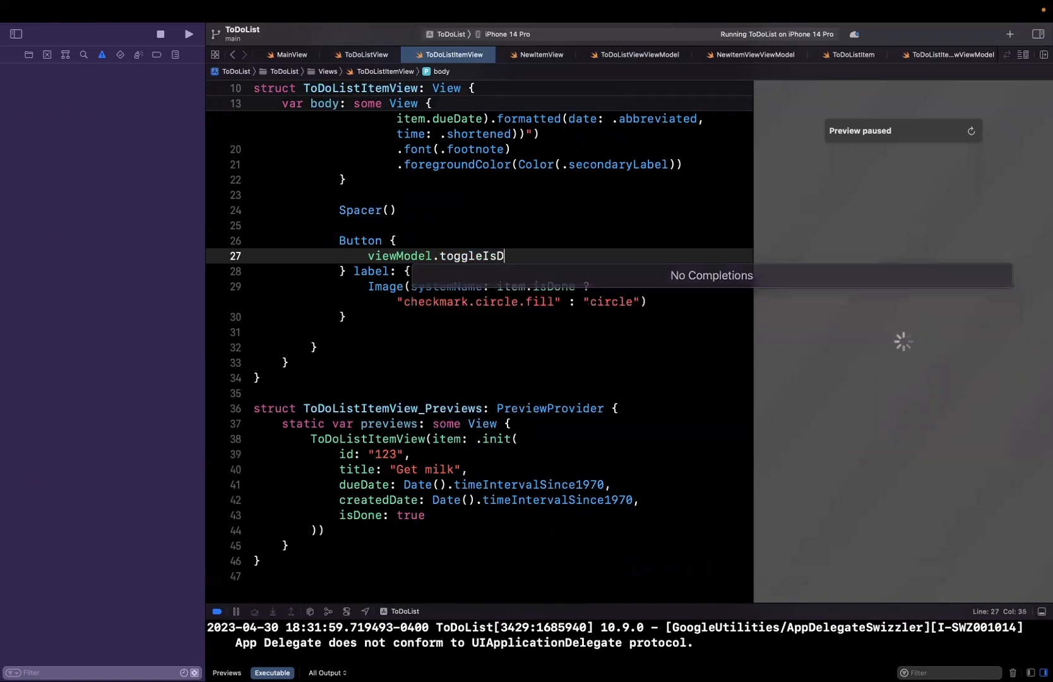
pyautogui.write('one()')
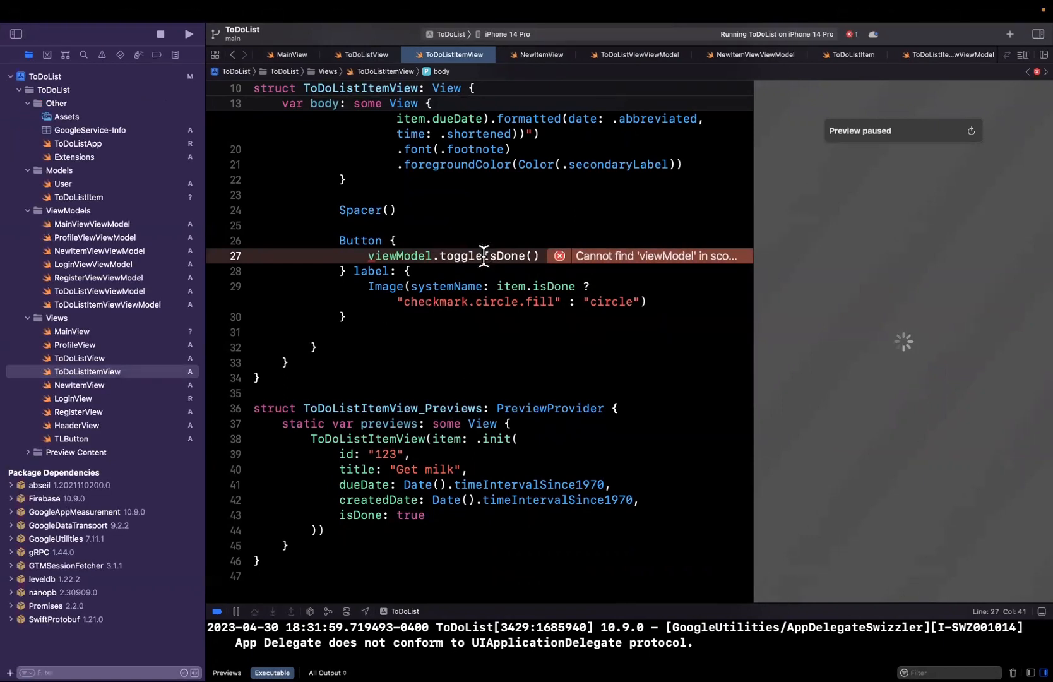
pyautogui.doubleClick(474, 256)
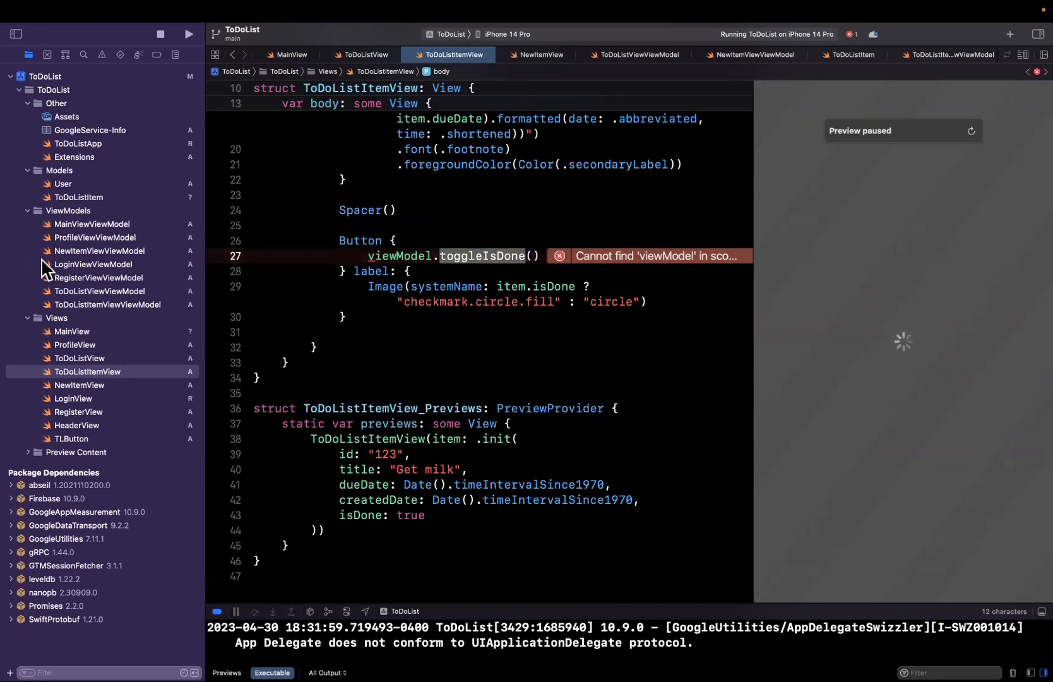
pyautogui.click(98, 250)
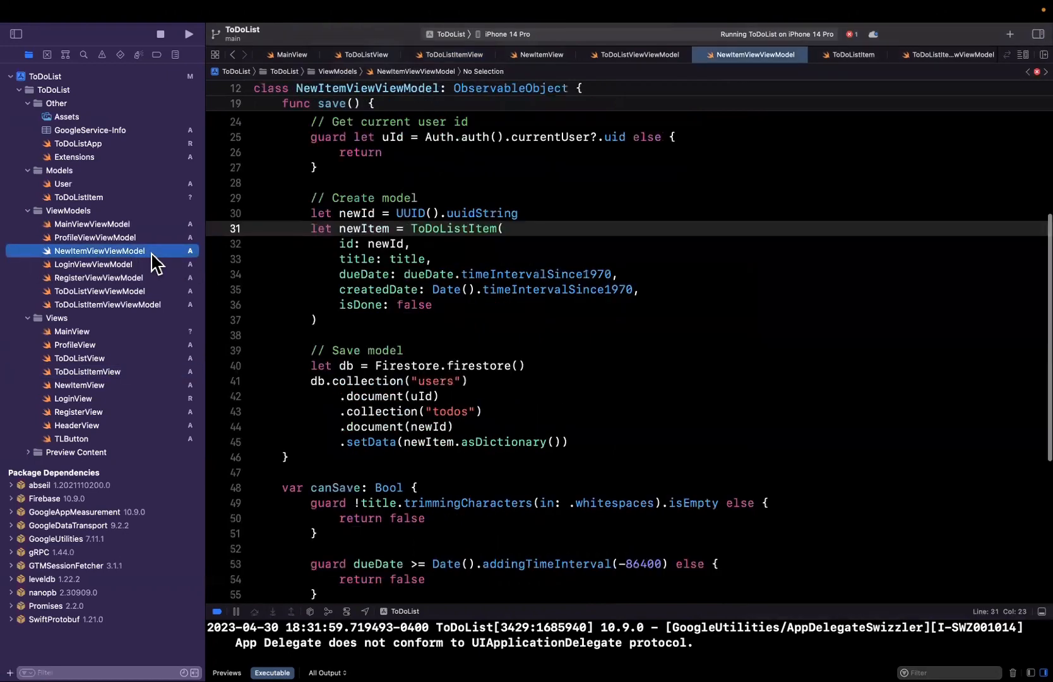
# - Add an empty func toggleIsDone() { } to ProfileViewViewModel and return to NewItemViewViewModel
pyautogui.click(96, 240)
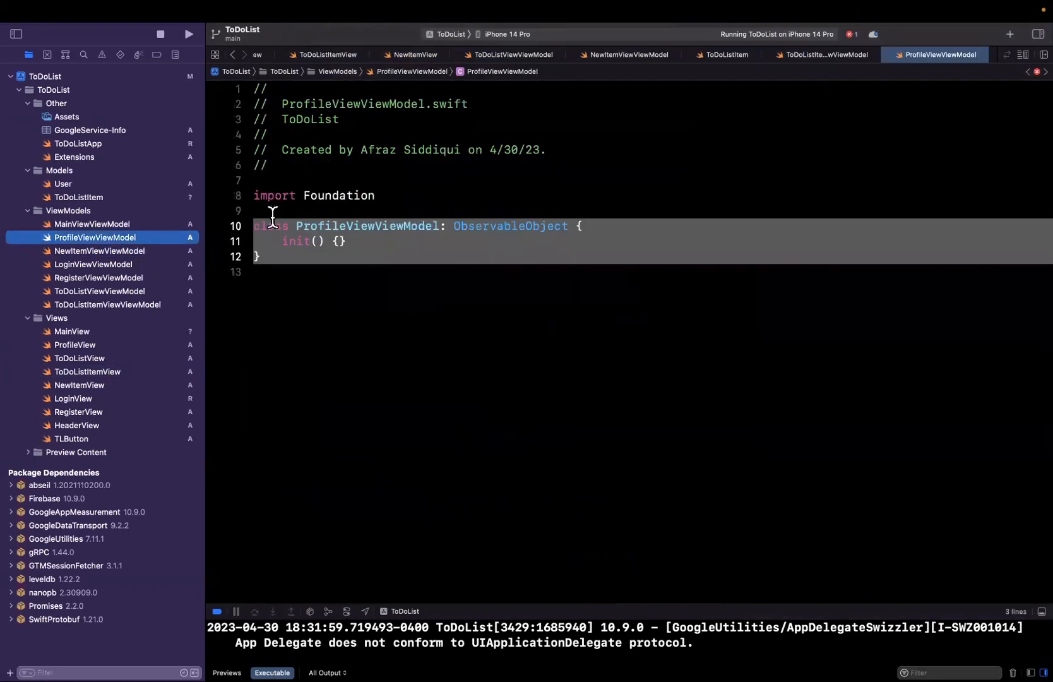
pyautogui.write('func toggleIsDone')
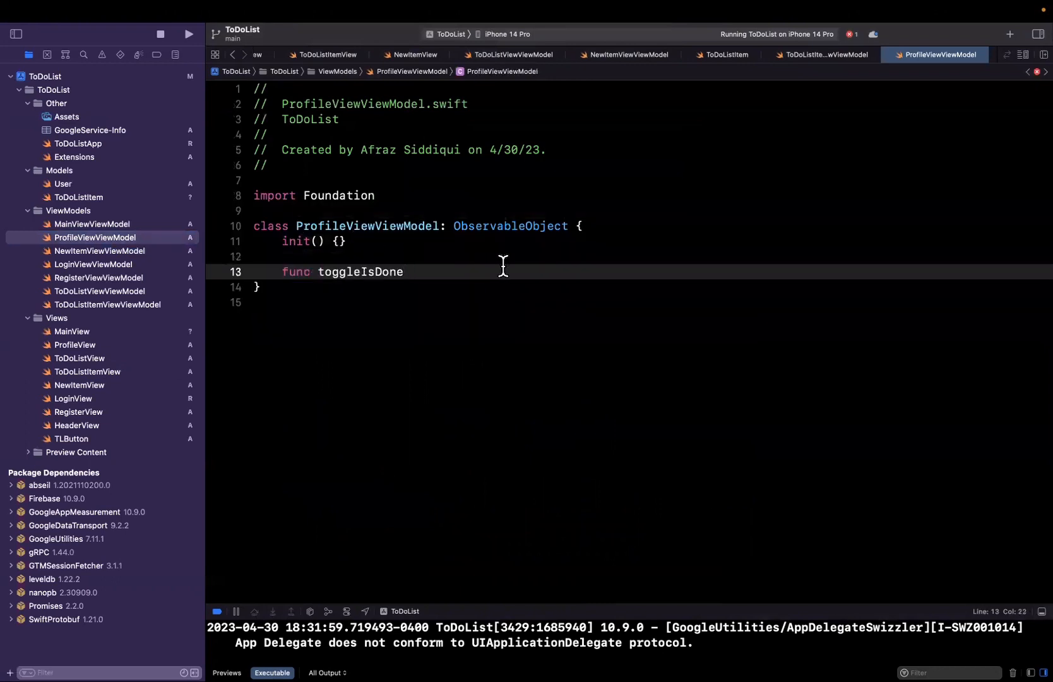
pyautogui.write('() {')
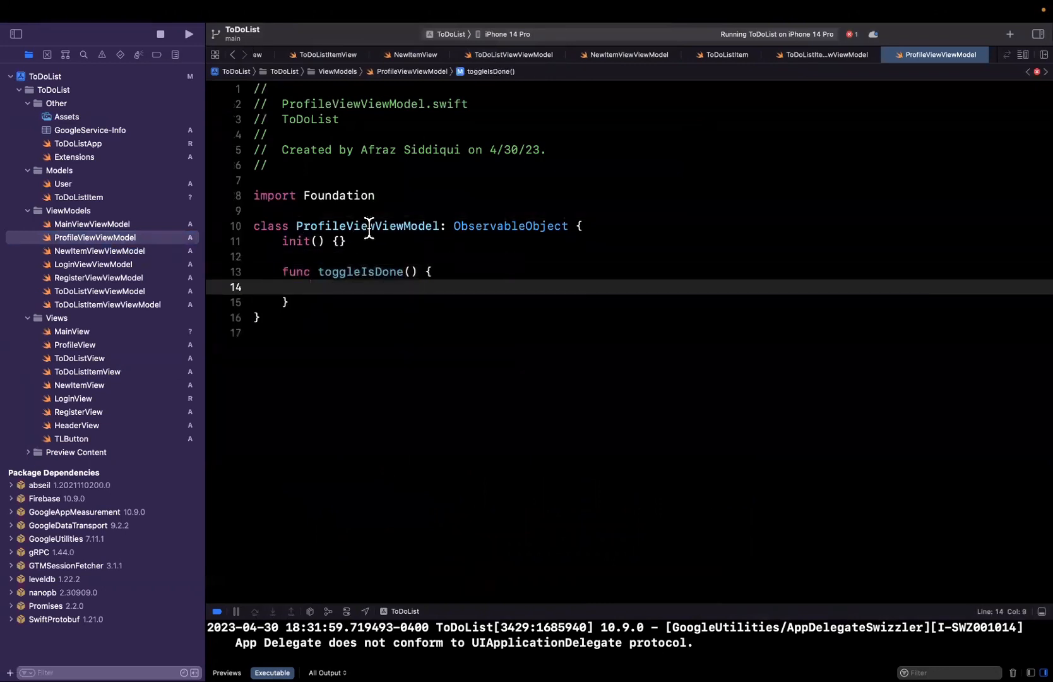
pyautogui.click(622, 54)
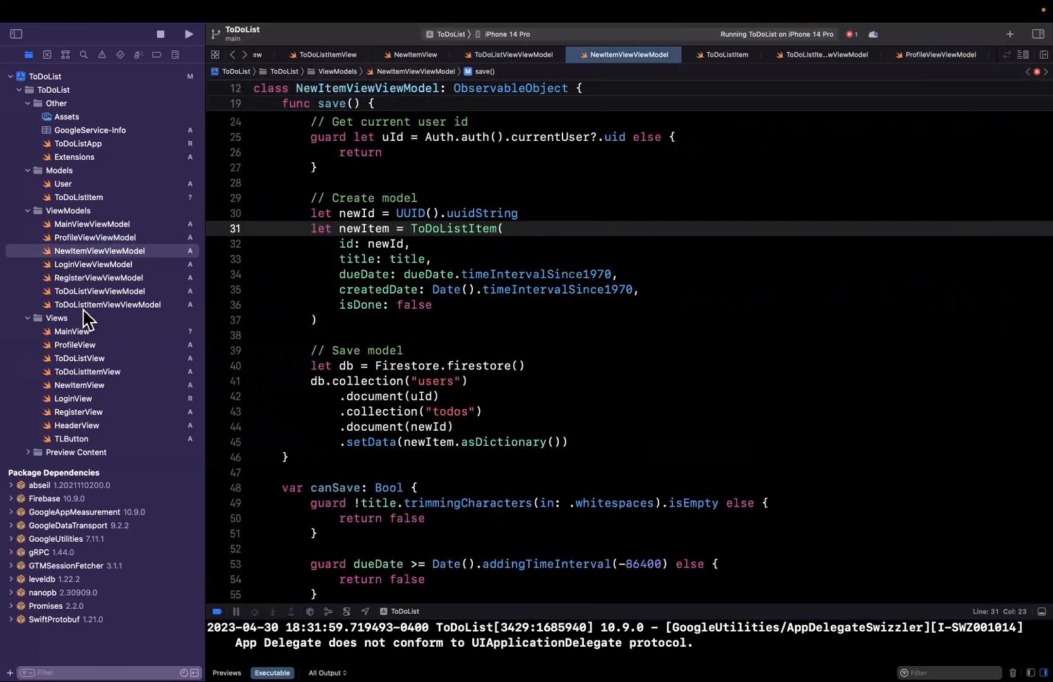
pyautogui.click(88, 371)
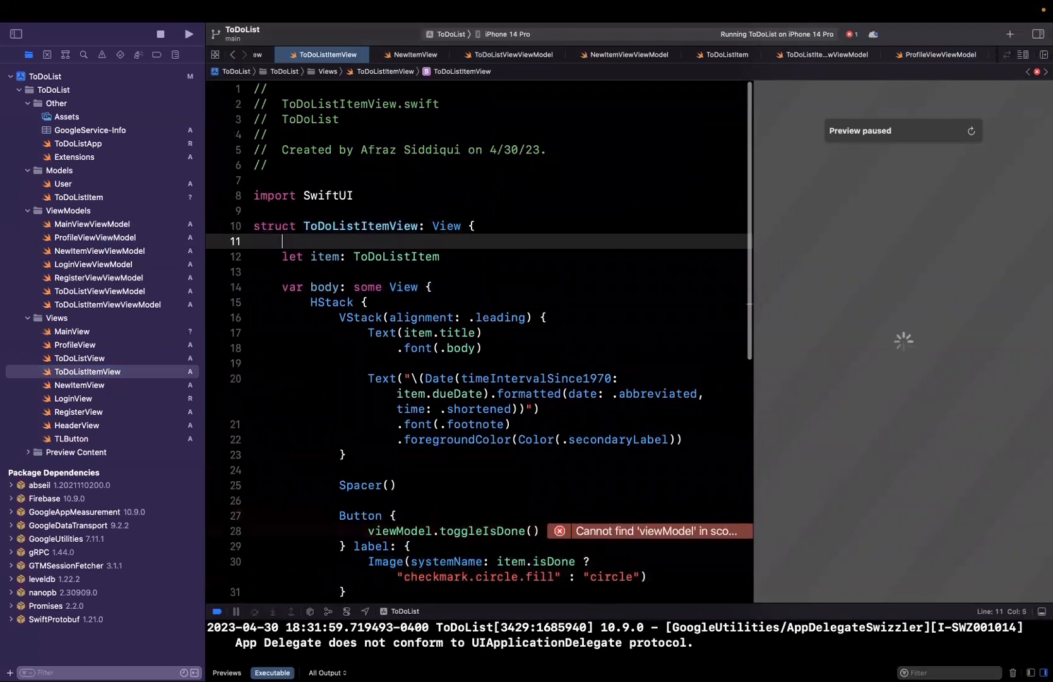
pyautogui.write('@StateObject')
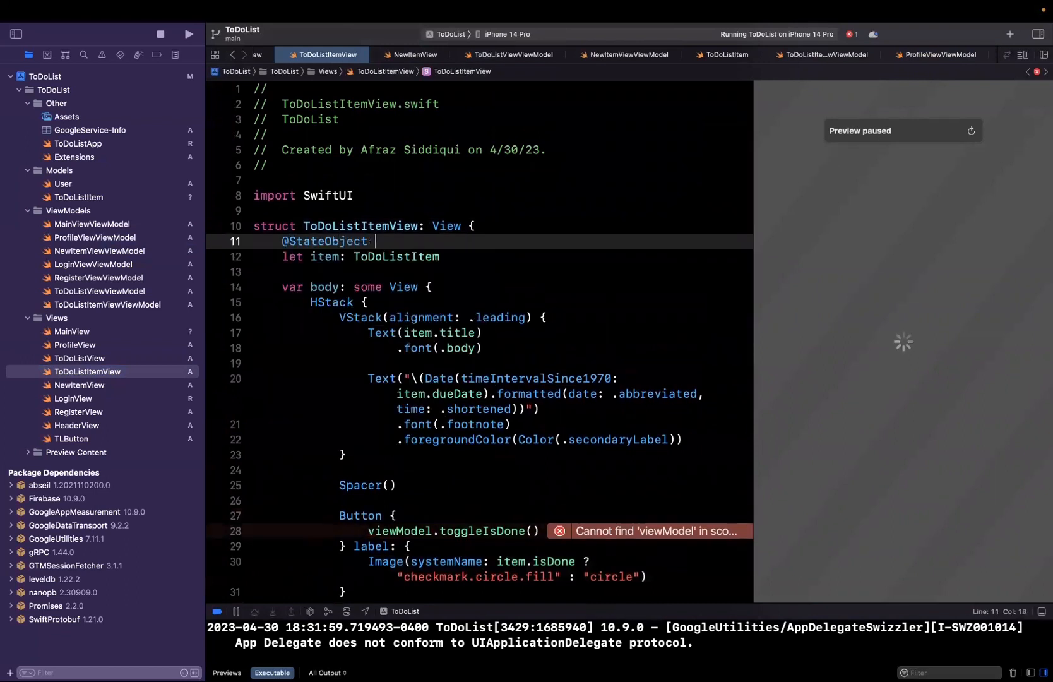
pyautogui.write('var viewModel = ProfileViewViewModel(')
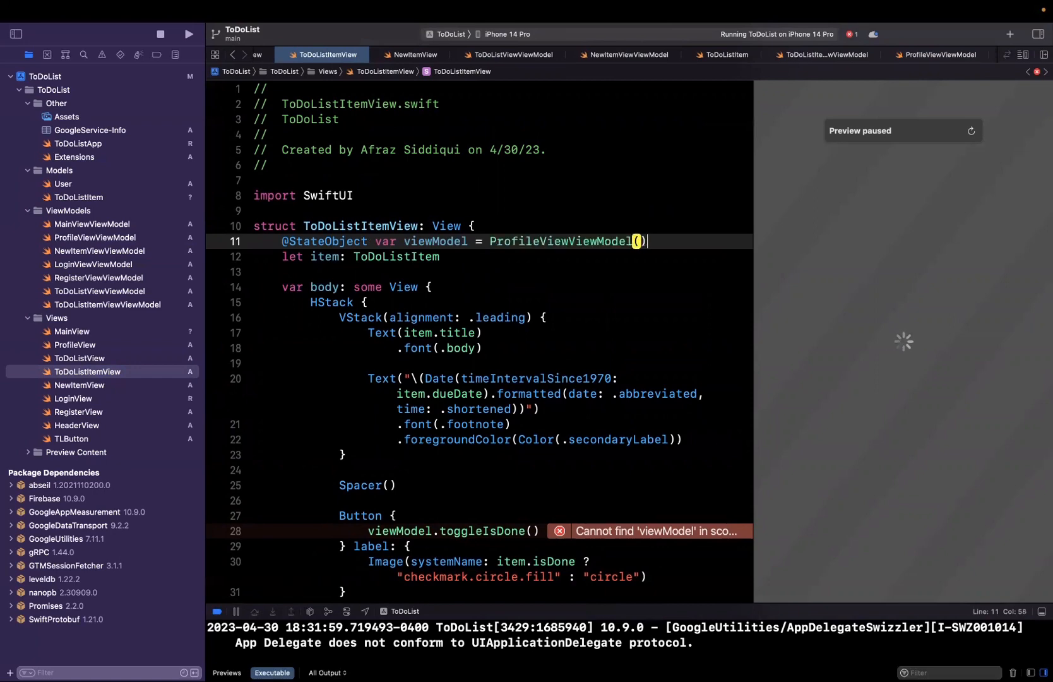
pyautogui.click(668, 258)
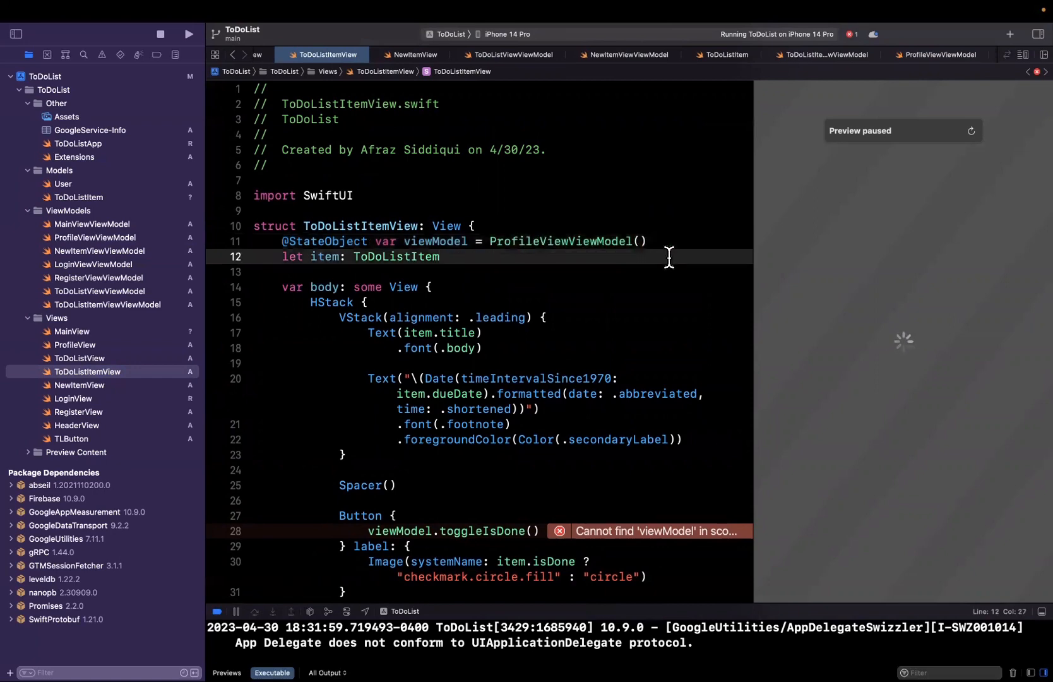
pyautogui.scroll(-3)
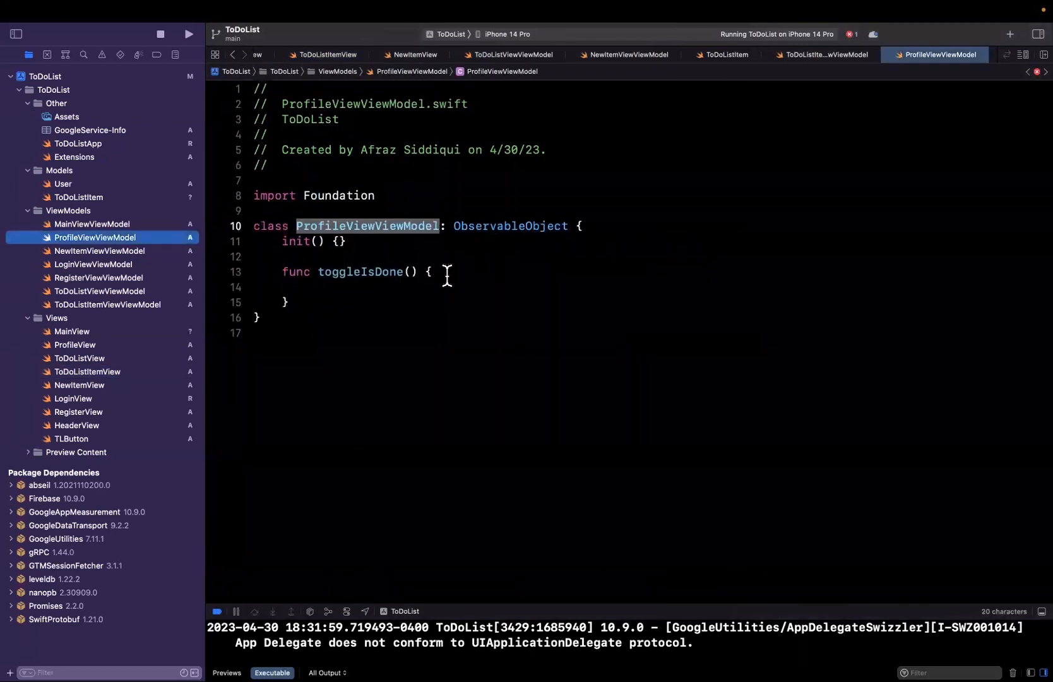
# - Give toggleIsDone an item parameter of type ToDoListItem
pyautogui.write('item: t')
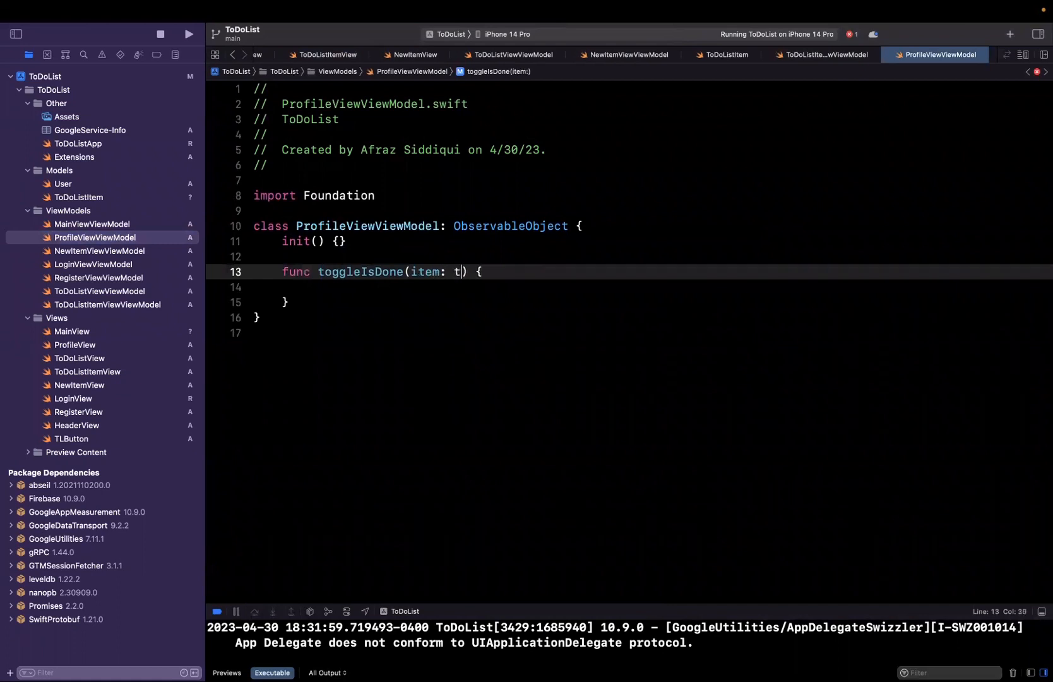
pyautogui.write('oDoListItem')
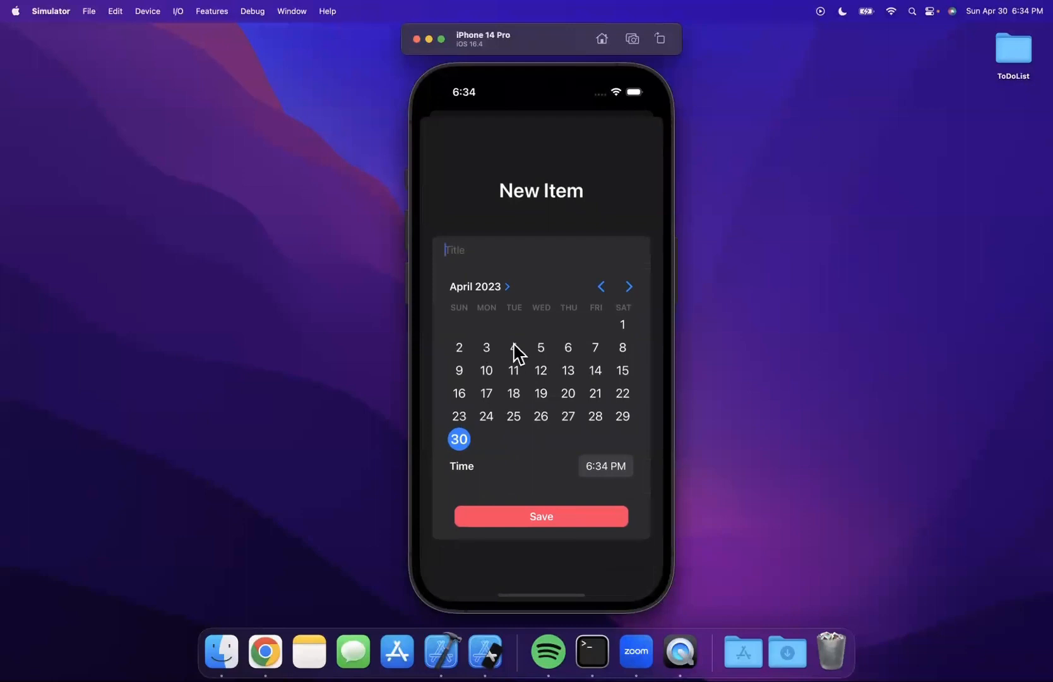
# - Enter the title 'Finish up video' with the April 30 date and save the new item
pyautogui.write('Finish up video')
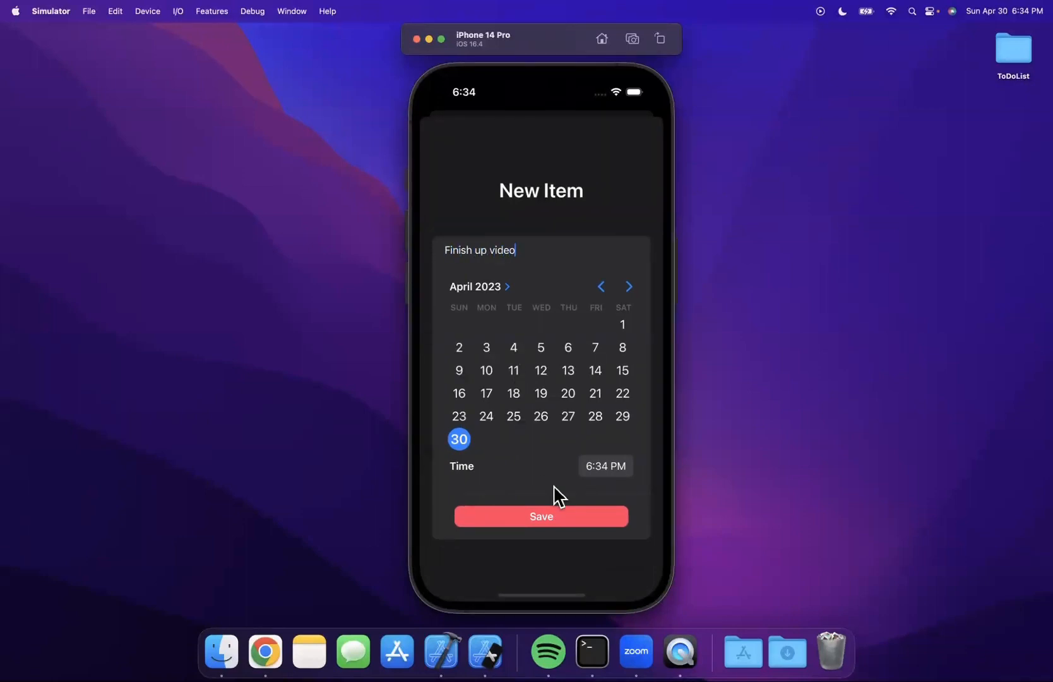
pyautogui.moveTo(504, 311)
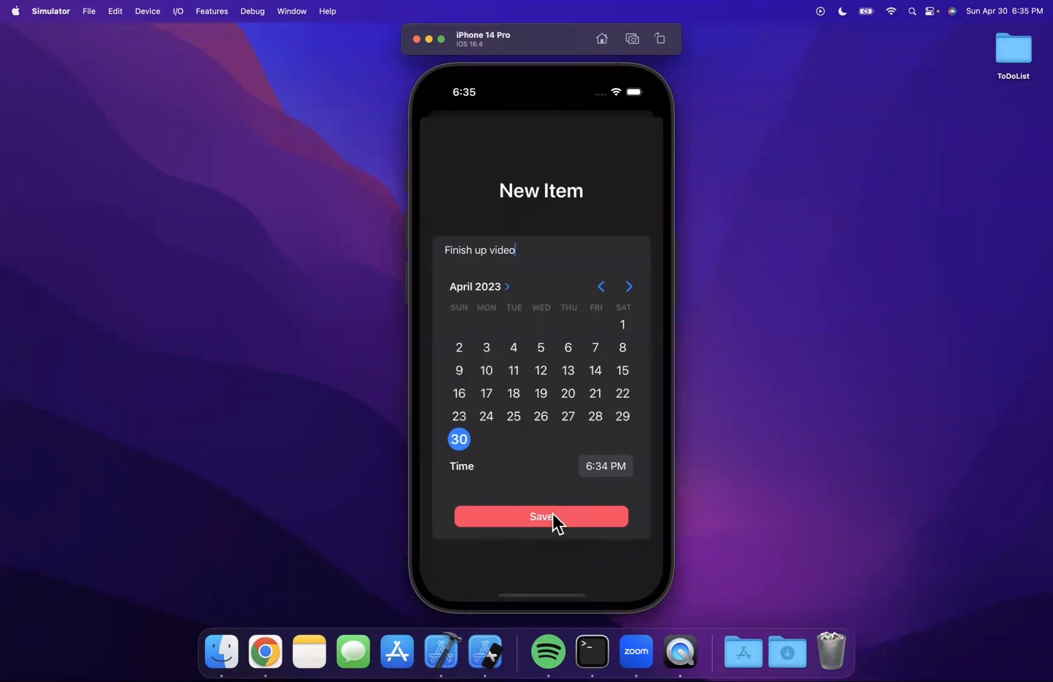
pyautogui.click(541, 517)
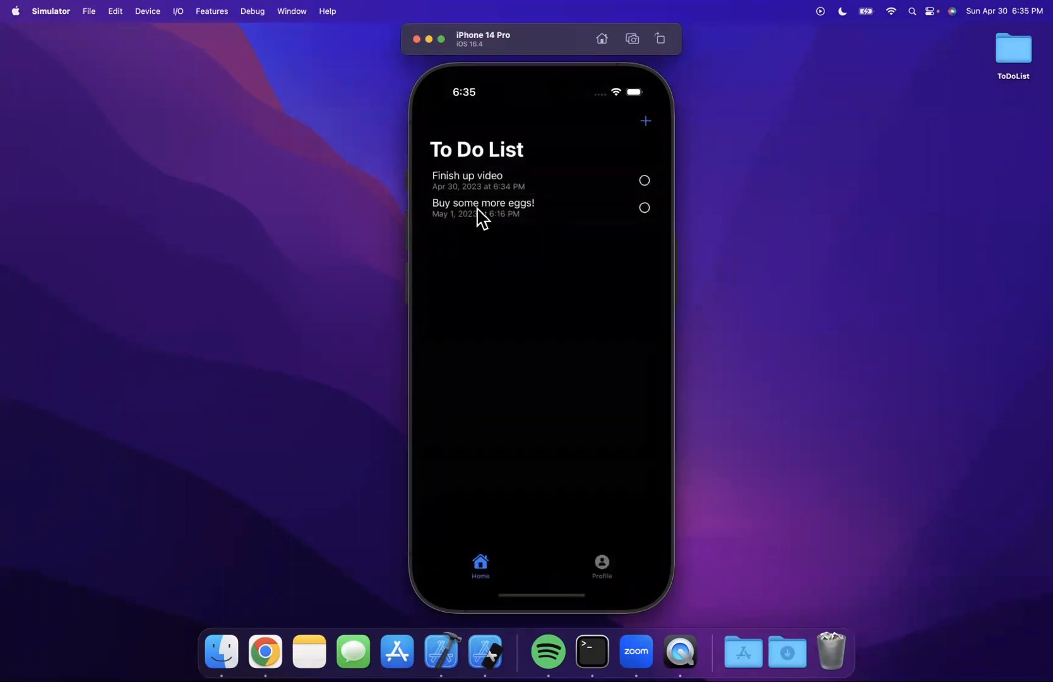
pyautogui.moveTo(559, 203)
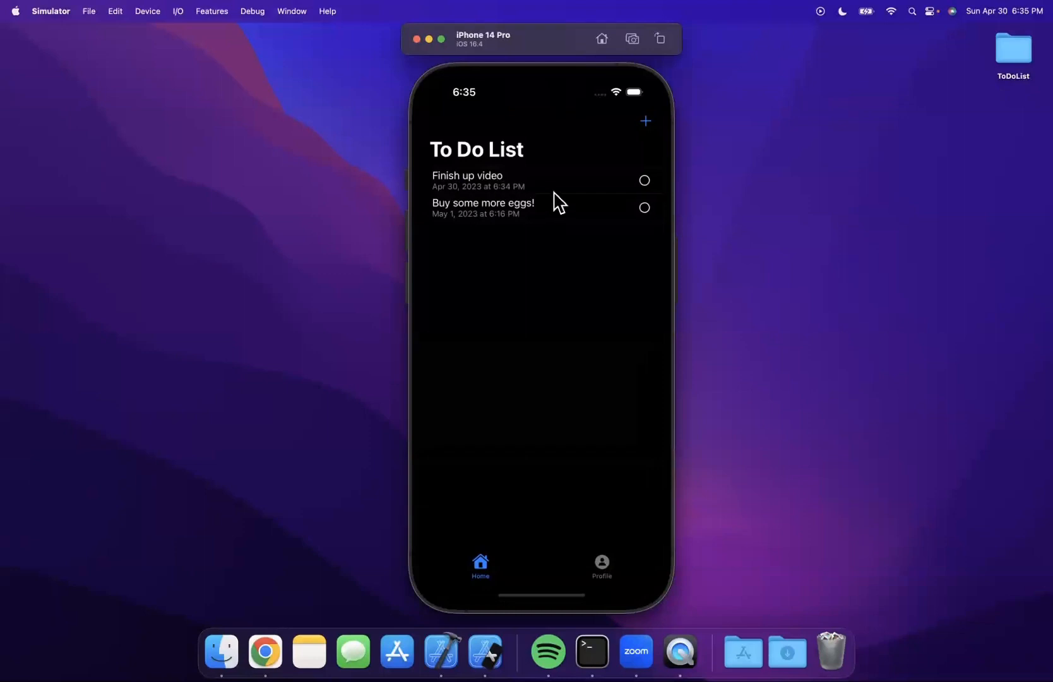
pyautogui.moveTo(574, 207)
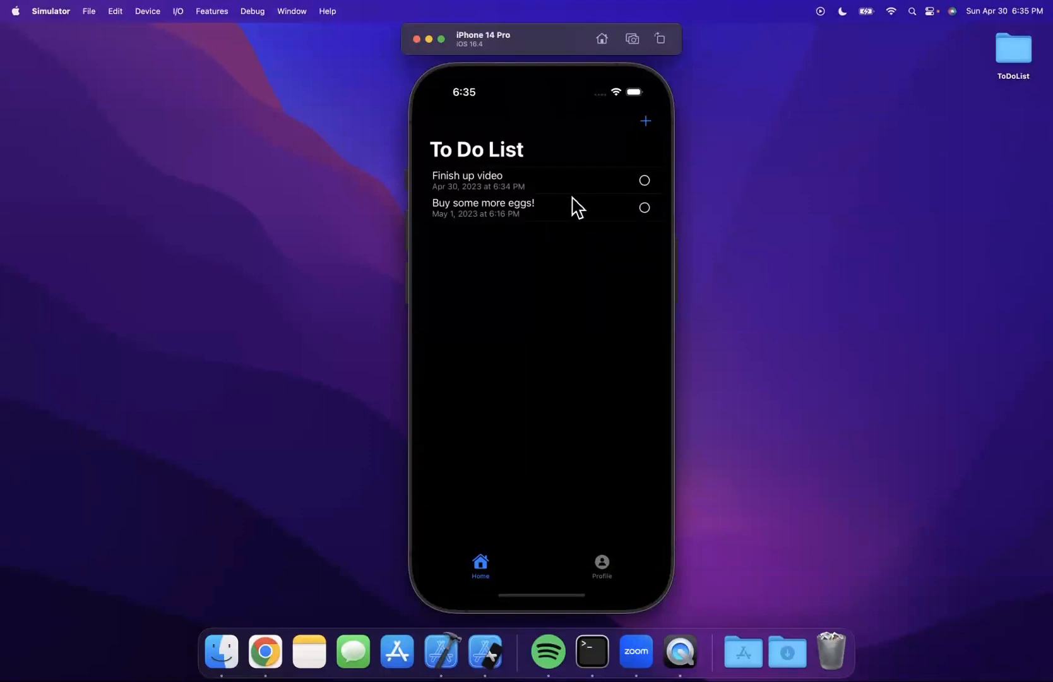
pyautogui.moveTo(931, 13)
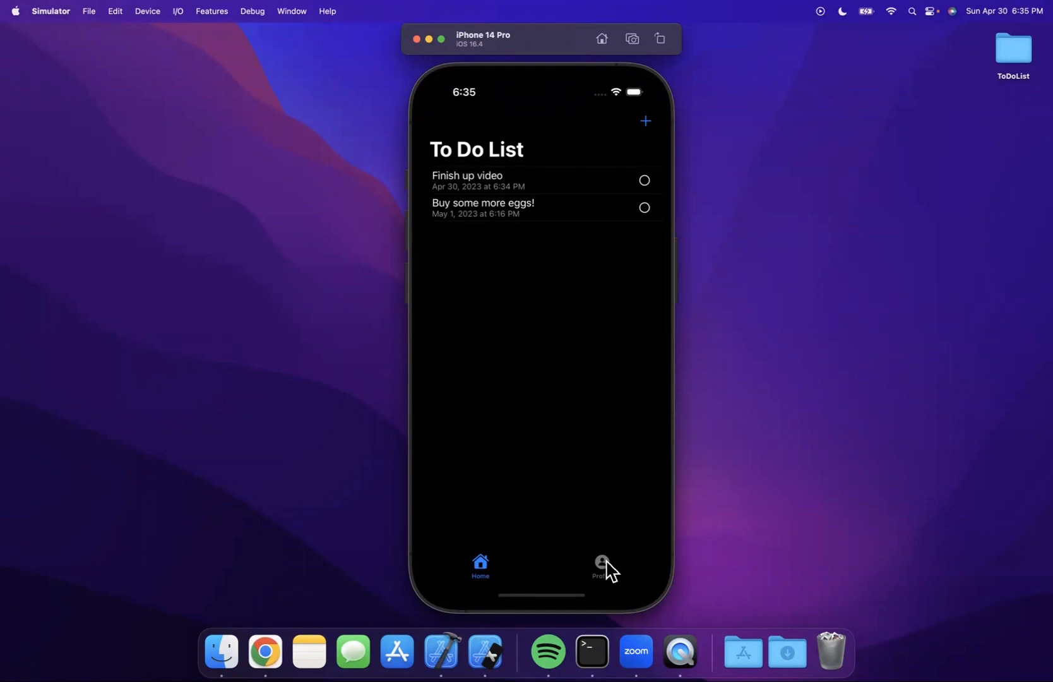
pyautogui.moveTo(482, 566)
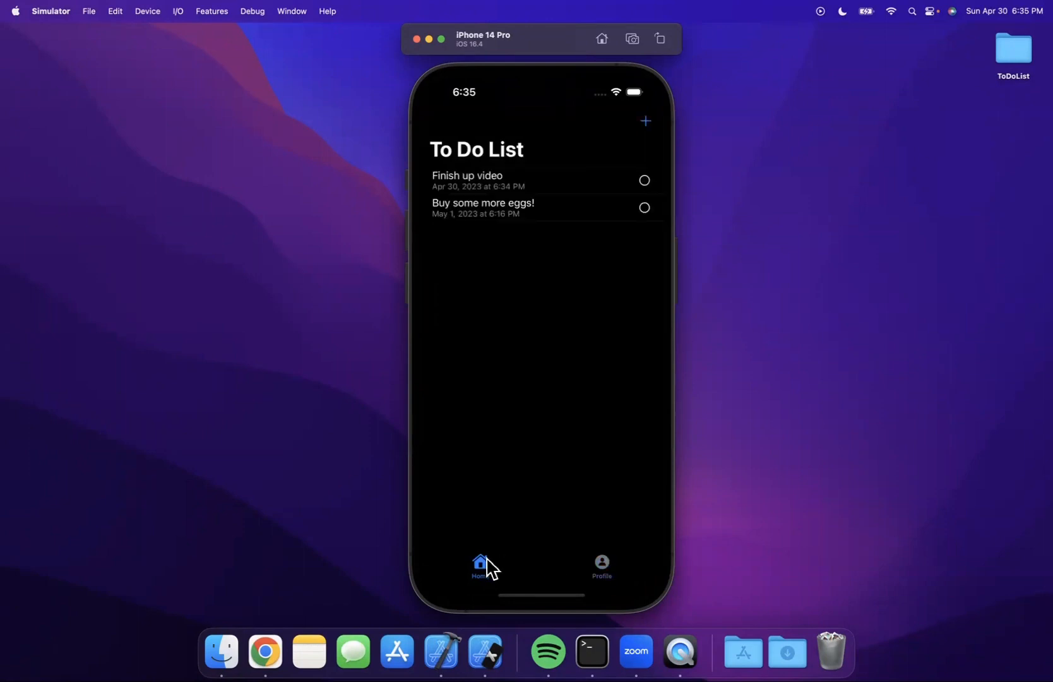
pyautogui.moveTo(597, 383)
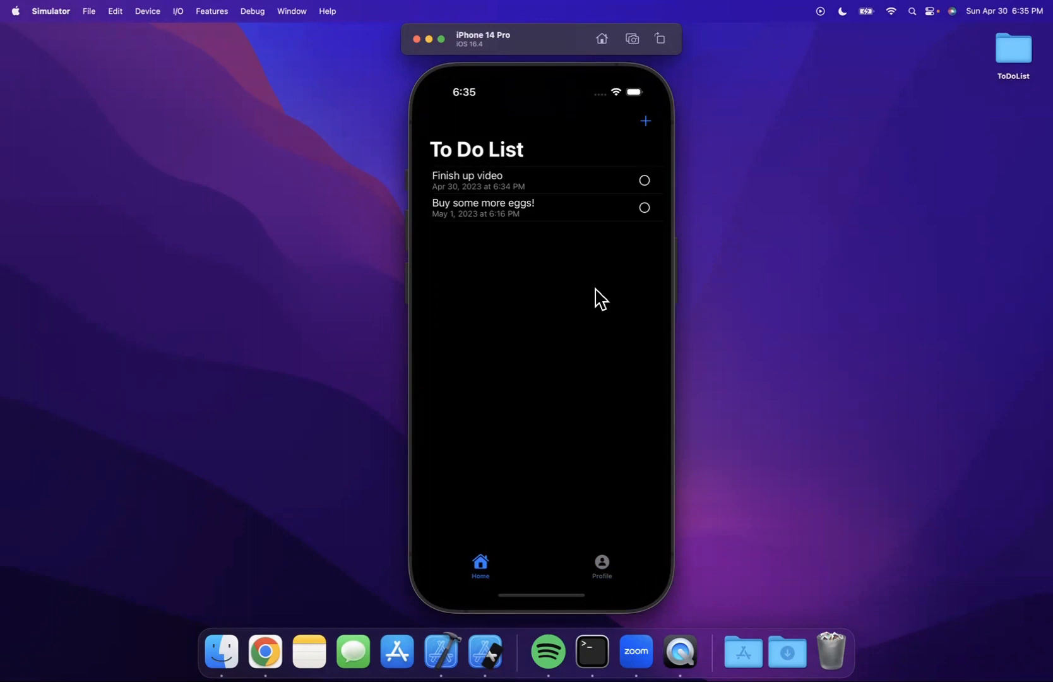
pyautogui.moveTo(738, 113)
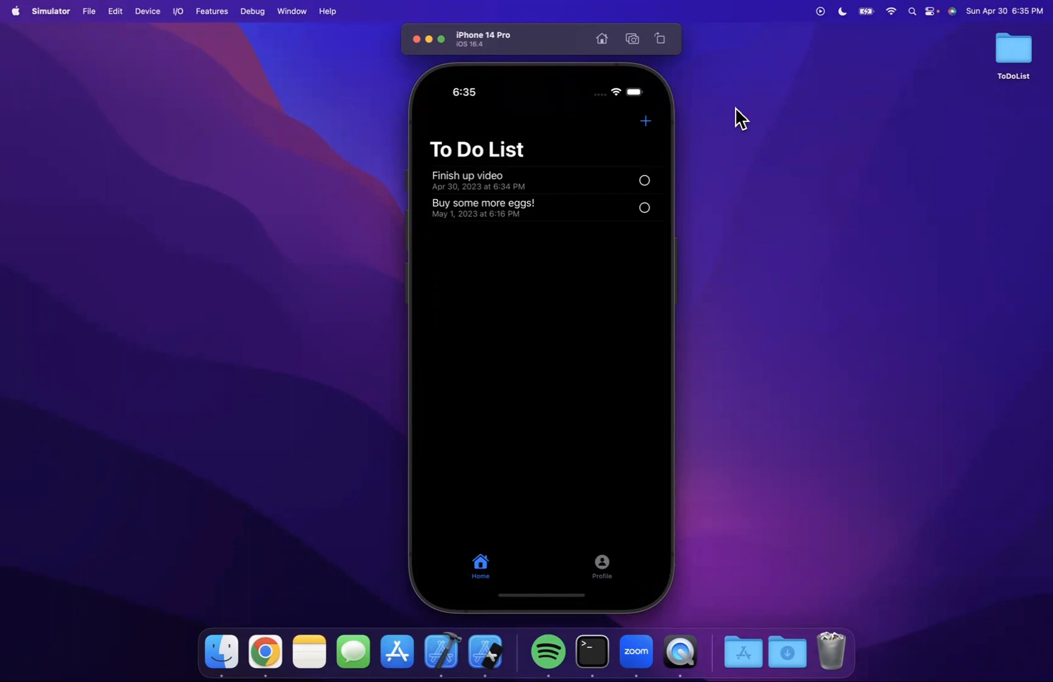
pyautogui.moveTo(952, 34)
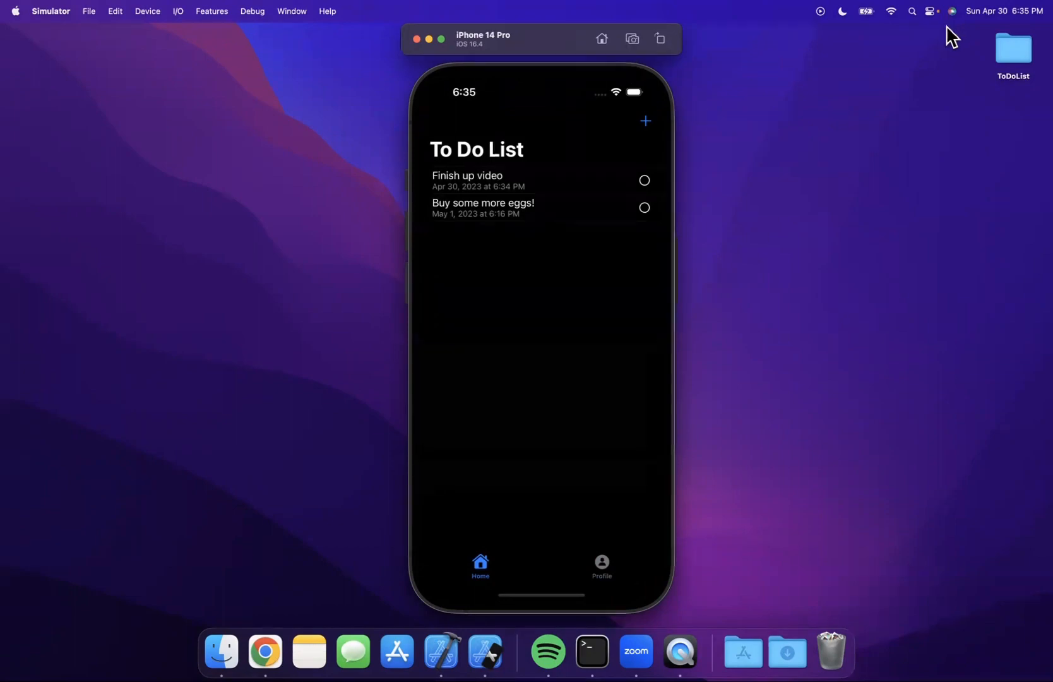